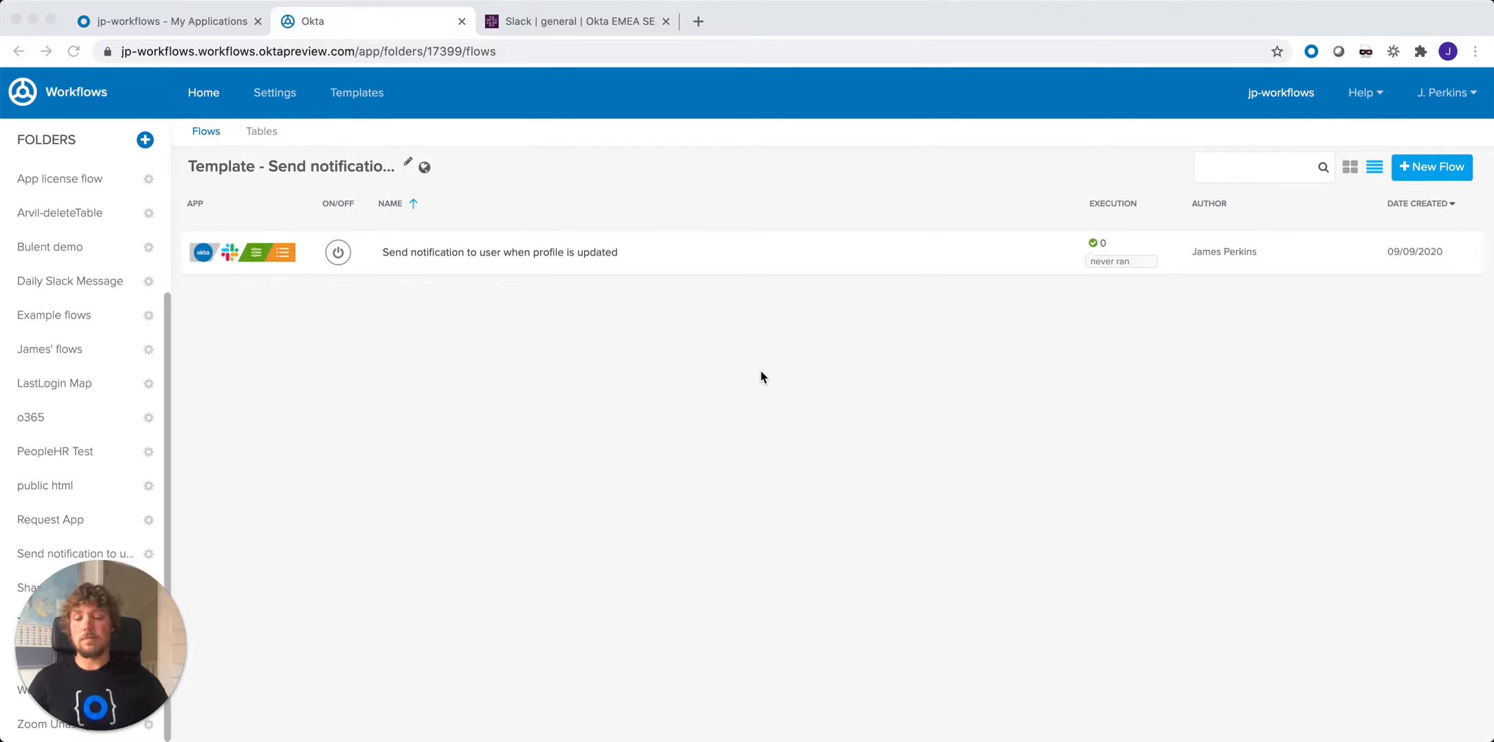
{"action": "mouse_move", "coordinate": [752, 365]}
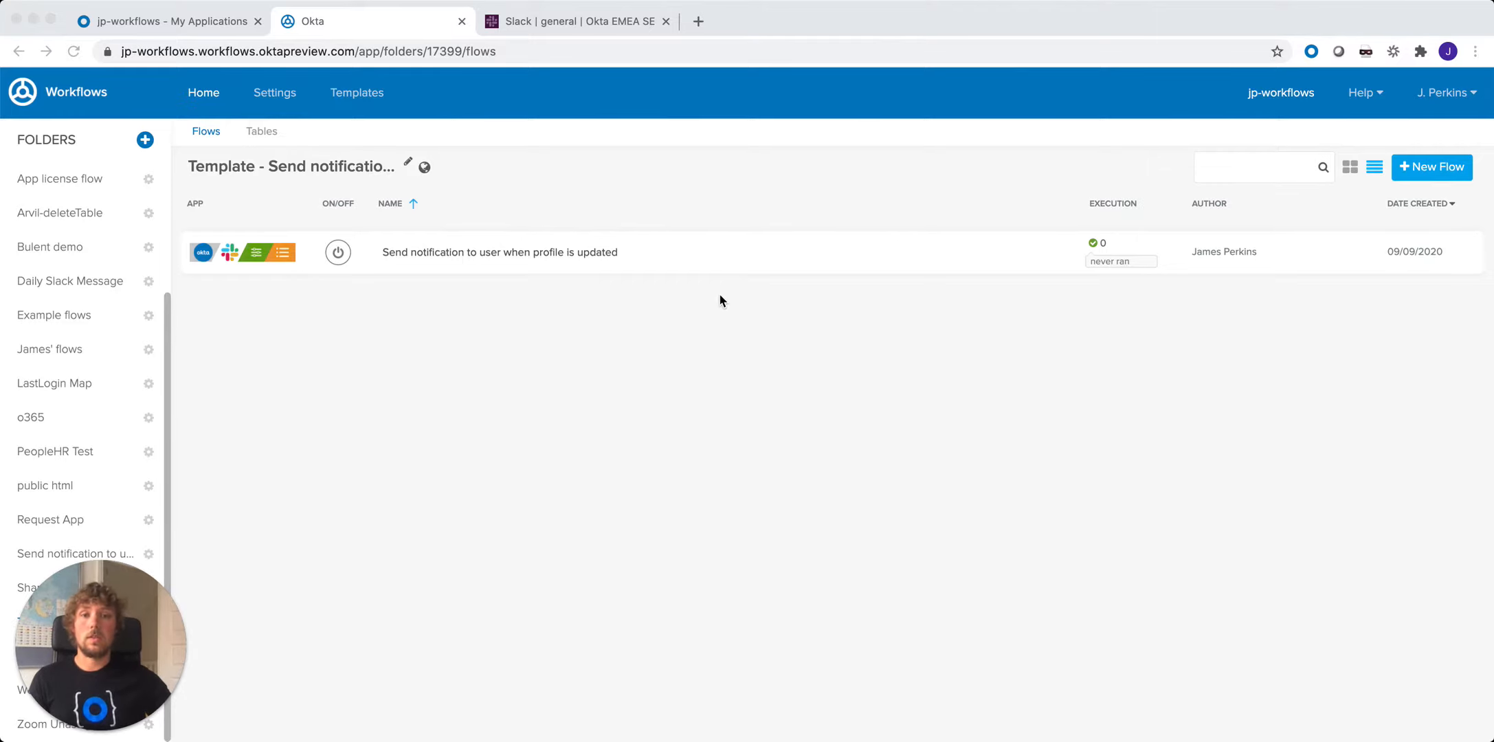
{"action": "mouse_move", "coordinate": [692, 261]}
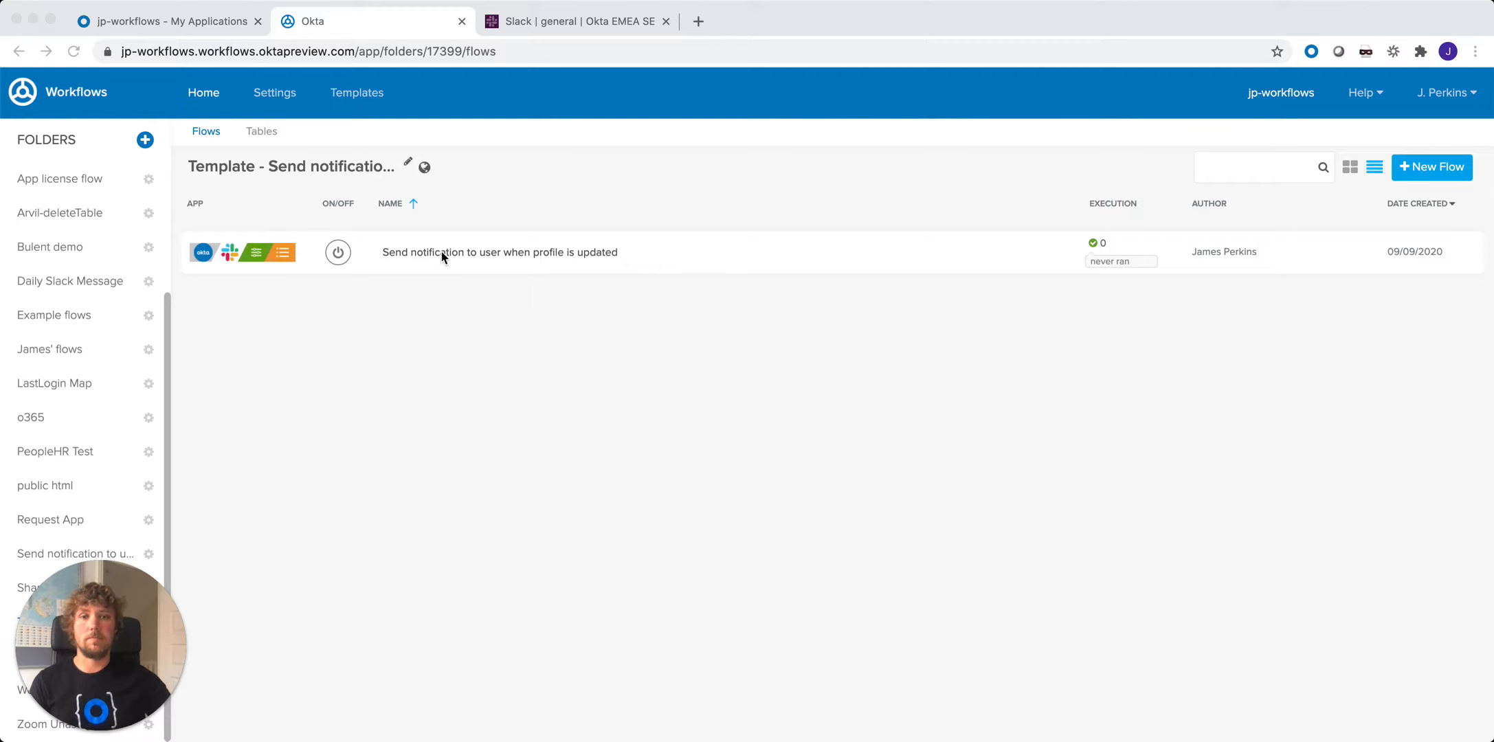
Open the 'Send notification to user when profile is updated' flow and review its naming dialog without changes.
{"action": "left_click", "coordinate": [499, 251]}
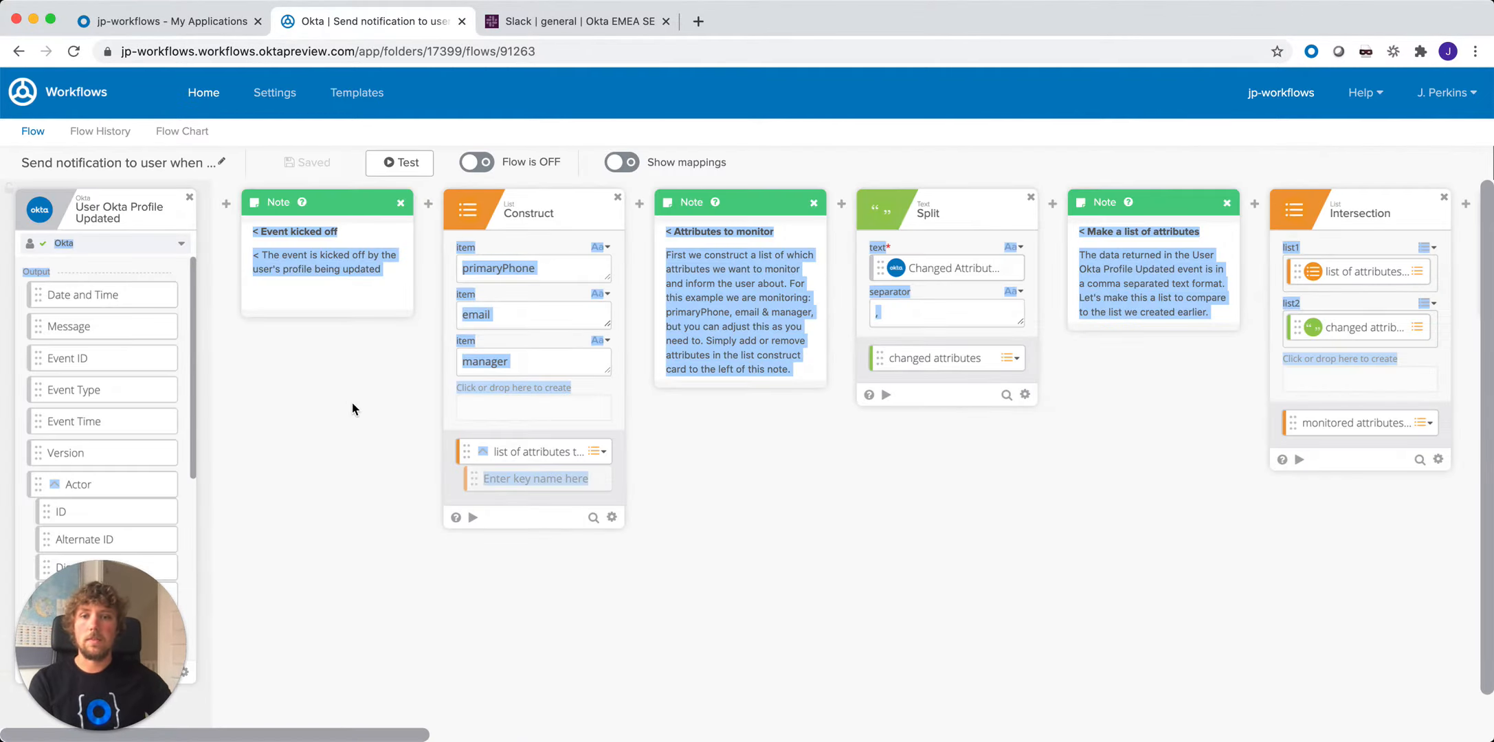
{"action": "left_click", "coordinate": [122, 163]}
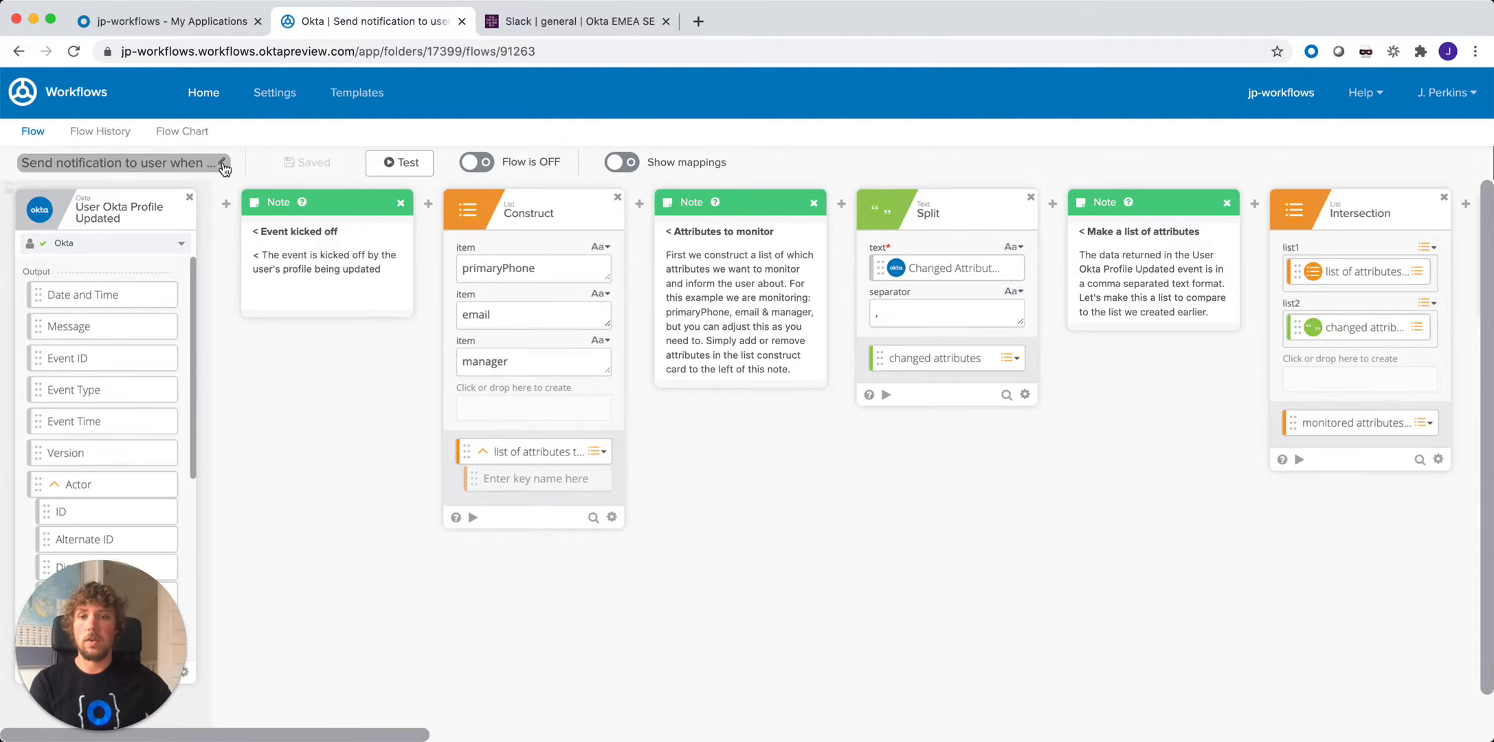
{"action": "left_click", "coordinate": [222, 163]}
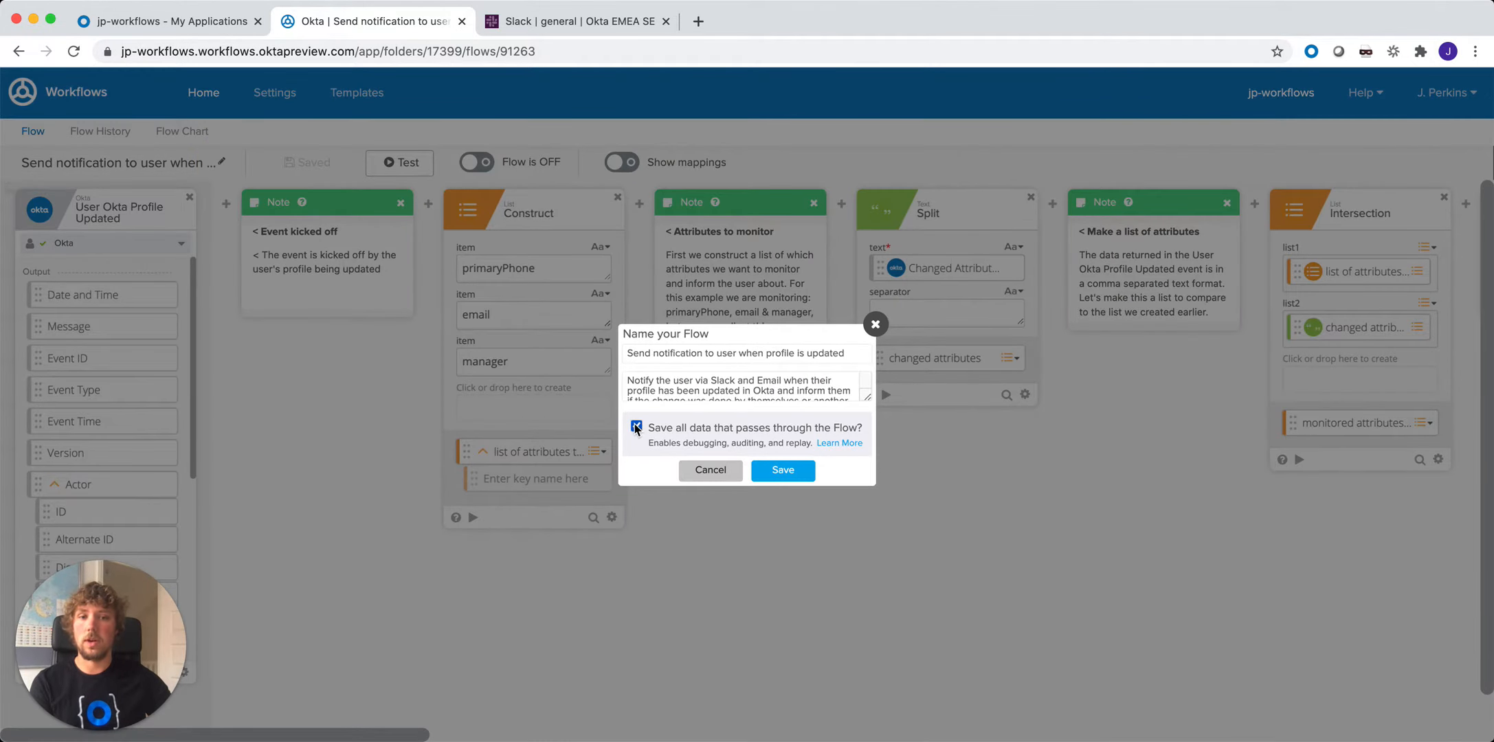
{"action": "left_click", "coordinate": [636, 427]}
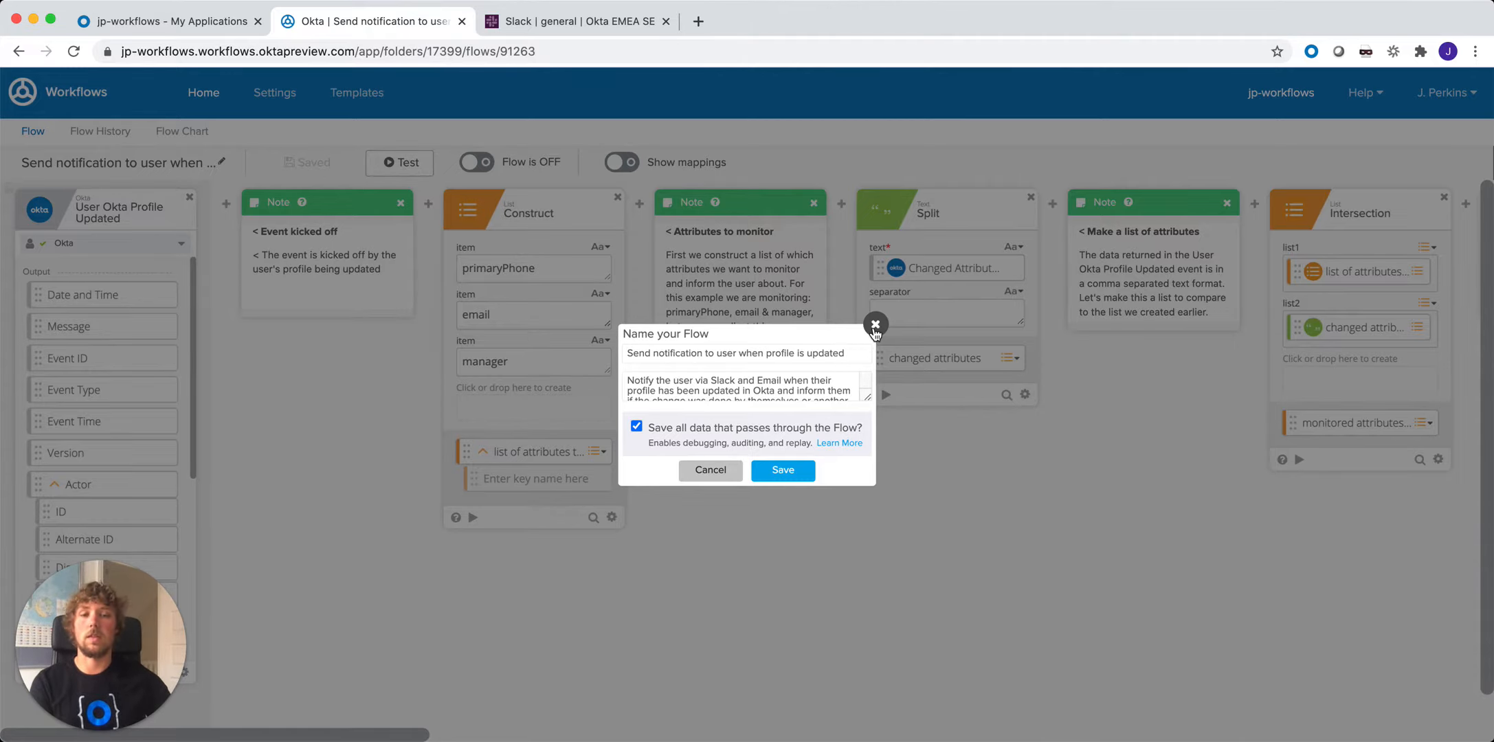
{"action": "left_click", "coordinate": [875, 324]}
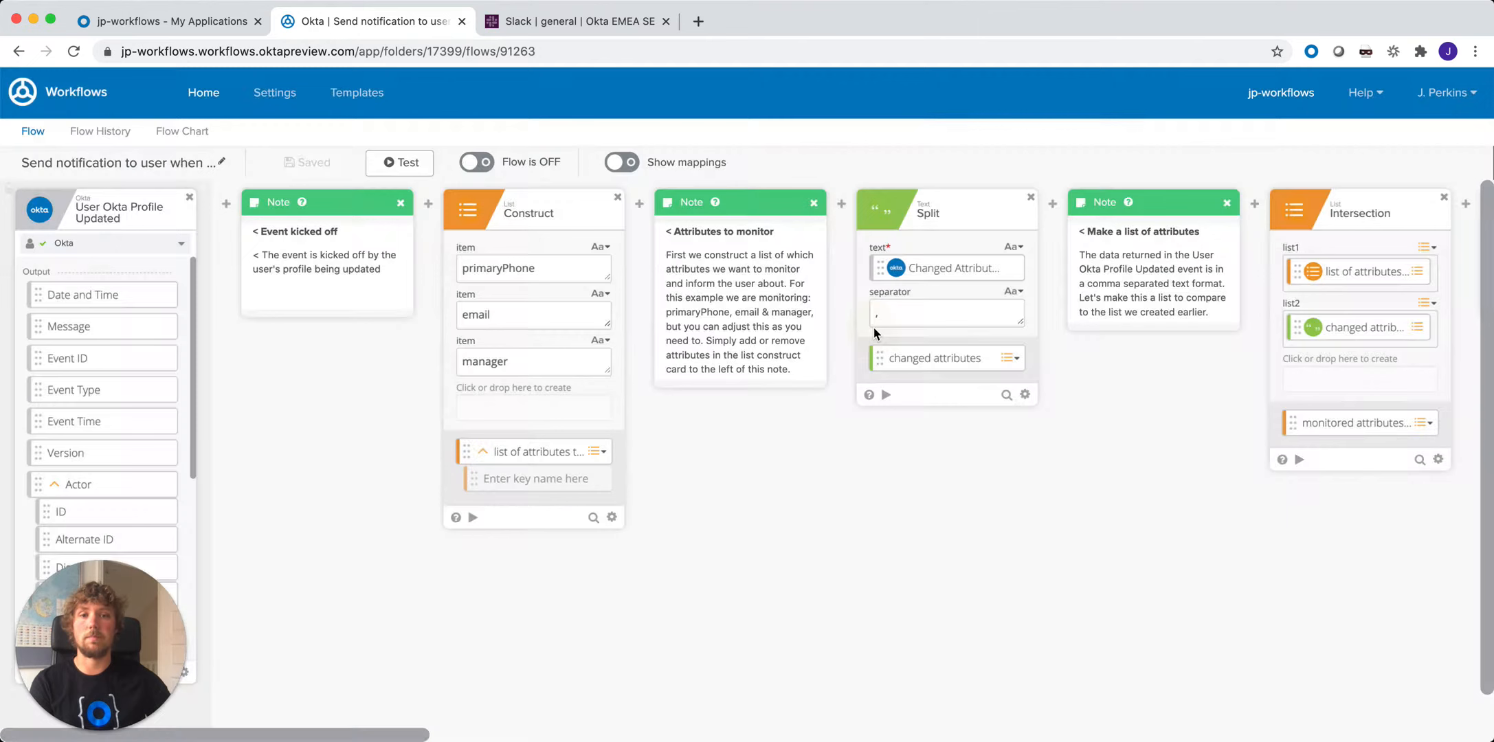
{"action": "mouse_move", "coordinate": [140, 221]}
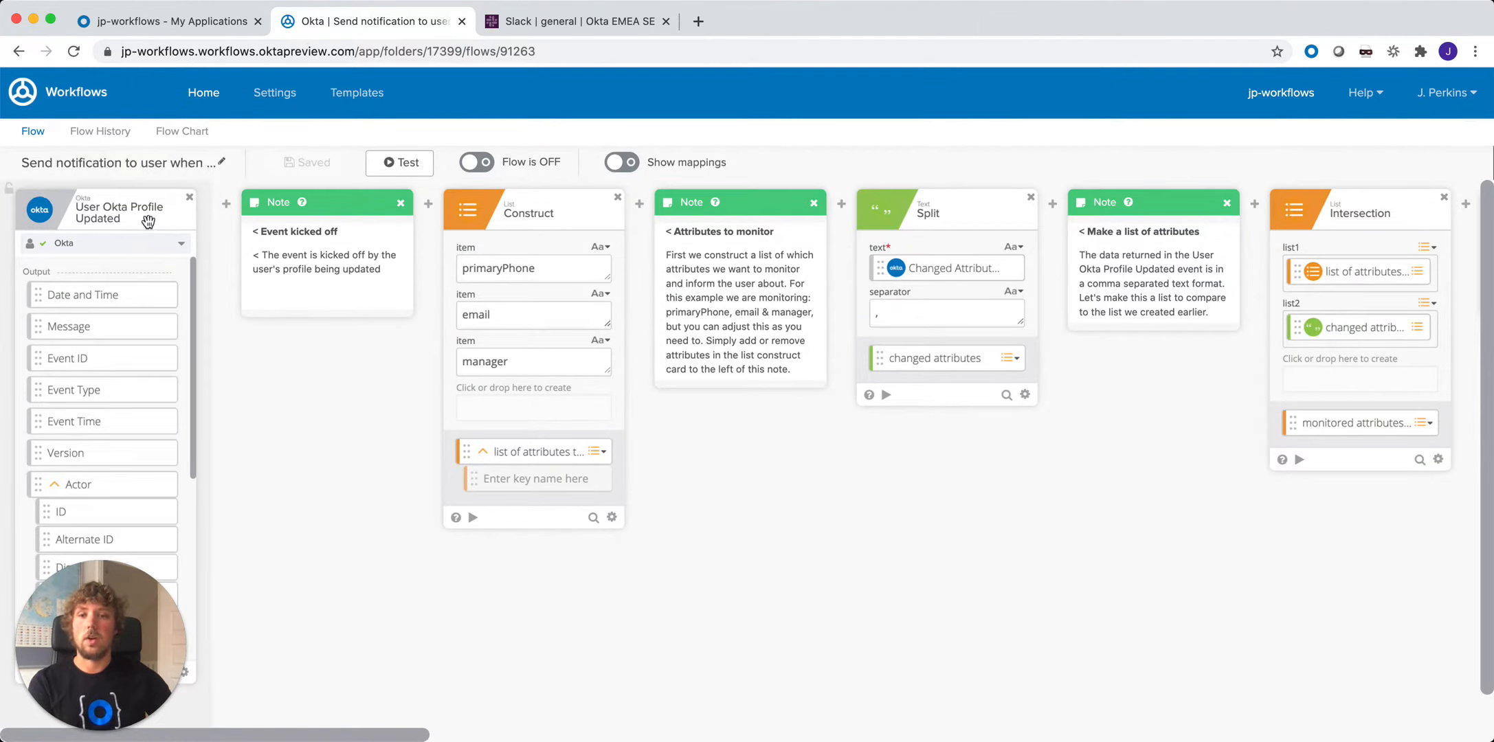
{"action": "mouse_move", "coordinate": [134, 293]}
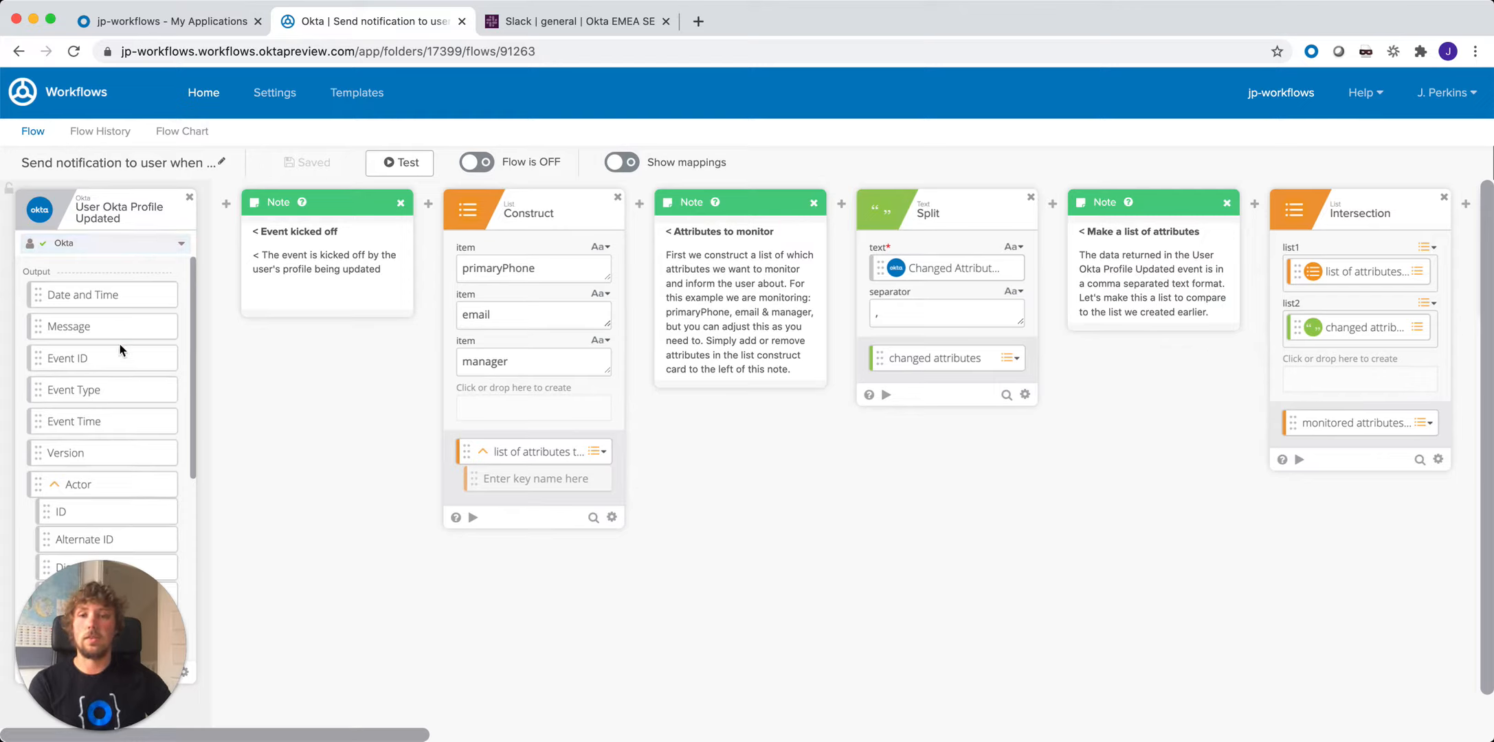
{"action": "scroll", "scroll_direction": "down", "scroll_amount": 3}
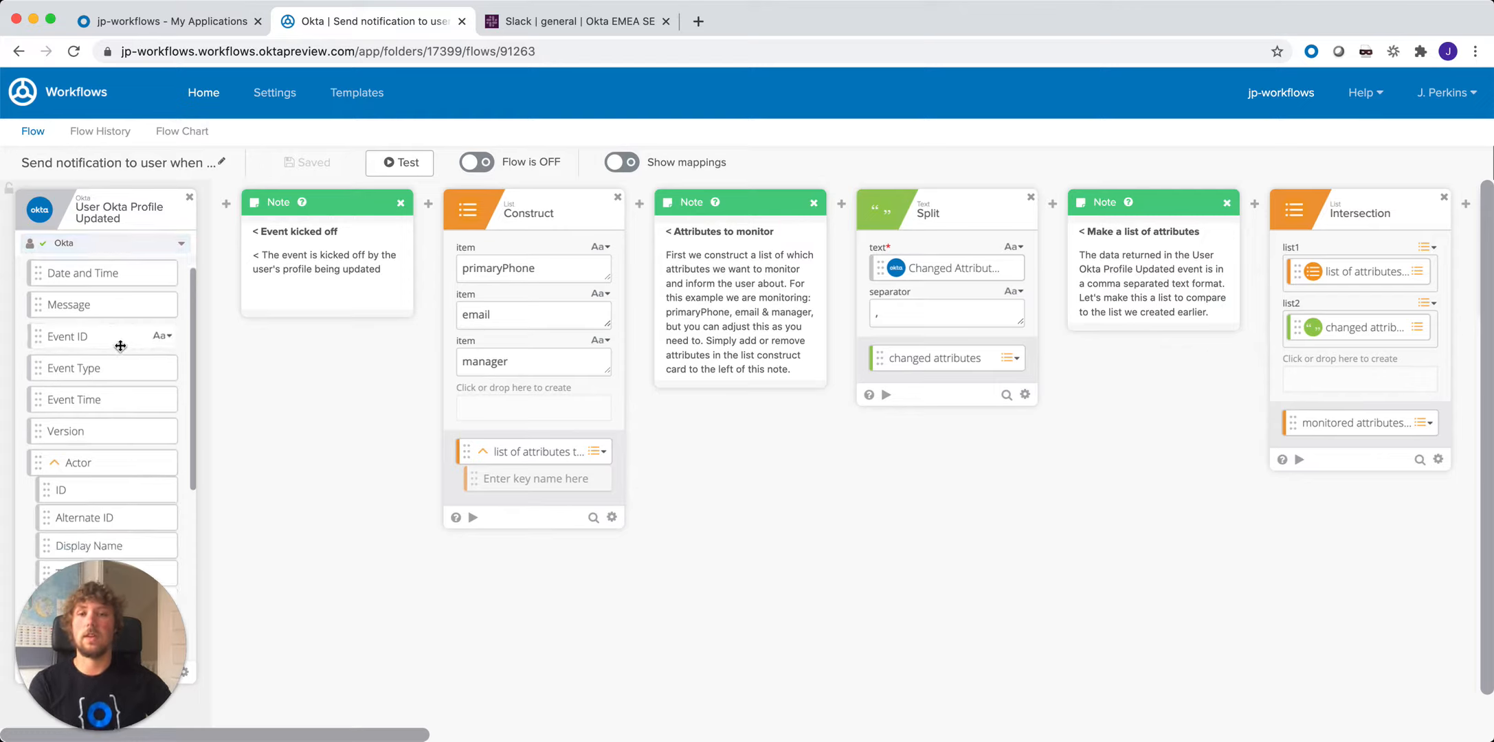
{"action": "scroll", "scroll_direction": "down", "scroll_amount": 3}
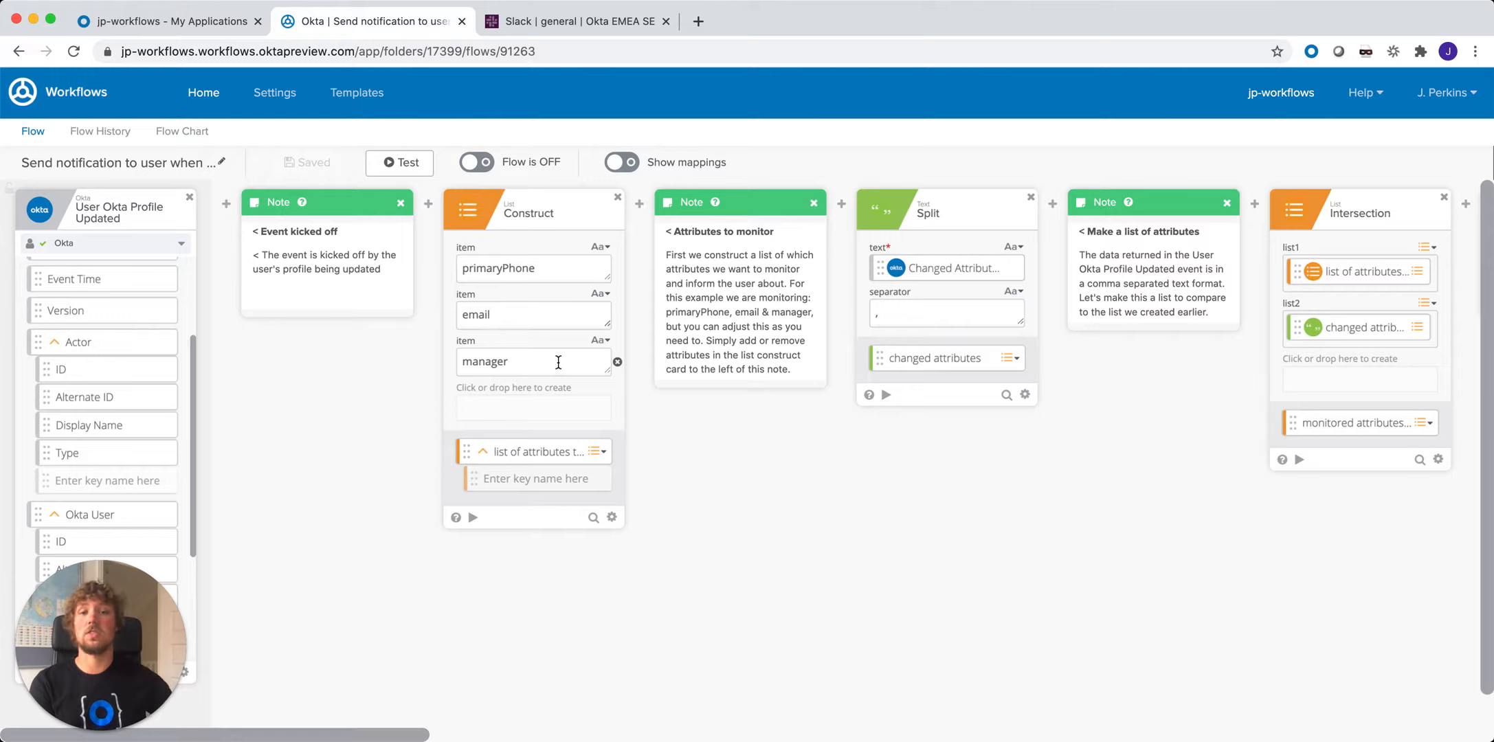
{"action": "mouse_move", "coordinate": [516, 220]}
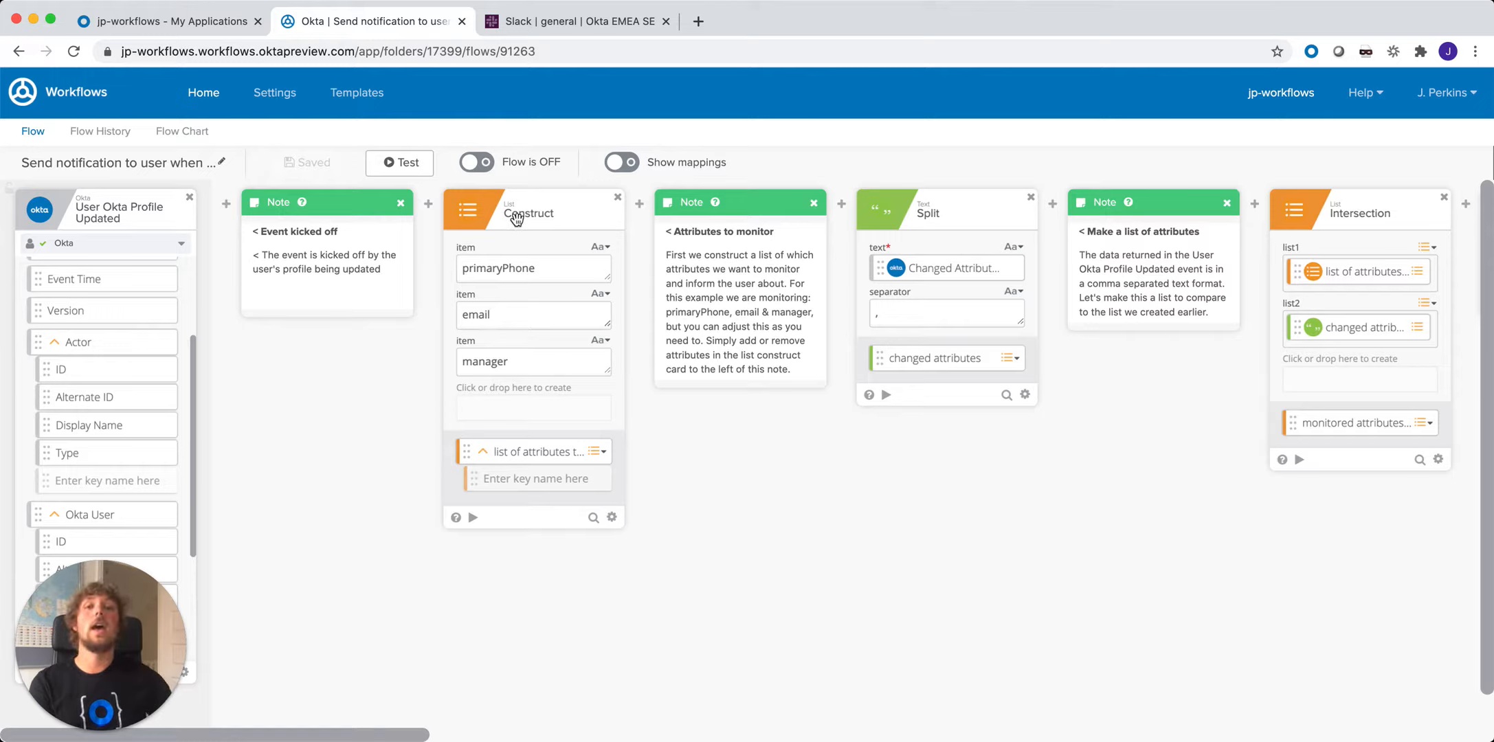
{"action": "mouse_move", "coordinate": [534, 380]}
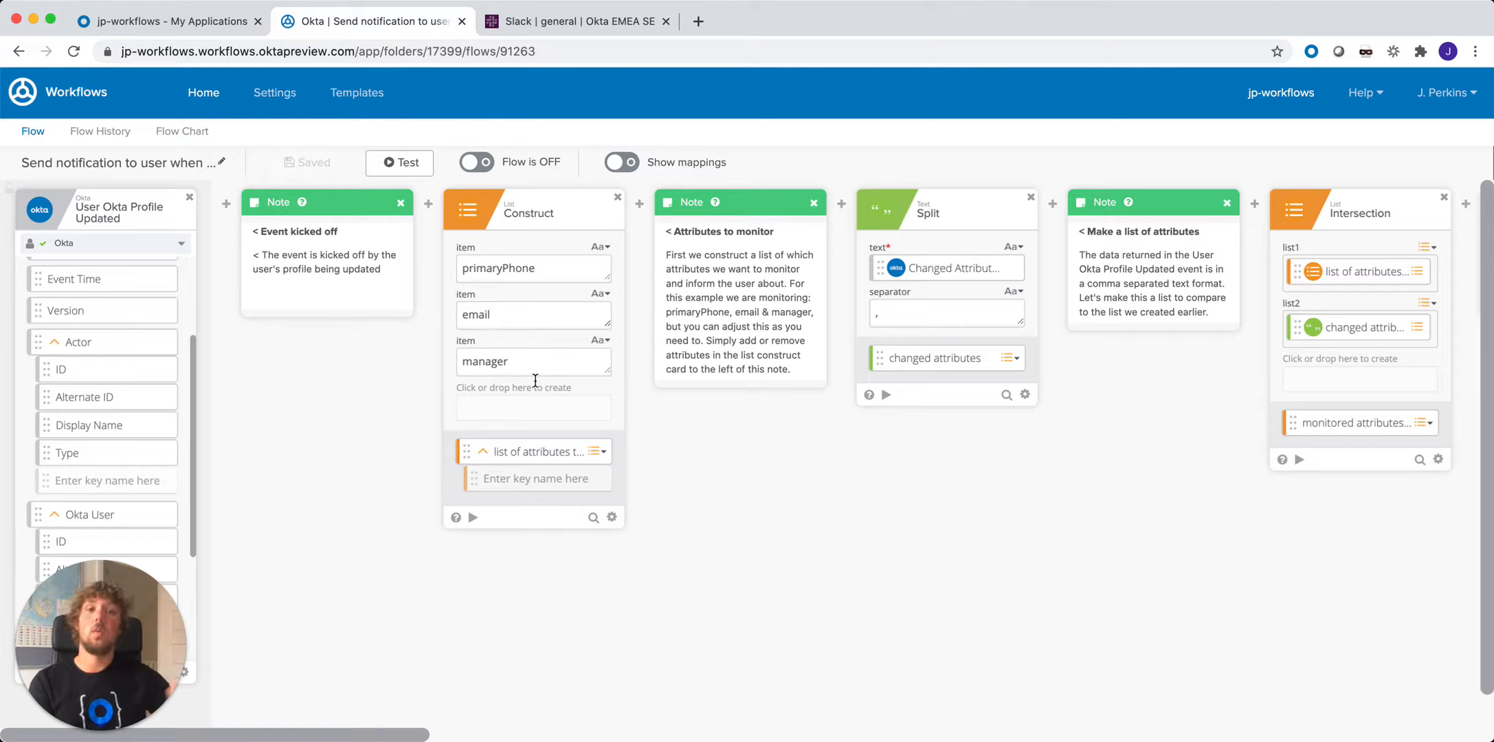
{"action": "scroll", "scroll_direction": "down", "scroll_amount": 3}
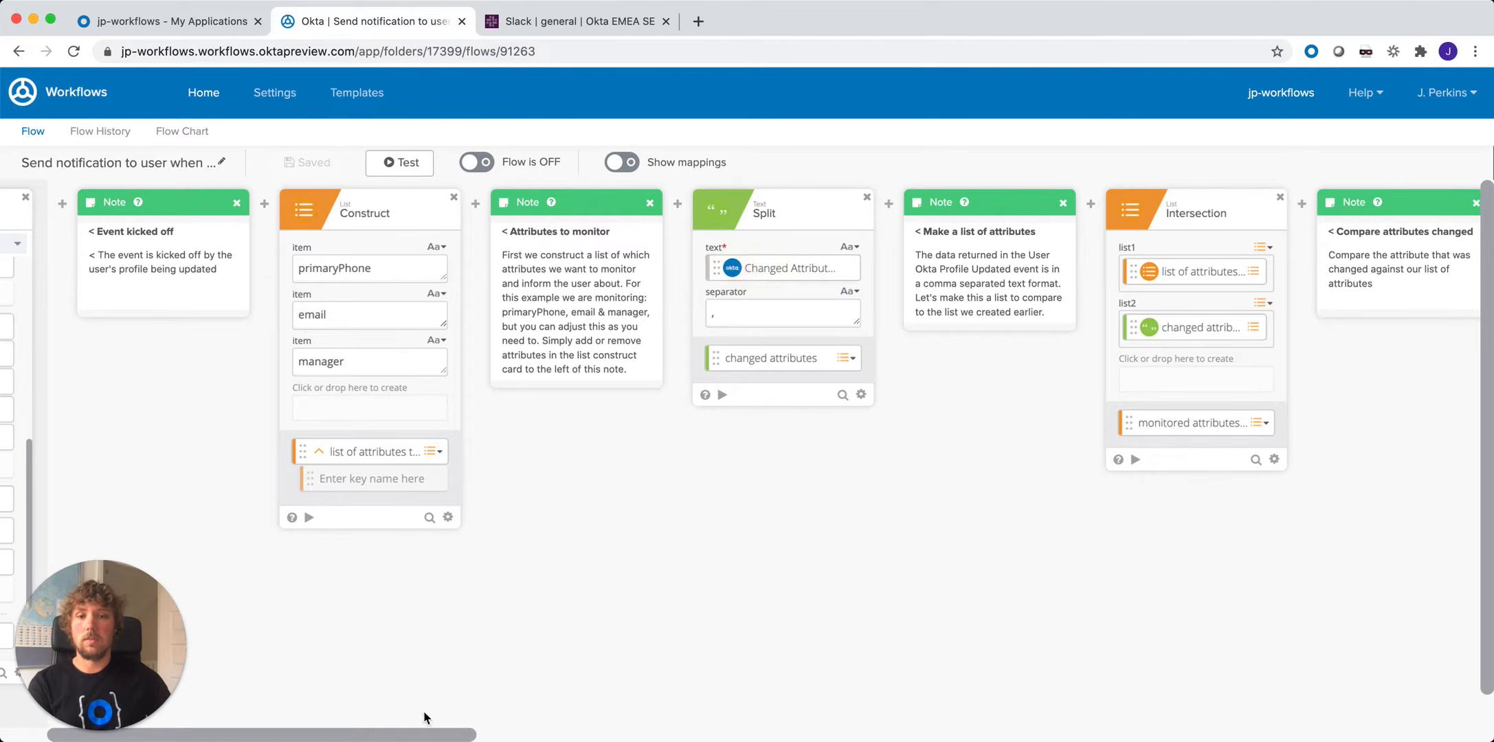
{"action": "scroll", "scroll_direction": "right", "scroll_amount": 3}
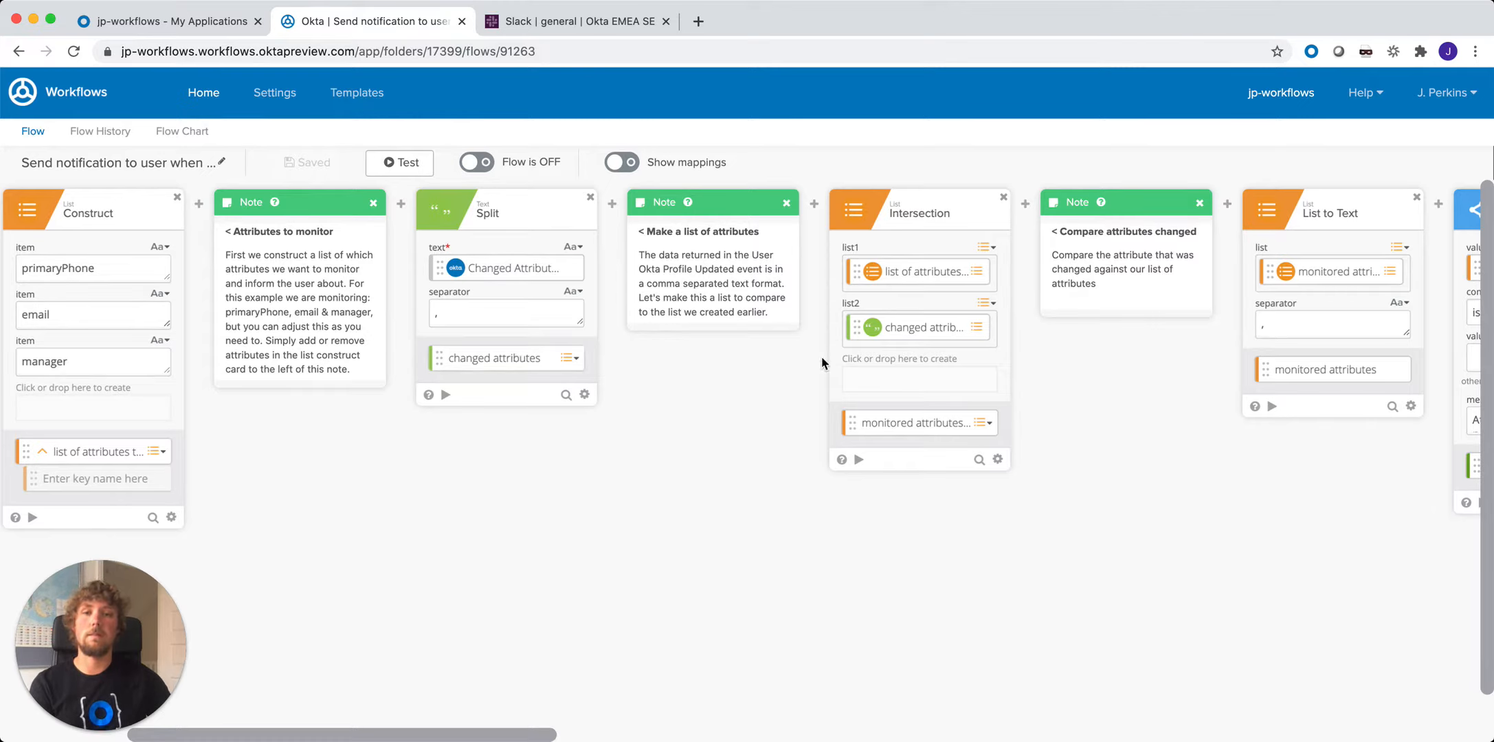
{"action": "mouse_move", "coordinate": [893, 478]}
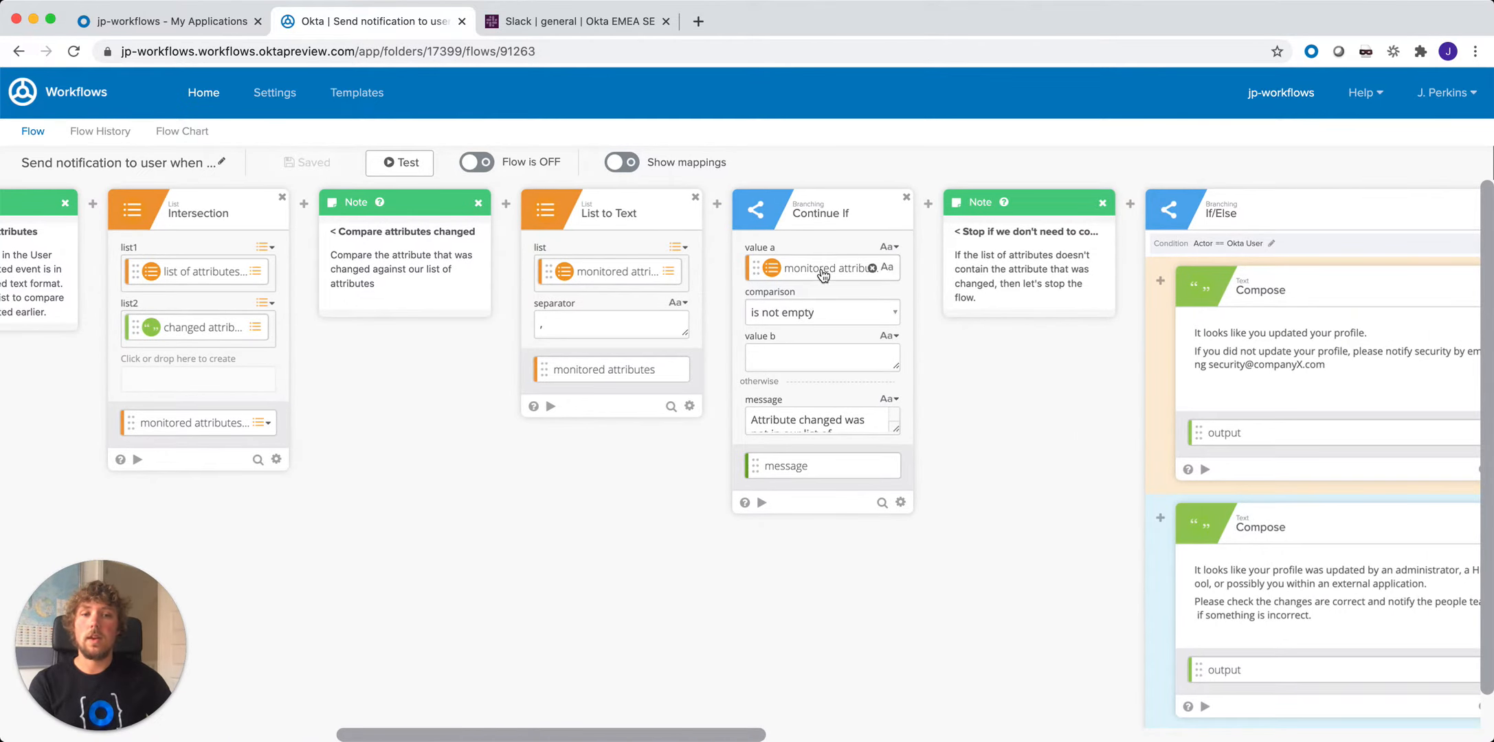
{"action": "mouse_move", "coordinate": [821, 308]}
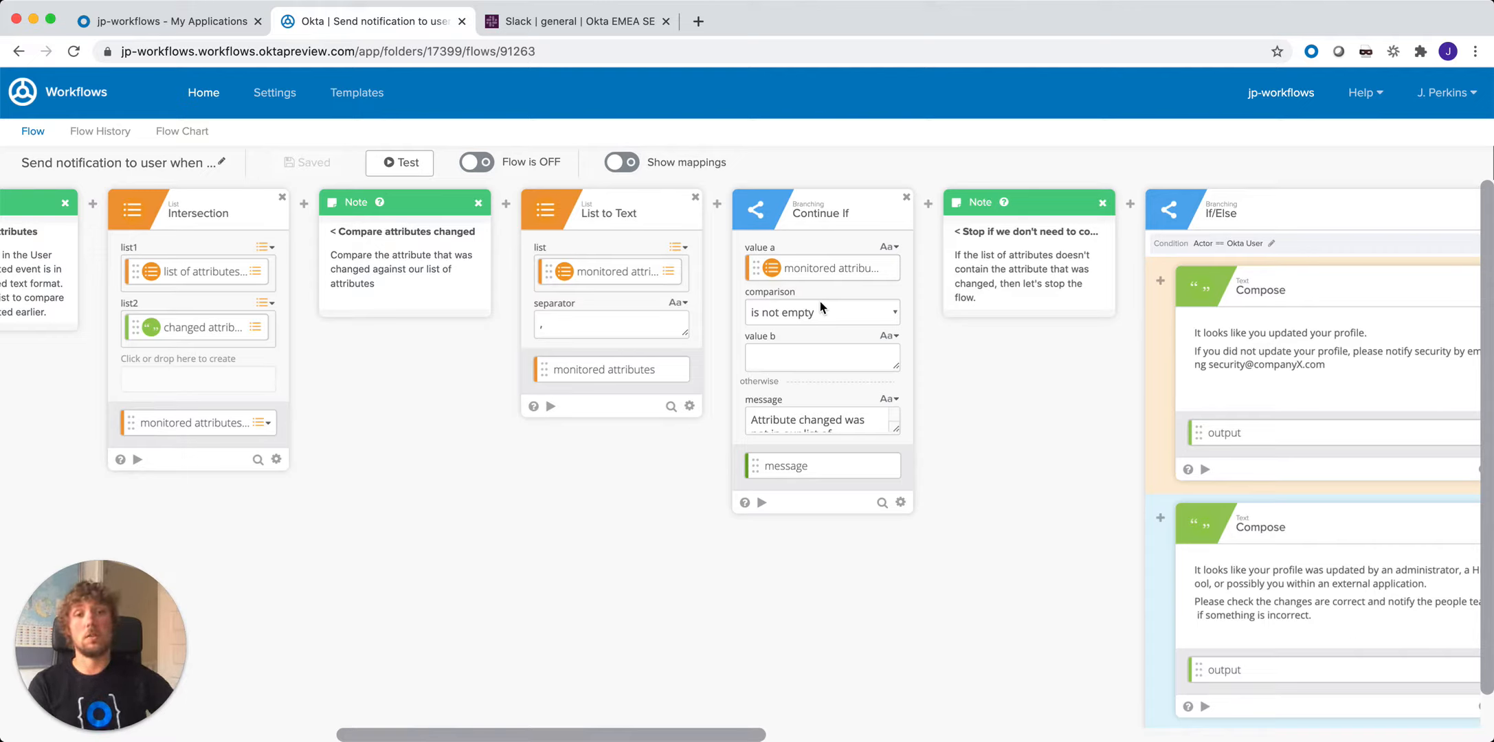
{"action": "mouse_move", "coordinate": [694, 689]}
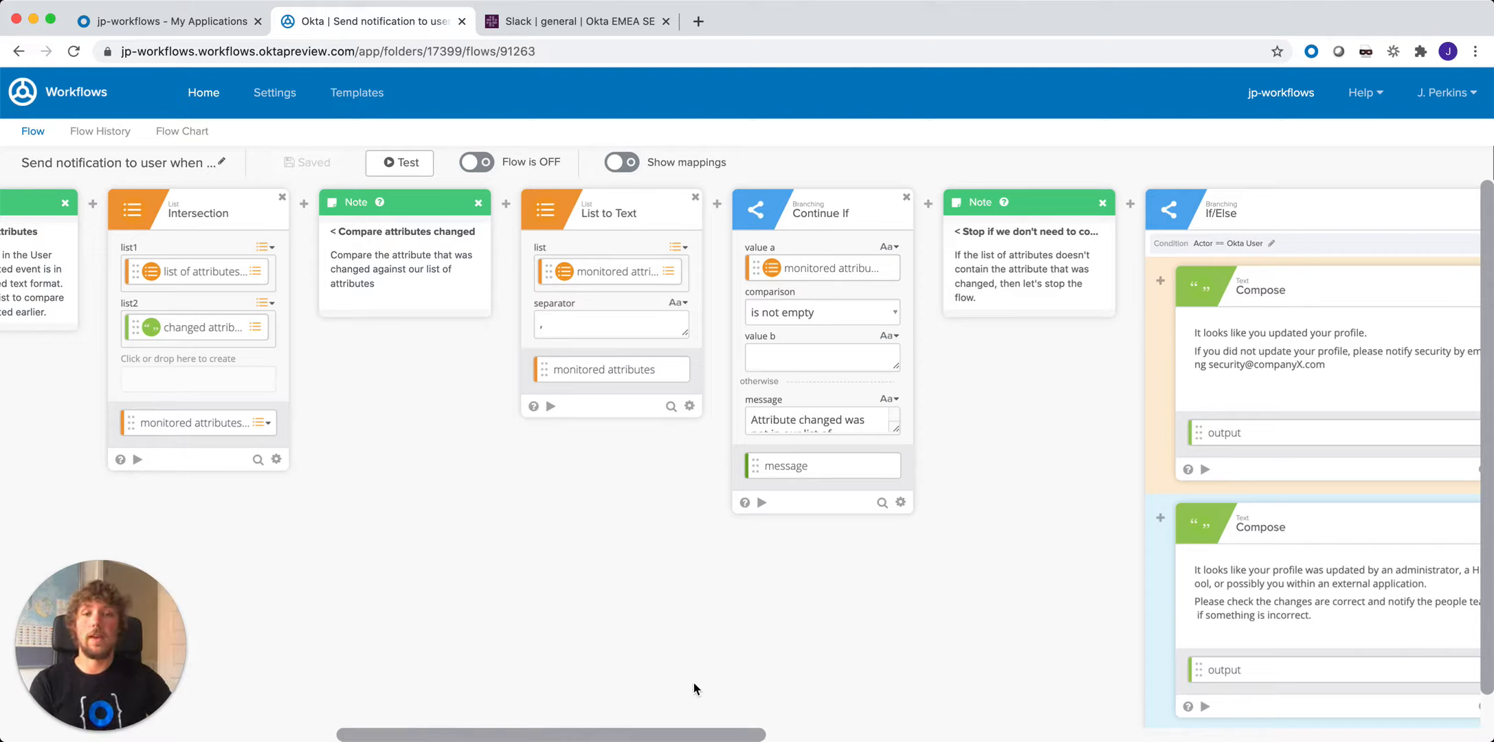
{"action": "scroll", "scroll_direction": "right", "scroll_amount": 3}
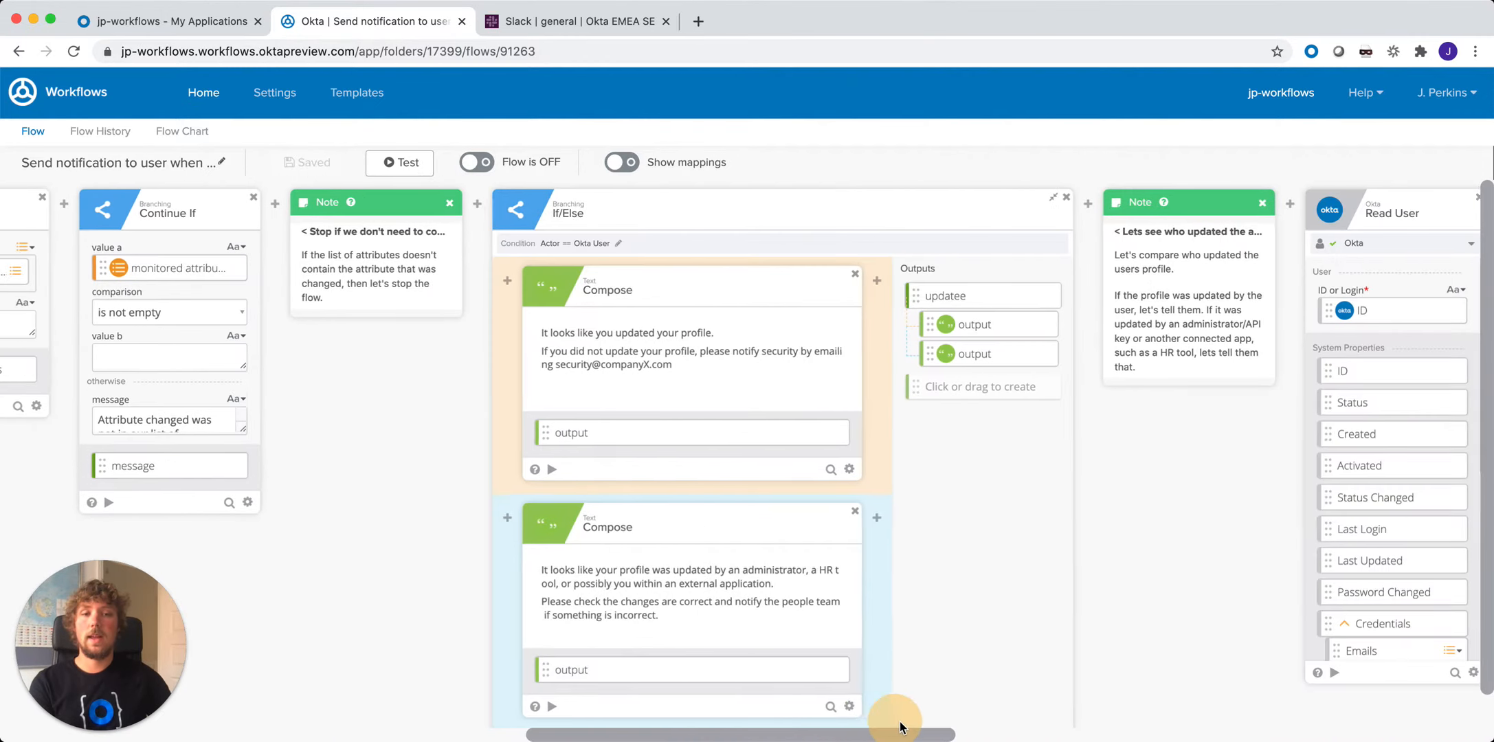
{"action": "scroll", "scroll_direction": "right", "scroll_amount": 3}
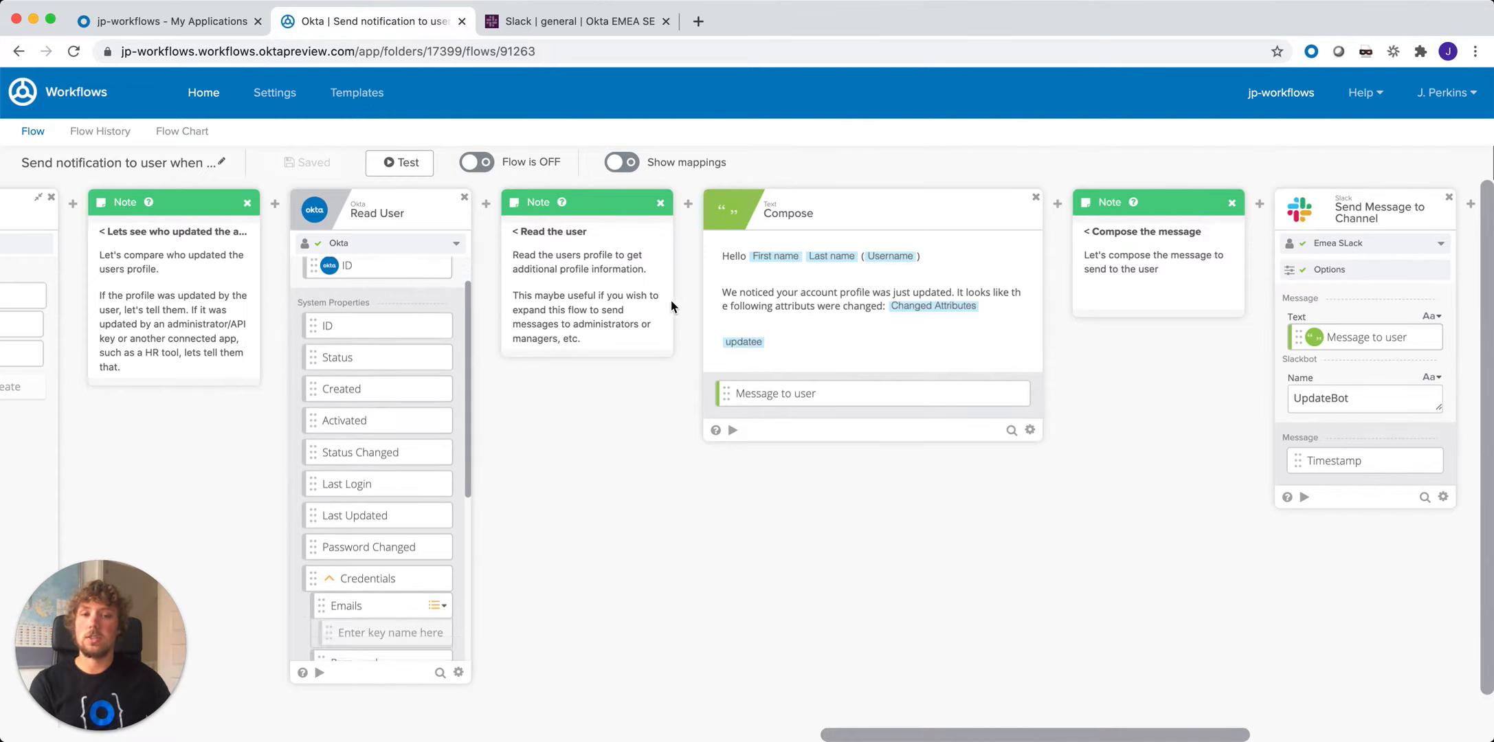
{"action": "mouse_move", "coordinate": [846, 261]}
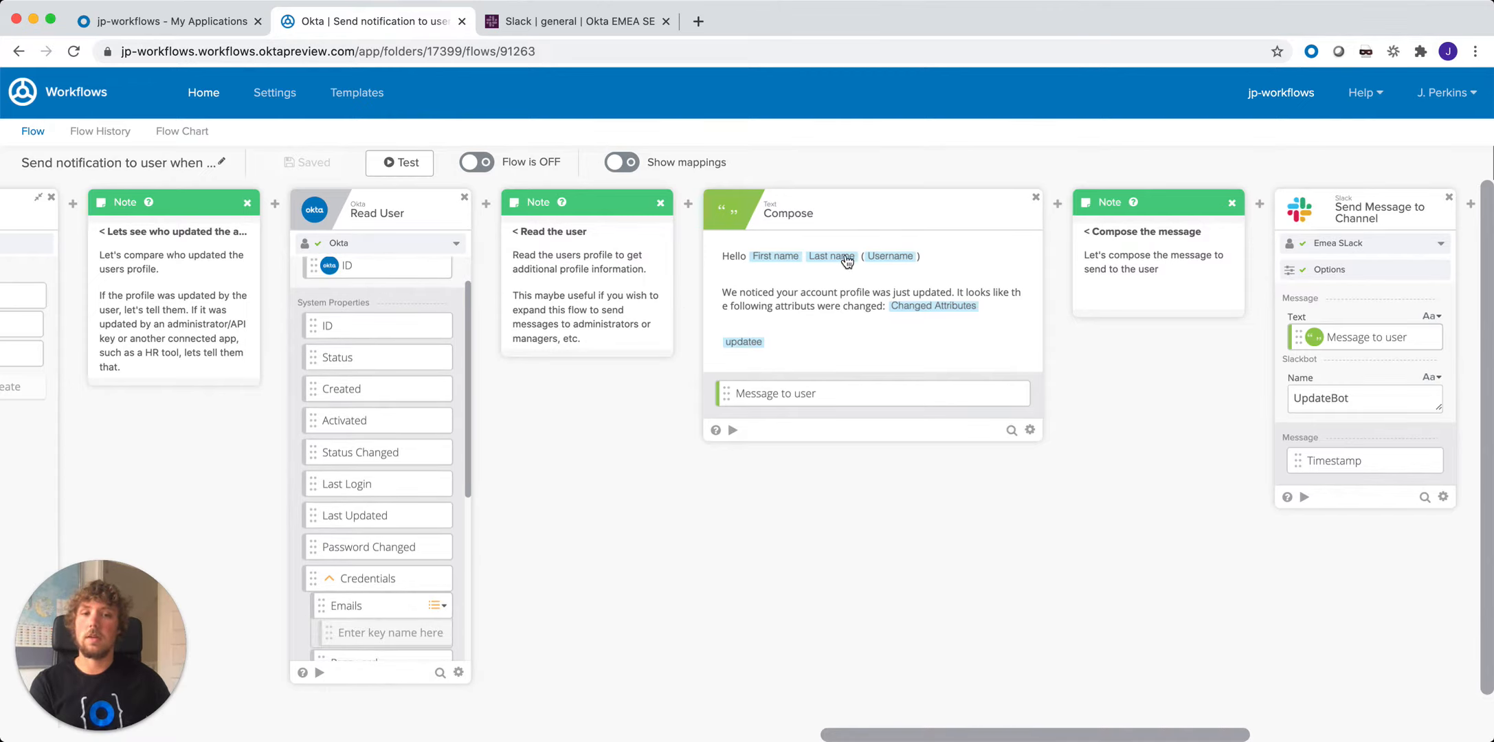
{"action": "mouse_move", "coordinate": [892, 263]}
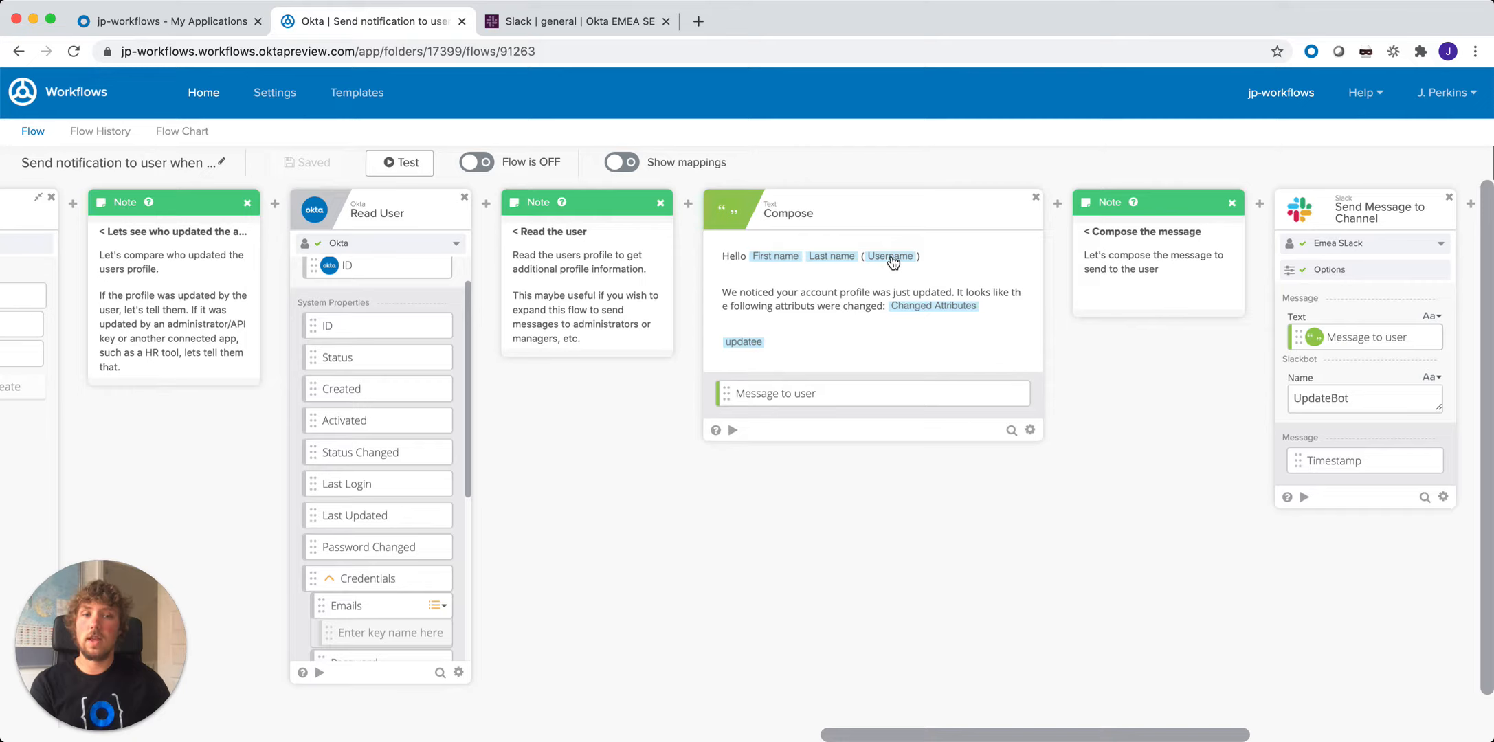
{"action": "mouse_move", "coordinate": [856, 296]}
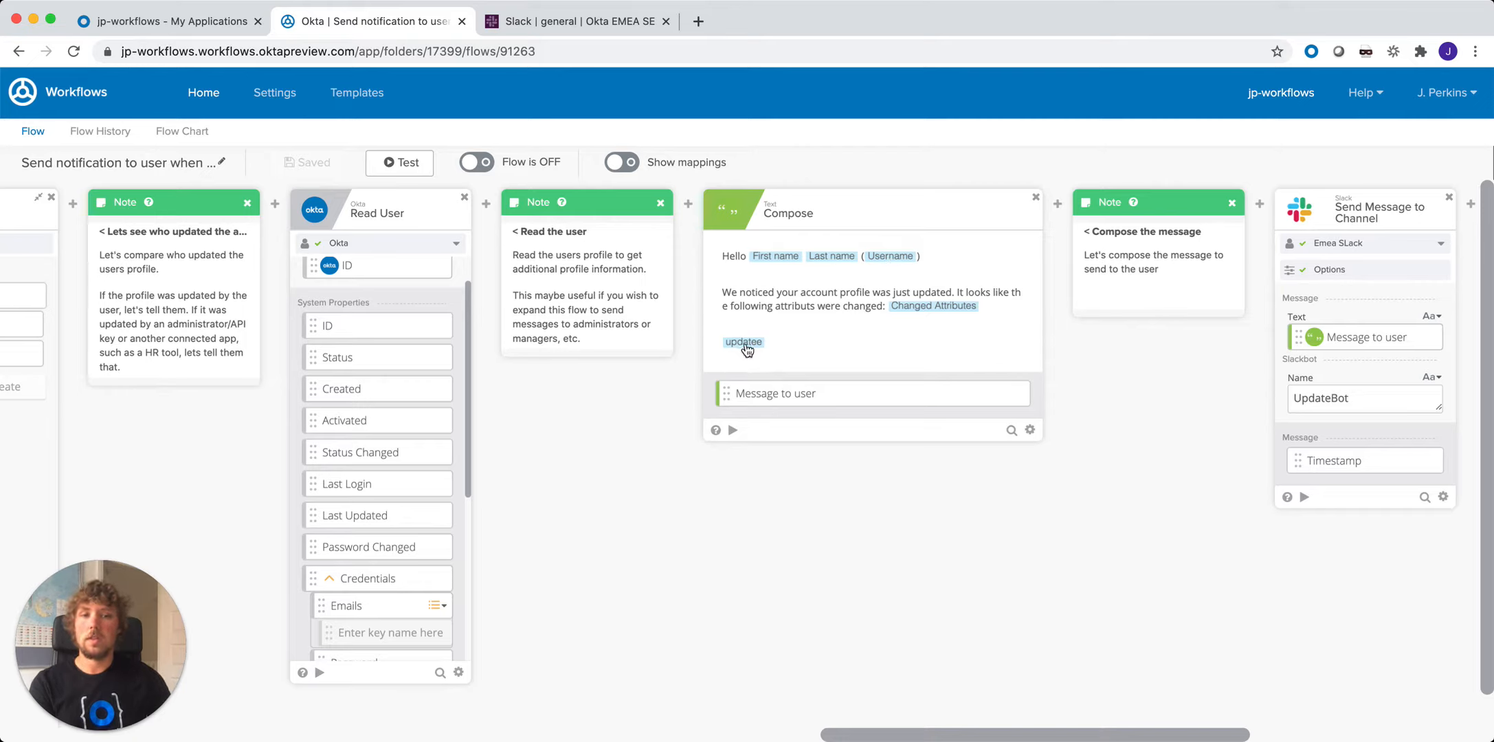
{"action": "mouse_move", "coordinate": [741, 348]}
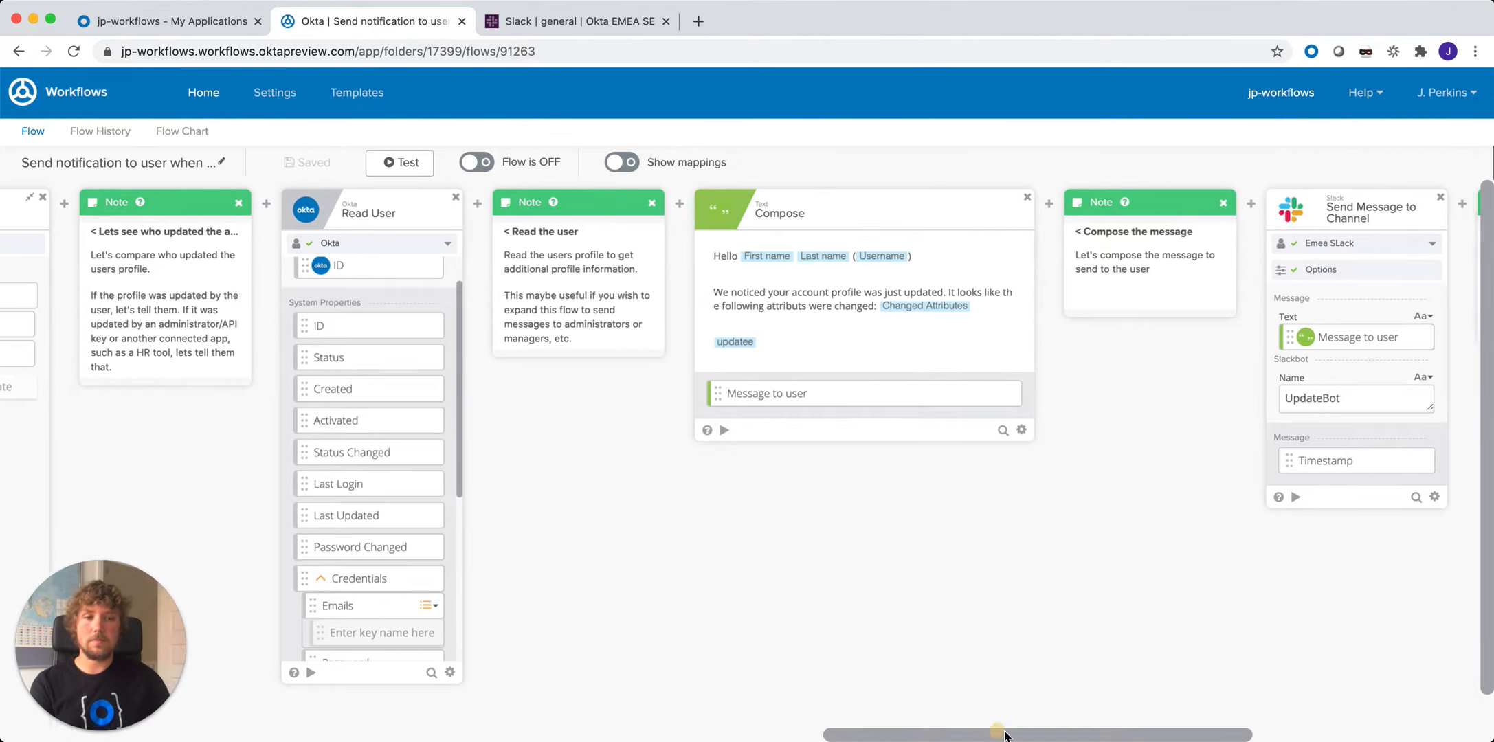
{"action": "scroll", "scroll_direction": "right", "scroll_amount": 3}
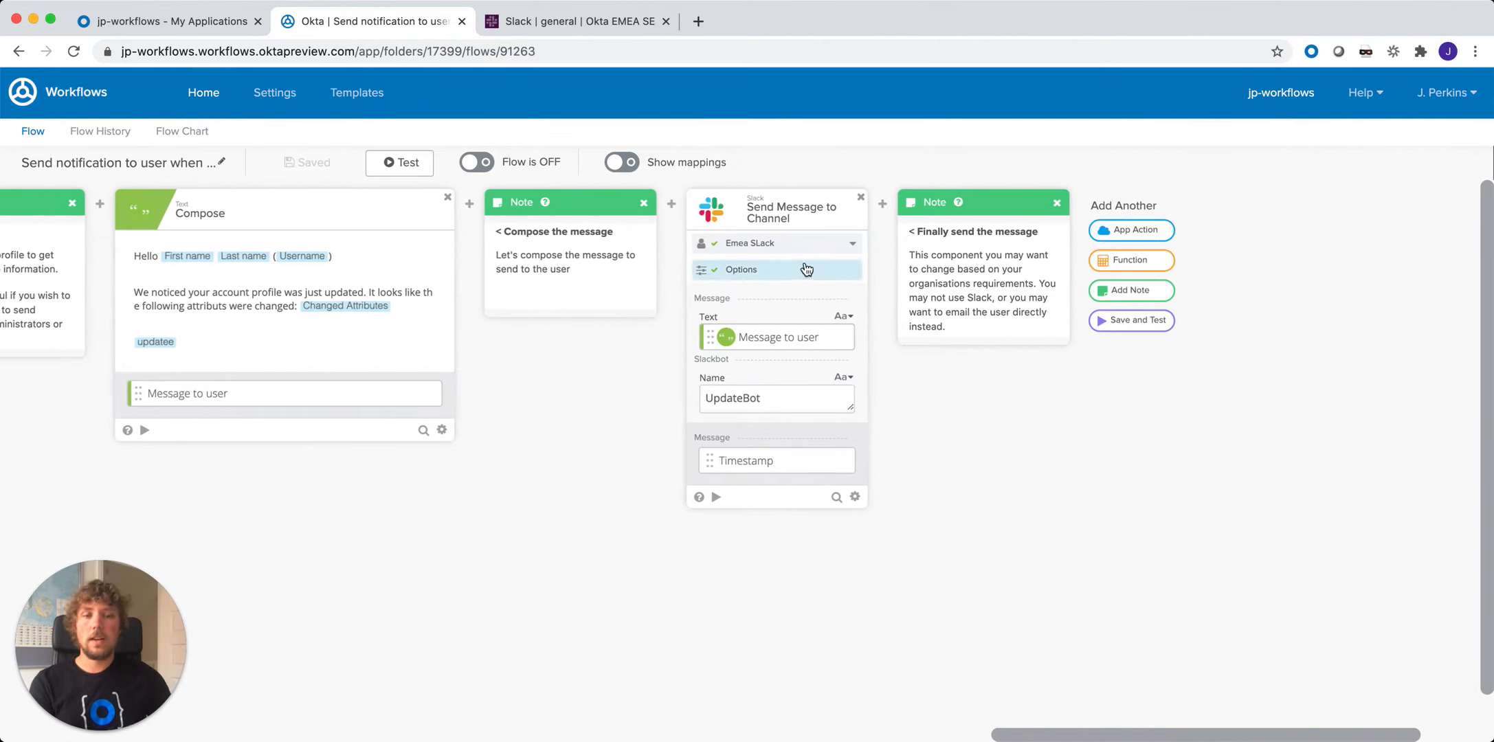
{"action": "mouse_move", "coordinate": [814, 303]}
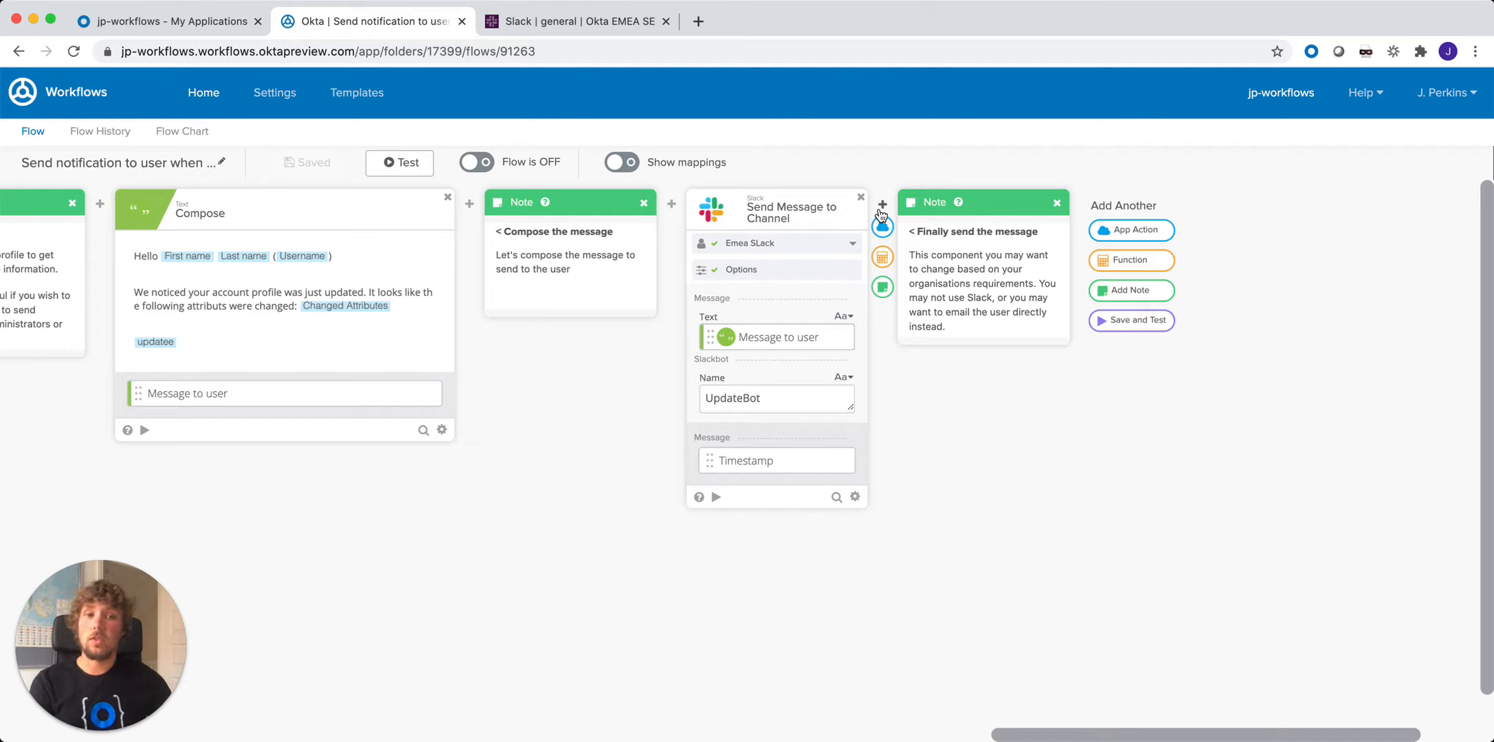
{"action": "mouse_move", "coordinate": [885, 238]}
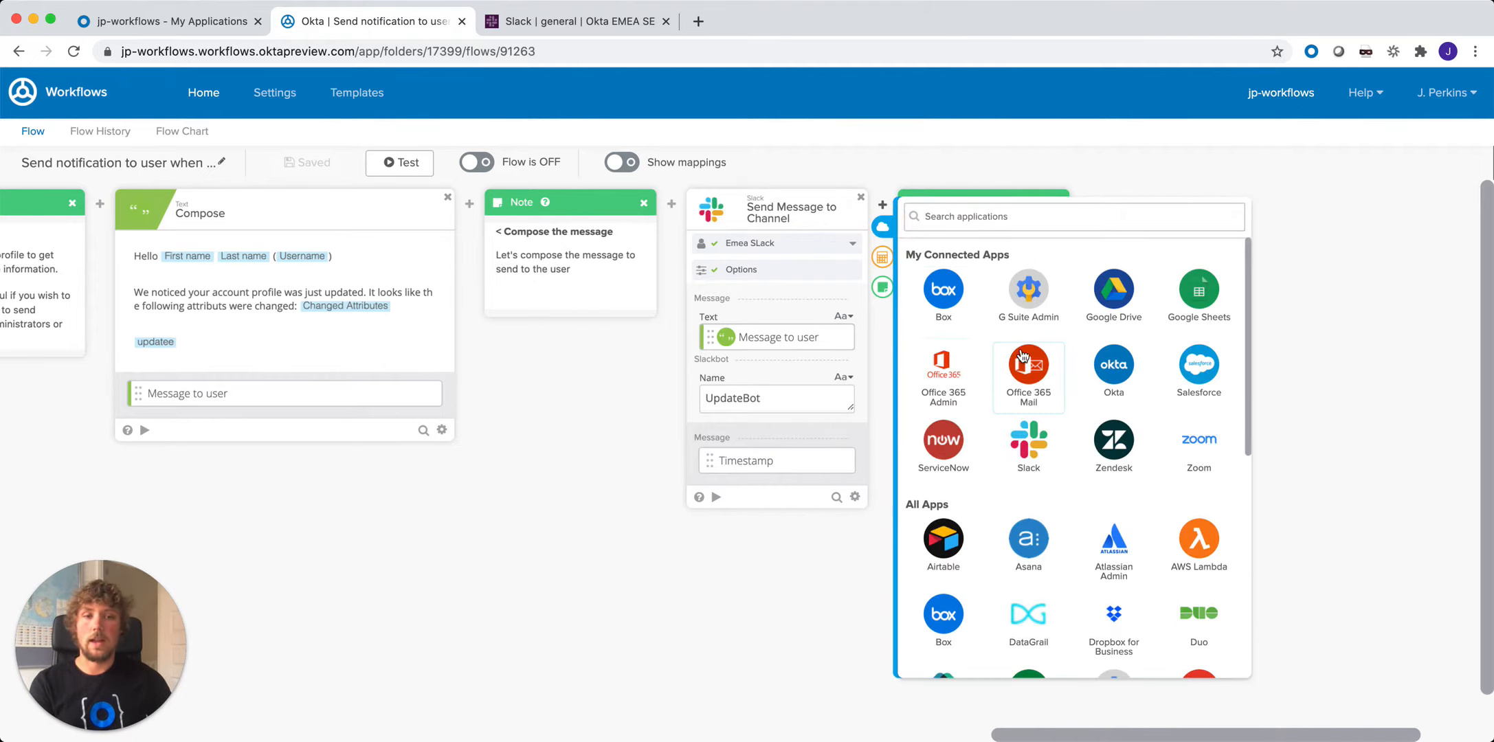
{"action": "left_click", "coordinate": [1028, 365]}
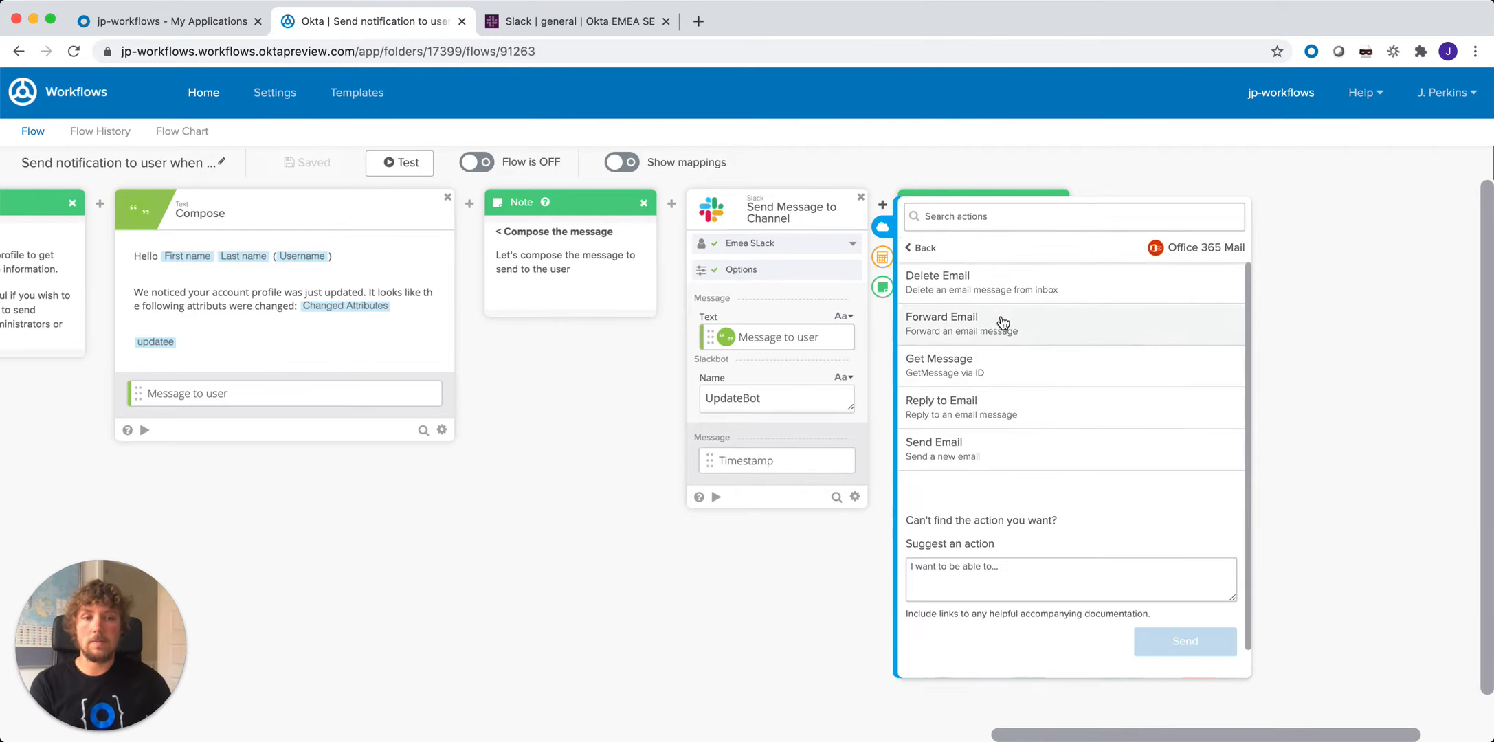
{"action": "left_click", "coordinate": [961, 322]}
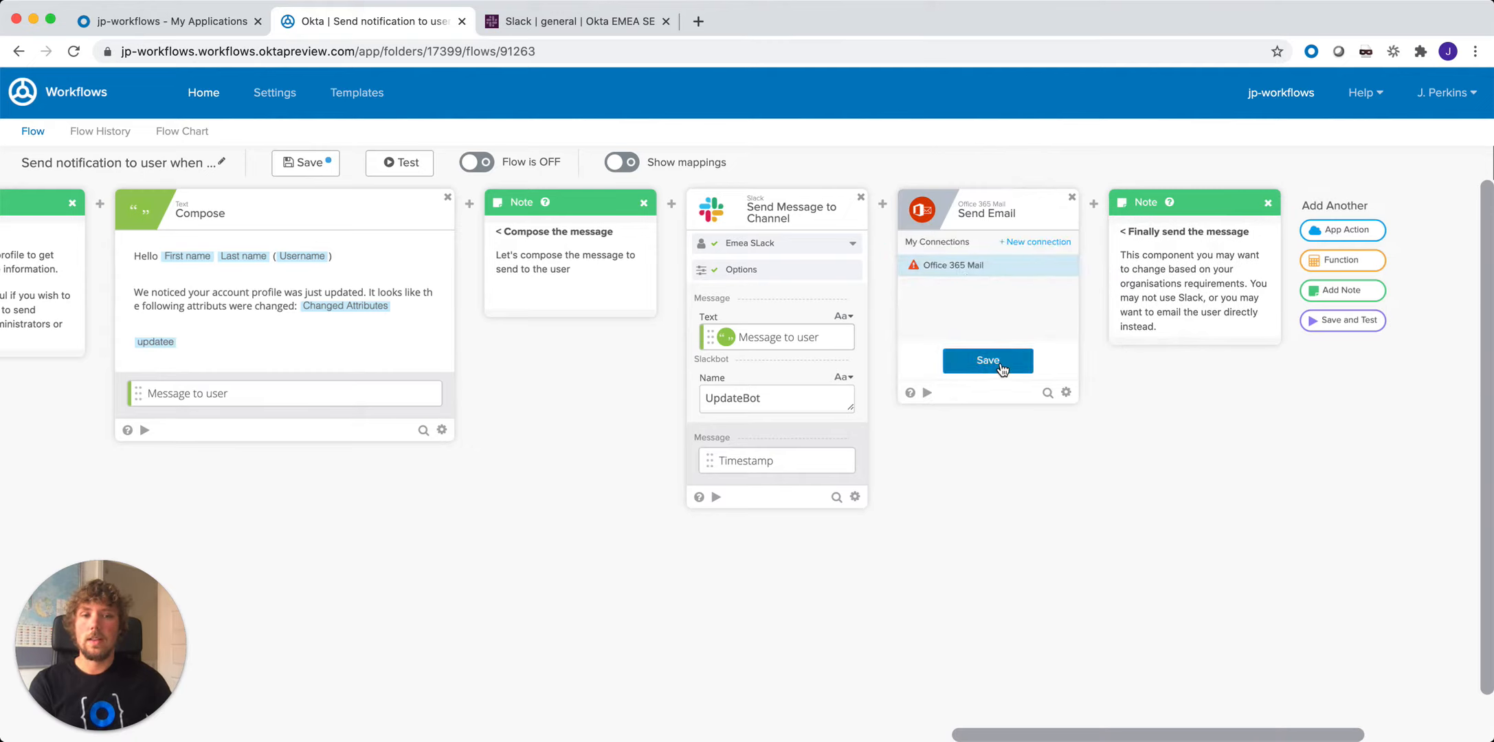
{"action": "left_click", "coordinate": [987, 360]}
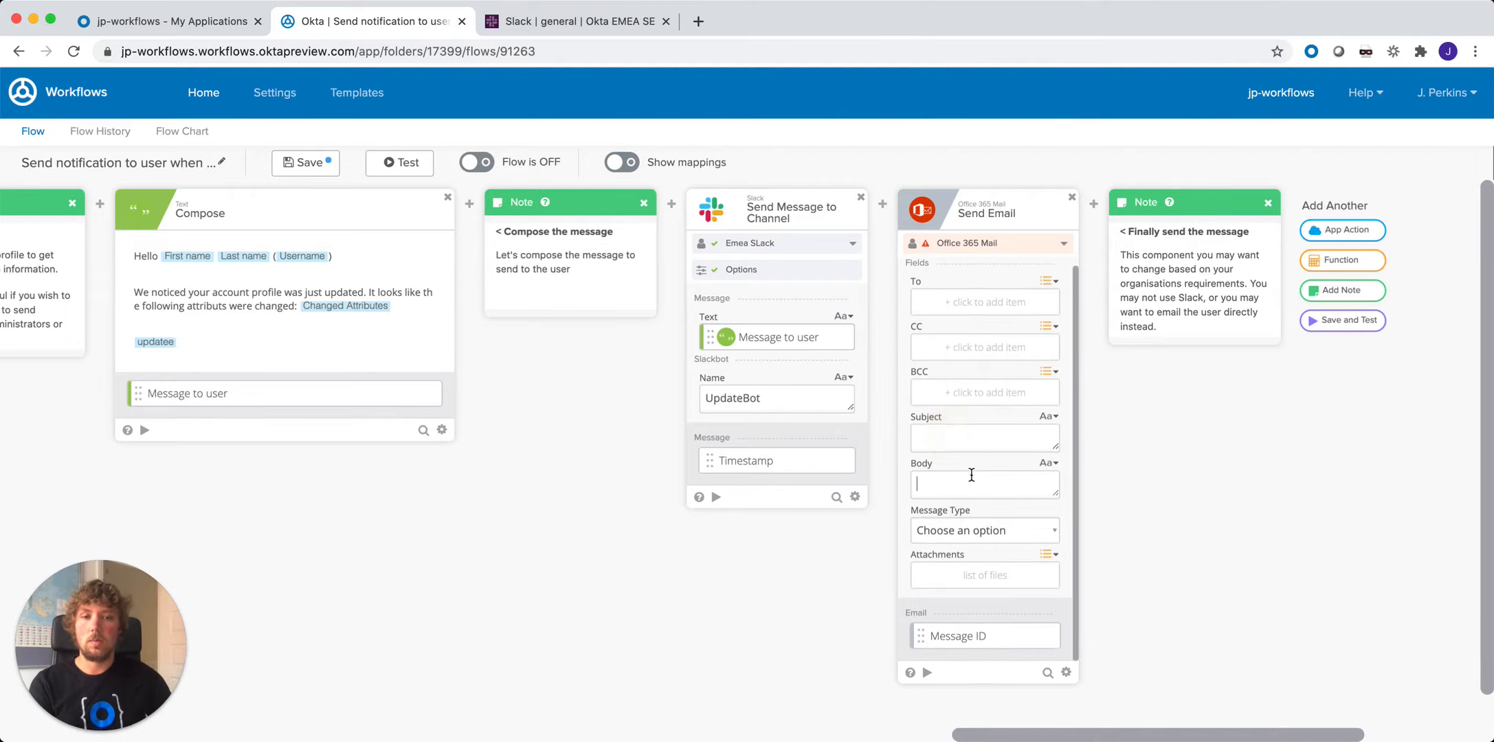
{"action": "mouse_move", "coordinate": [616, 434]}
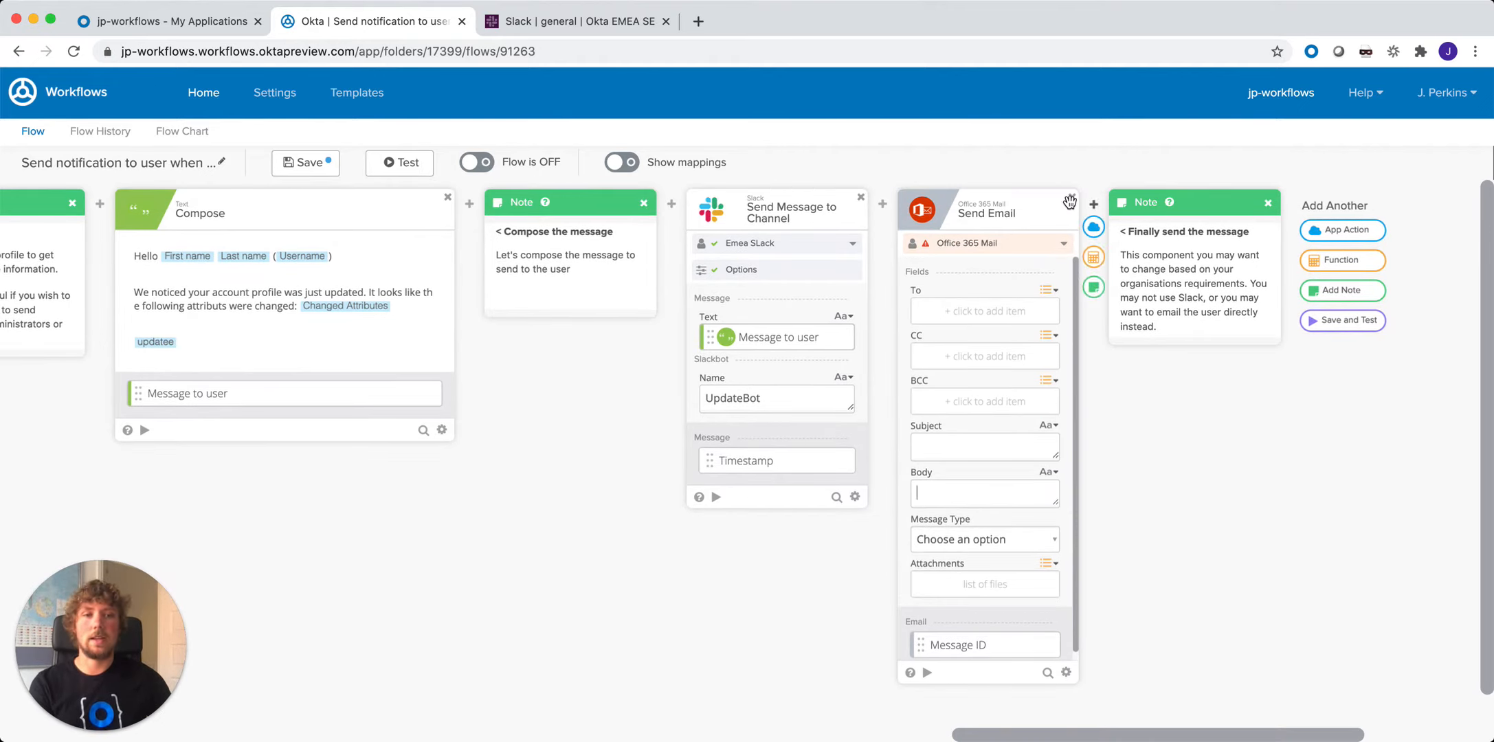
{"action": "left_click", "coordinate": [1070, 202]}
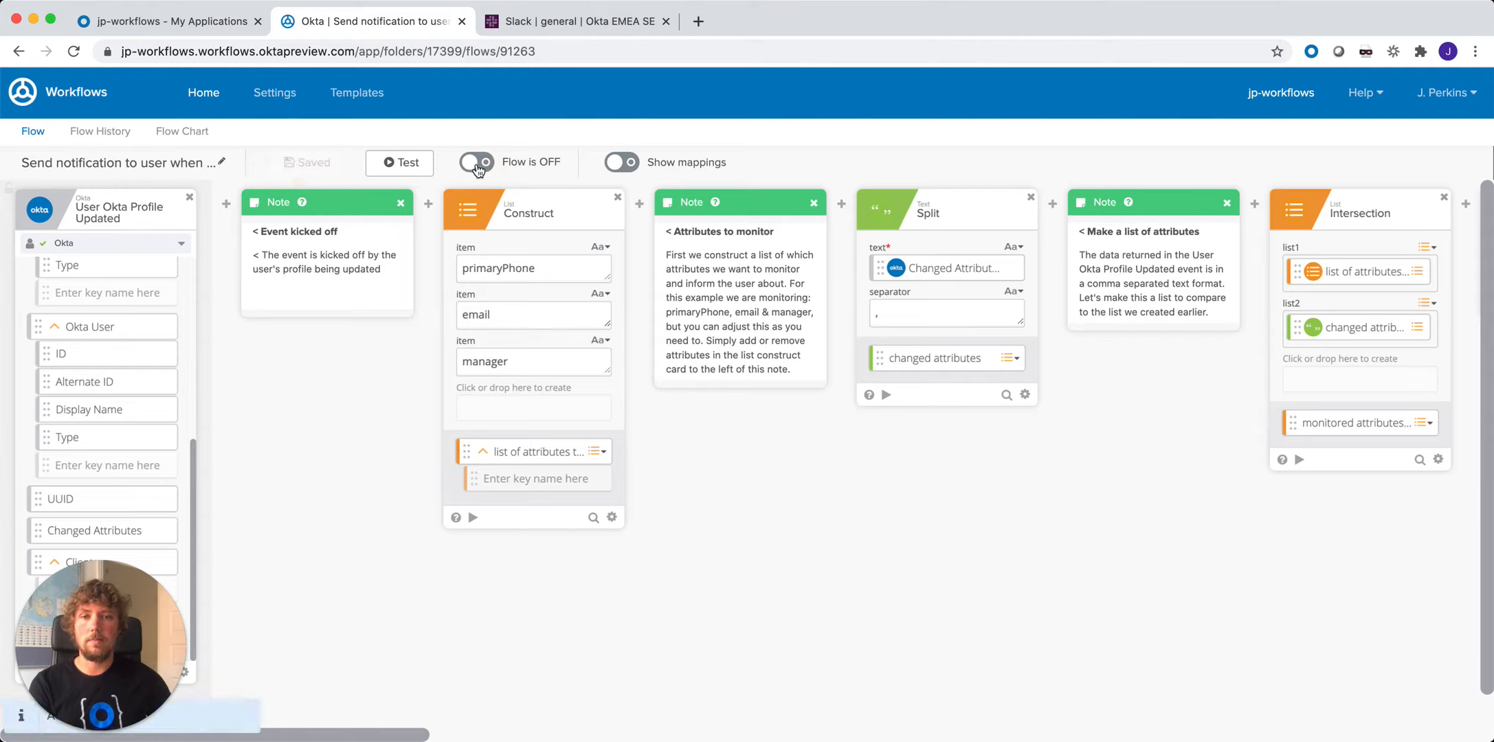
Switch the profile-update notification flow on, reopen it, and go to the Okta dashboard.
{"action": "left_click", "coordinate": [475, 162]}
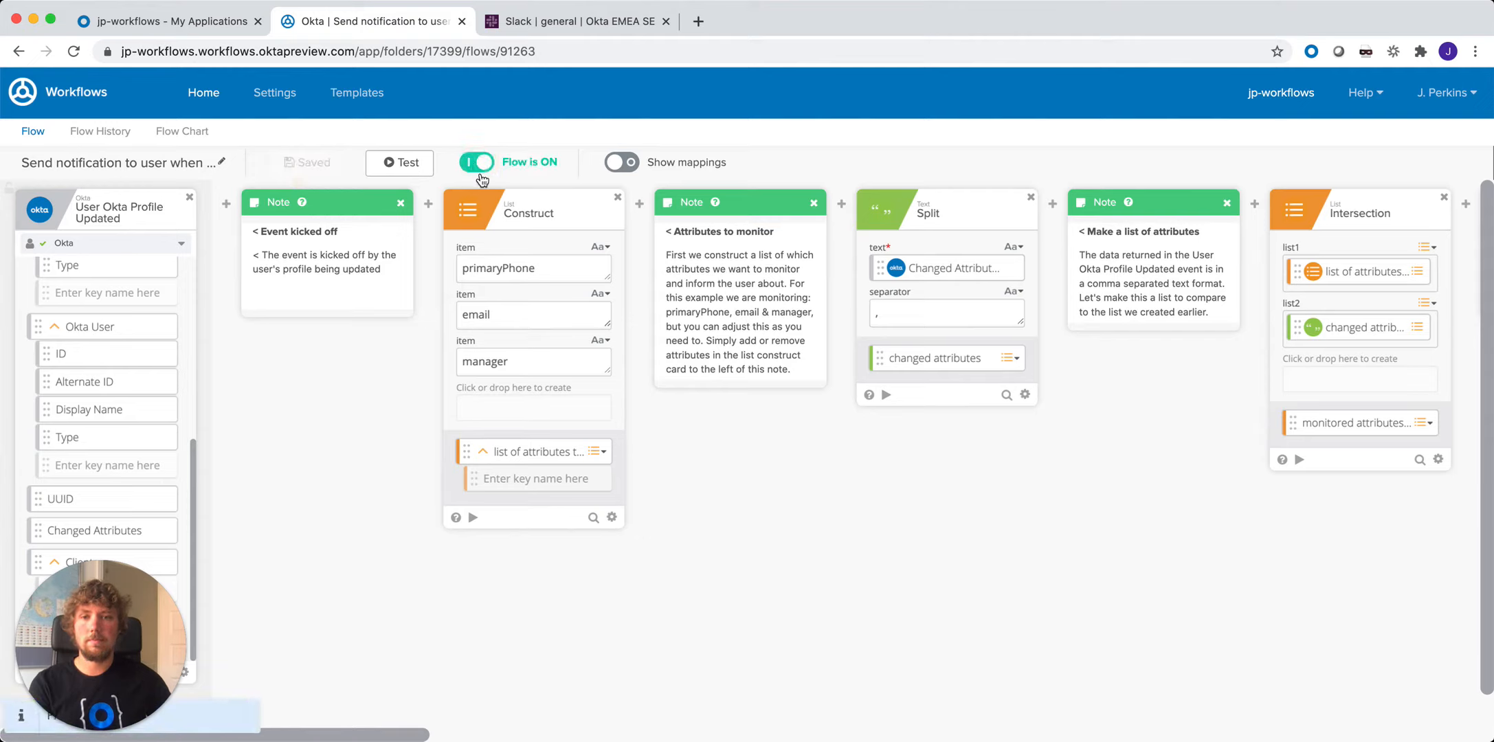
{"action": "left_click", "coordinate": [476, 162]}
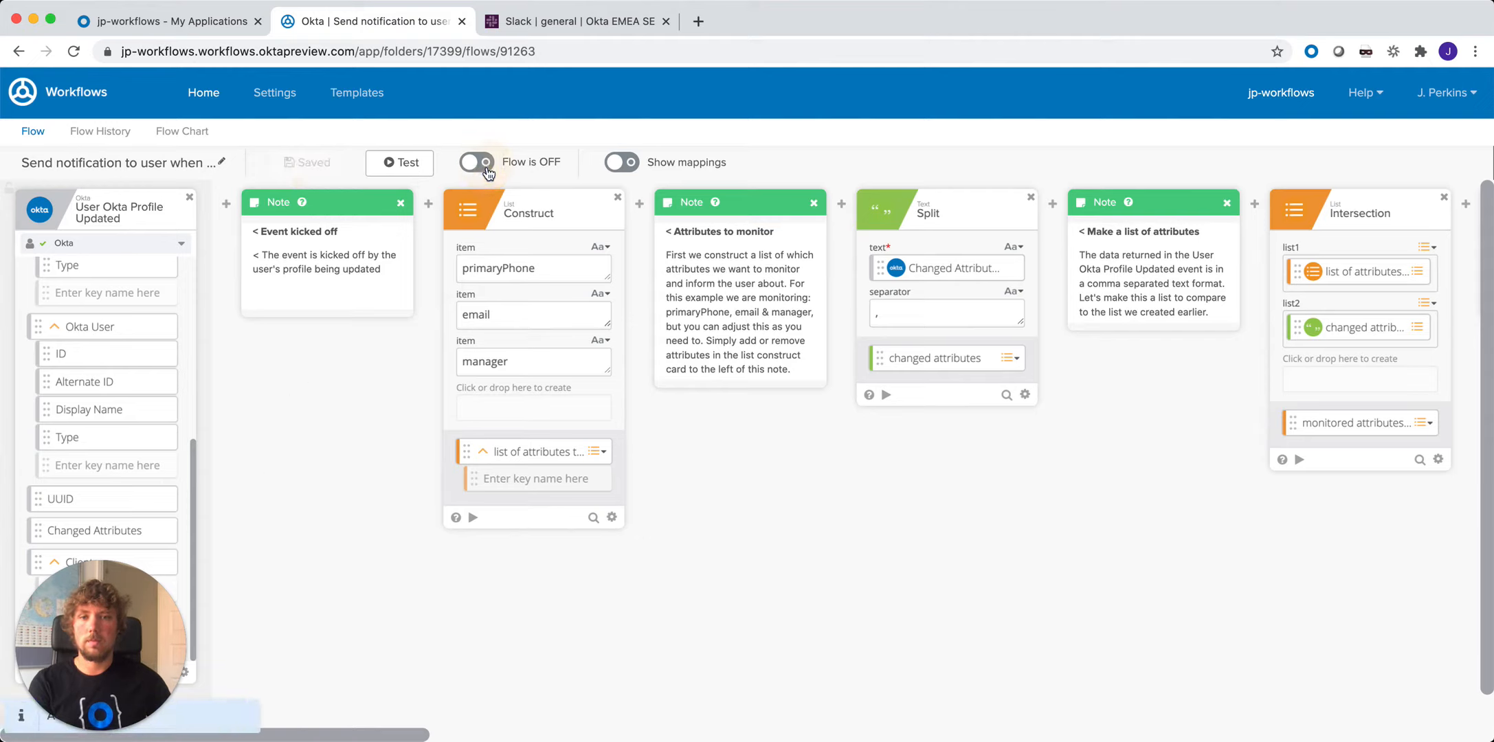
{"action": "left_click", "coordinate": [474, 162]}
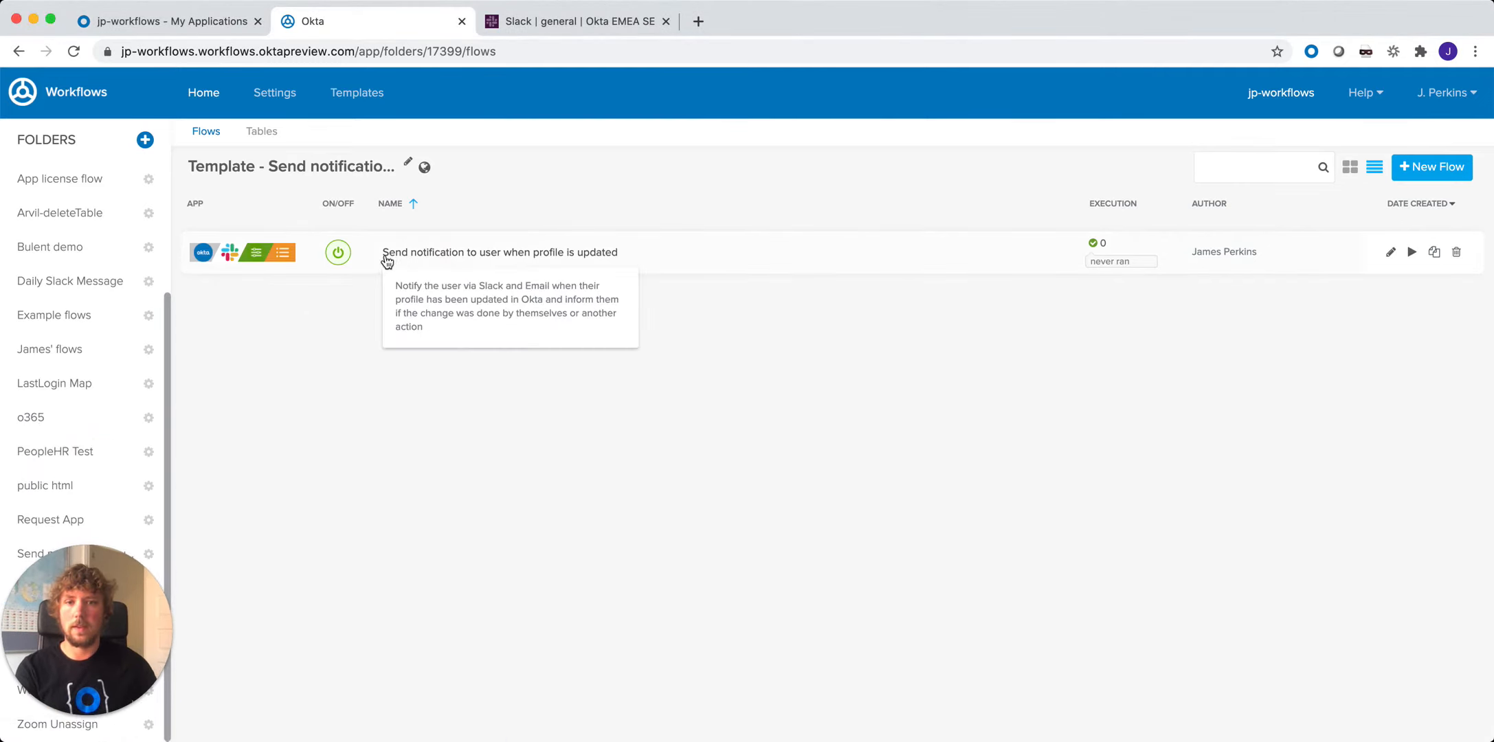
{"action": "left_click", "coordinate": [499, 252]}
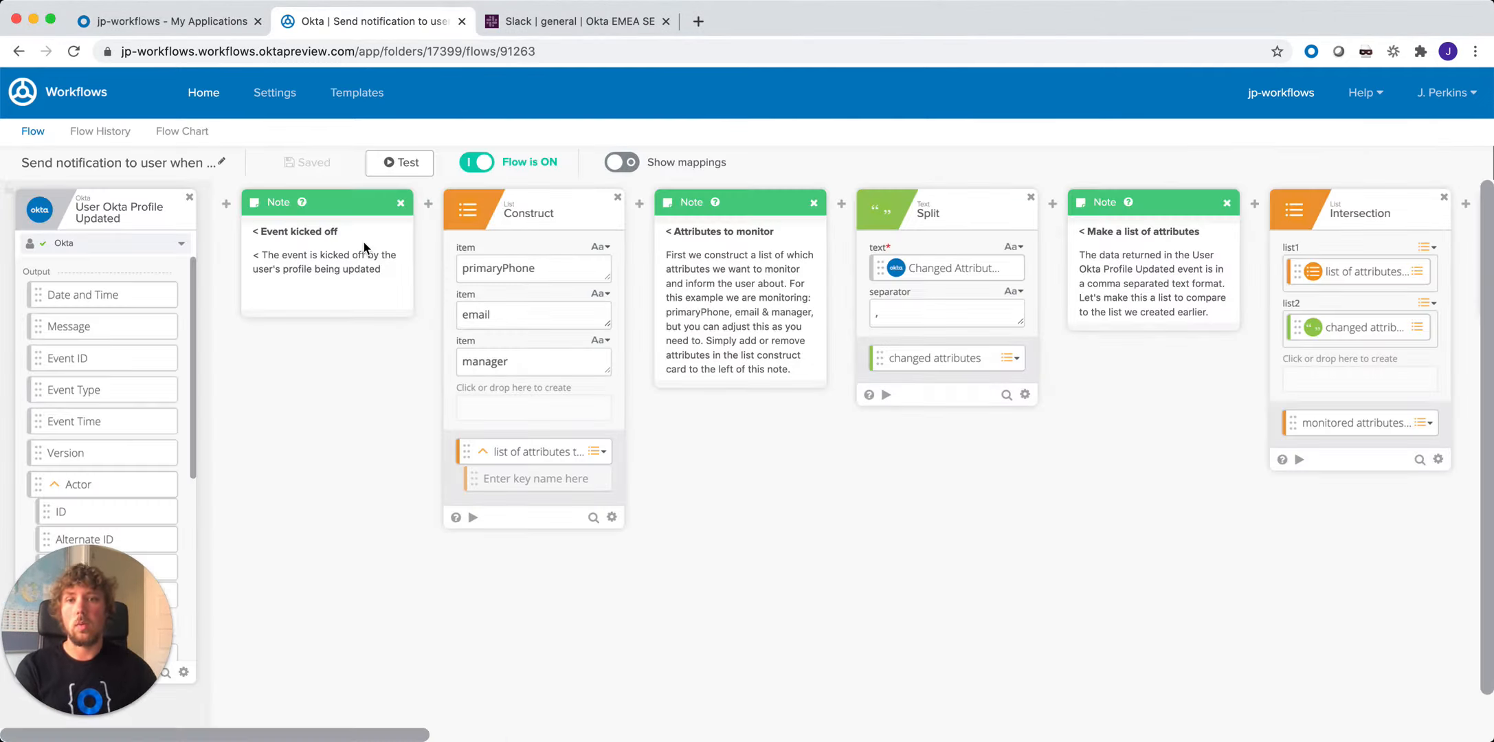
{"action": "left_click", "coordinate": [162, 21]}
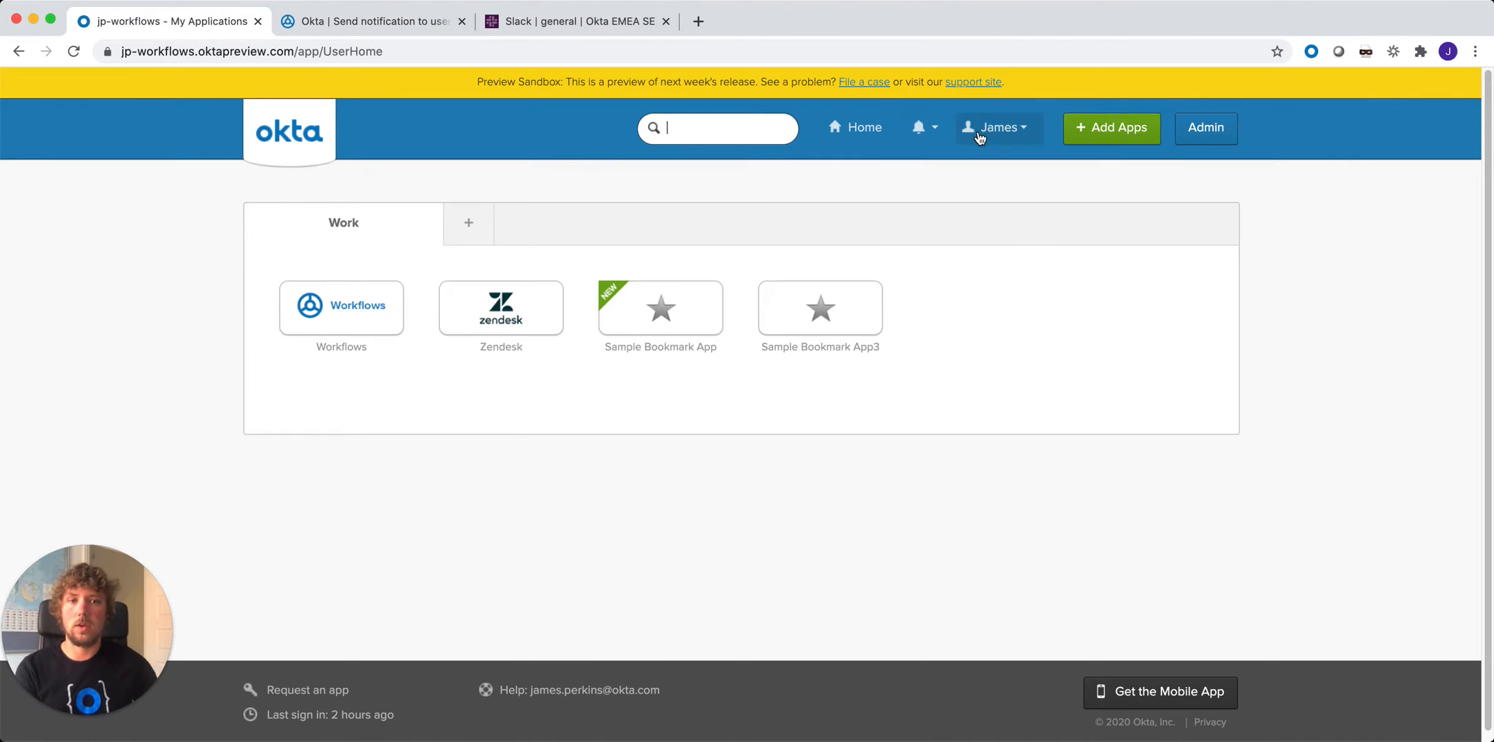
{"action": "left_click", "coordinate": [995, 128]}
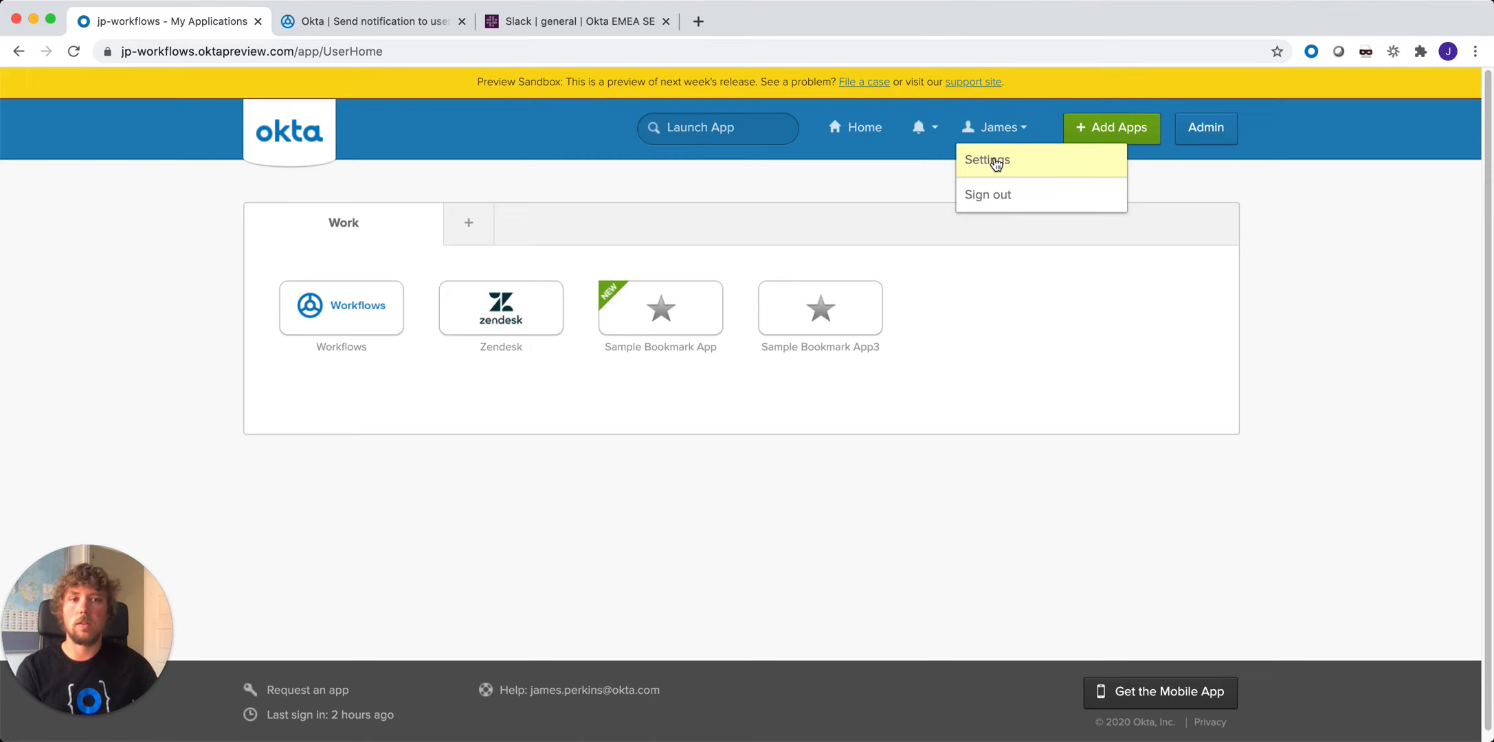
{"action": "left_click", "coordinate": [987, 160]}
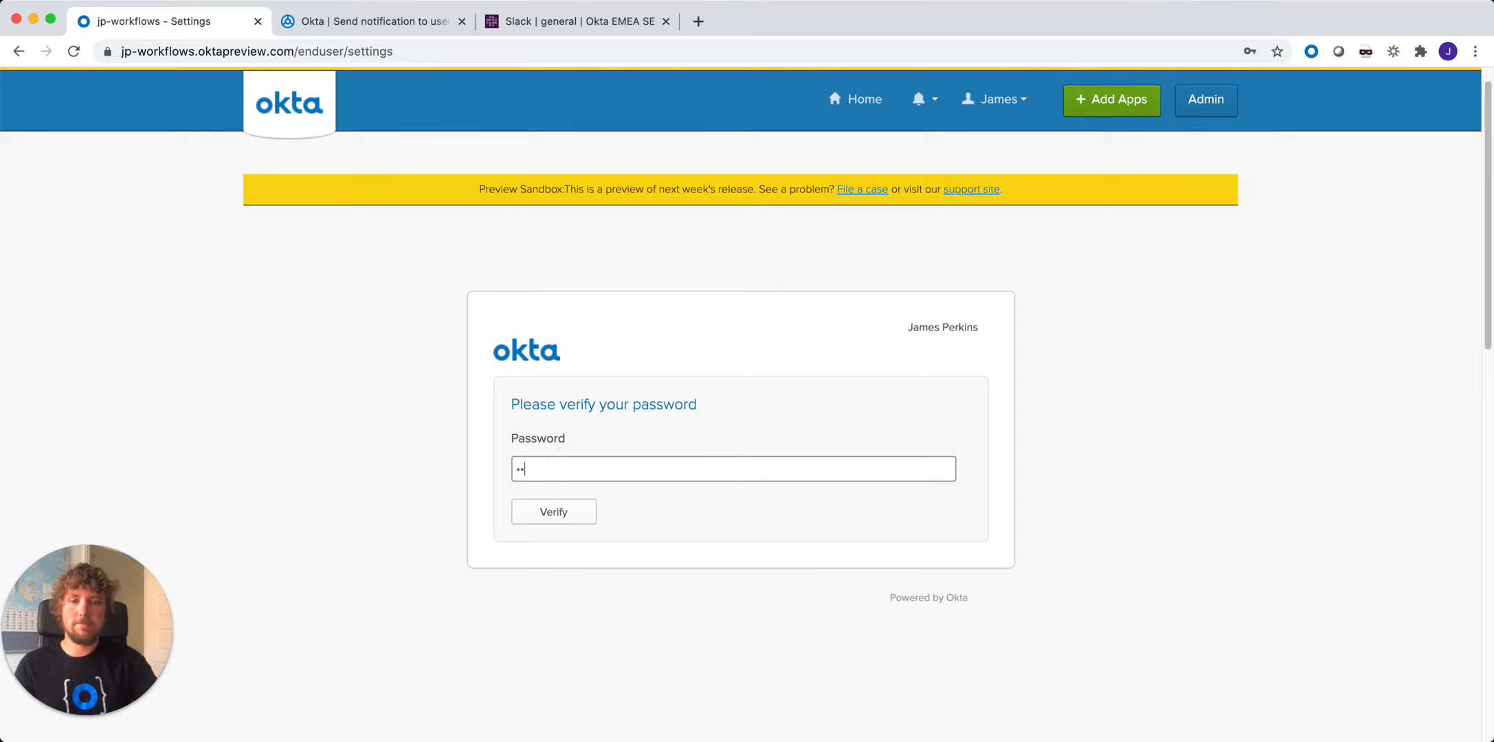
{"action": "left_click", "coordinate": [552, 511]}
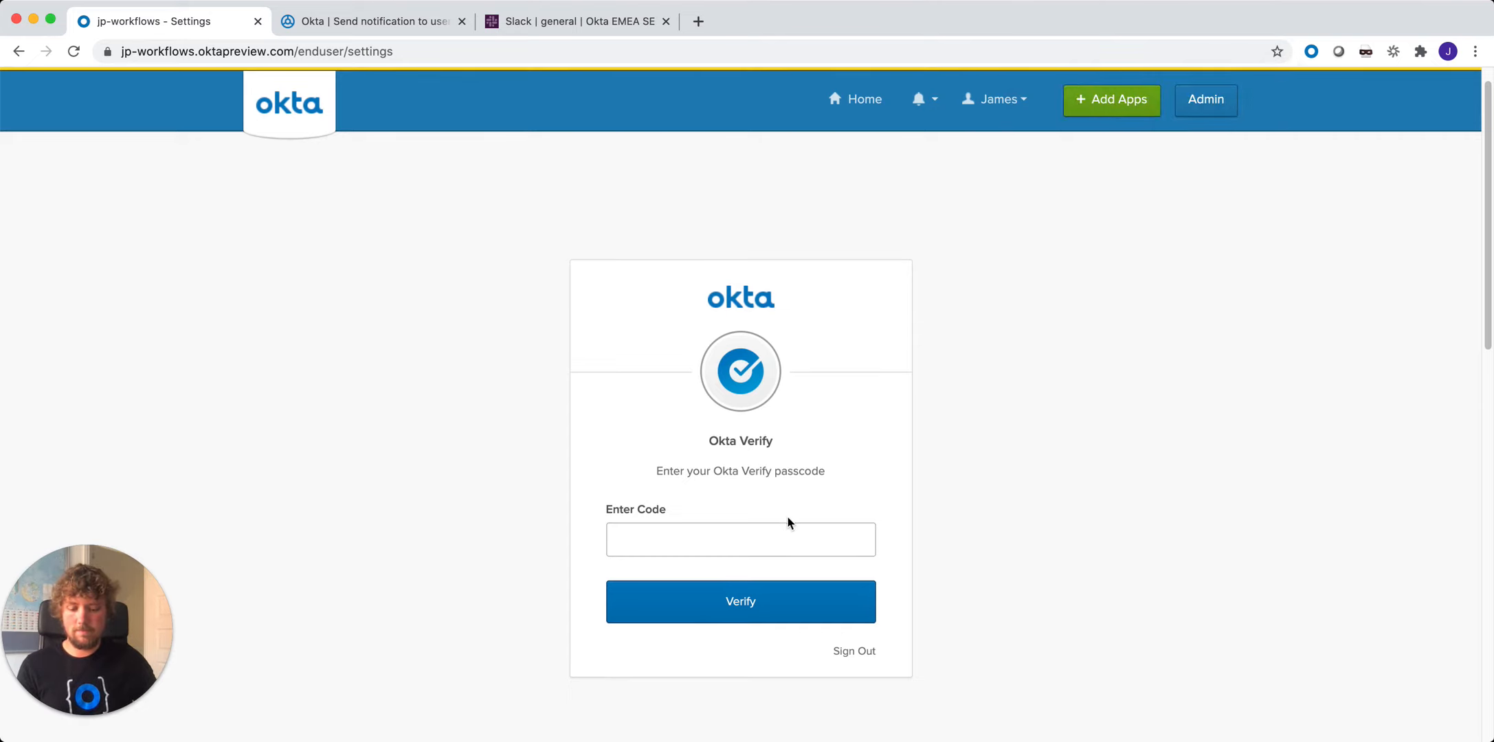
{"action": "left_click", "coordinate": [741, 539]}
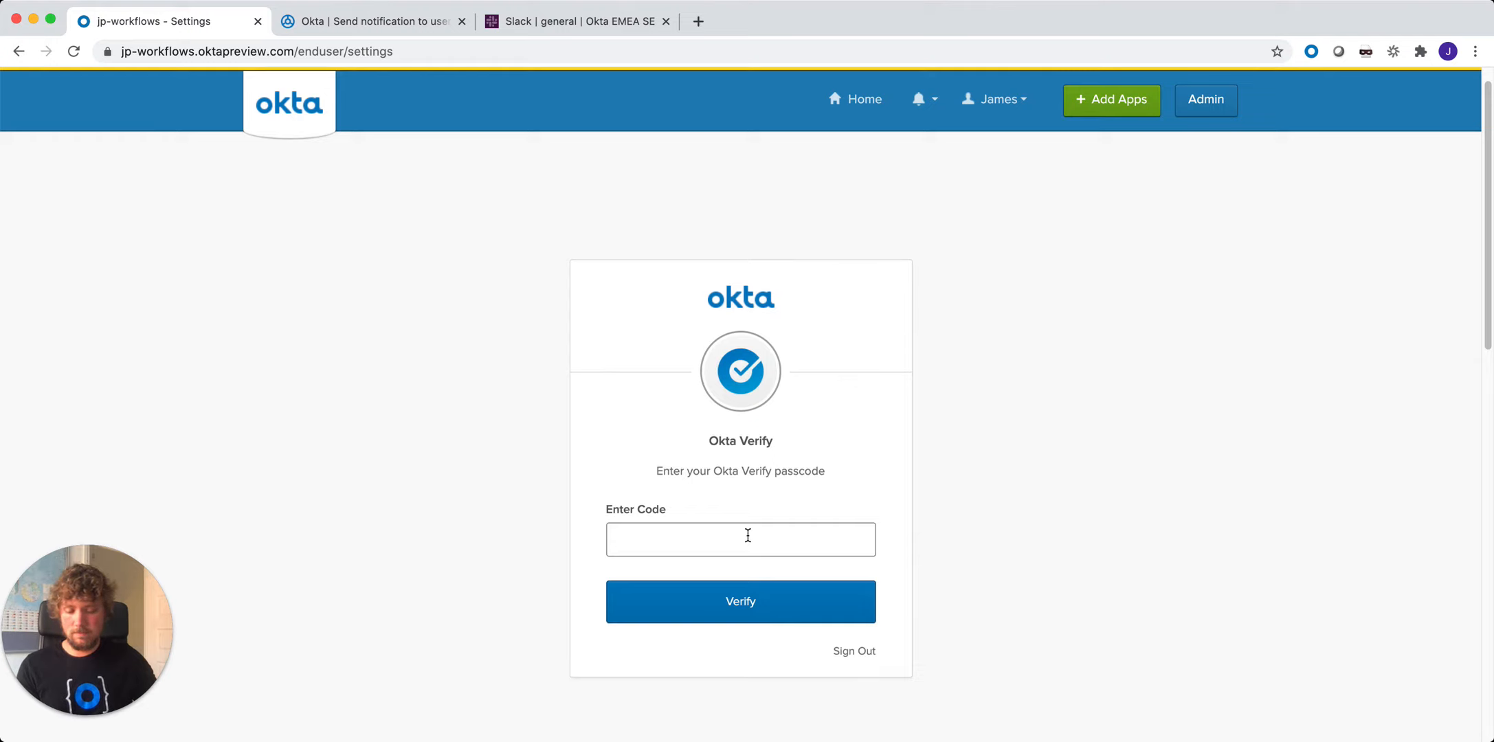
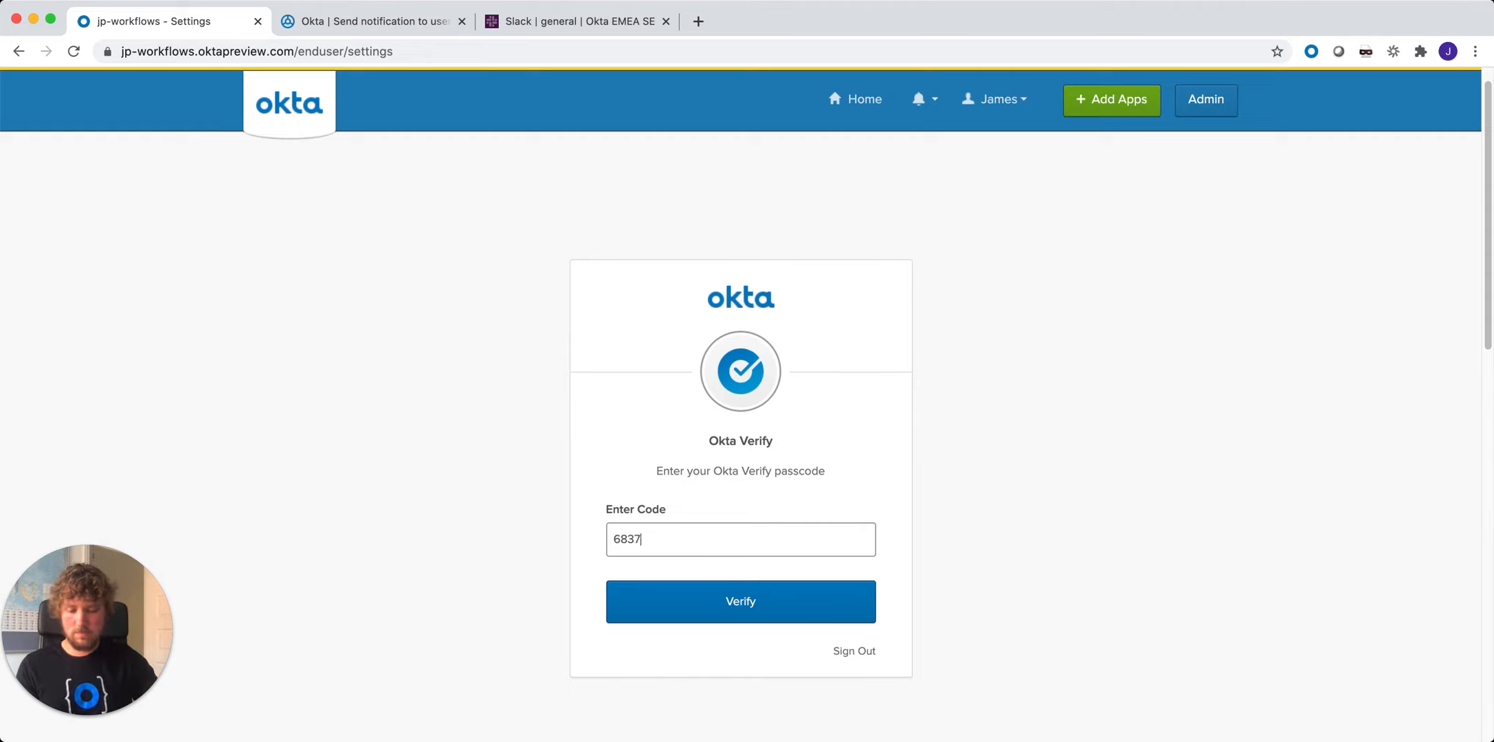
{"action": "left_click", "coordinate": [741, 602]}
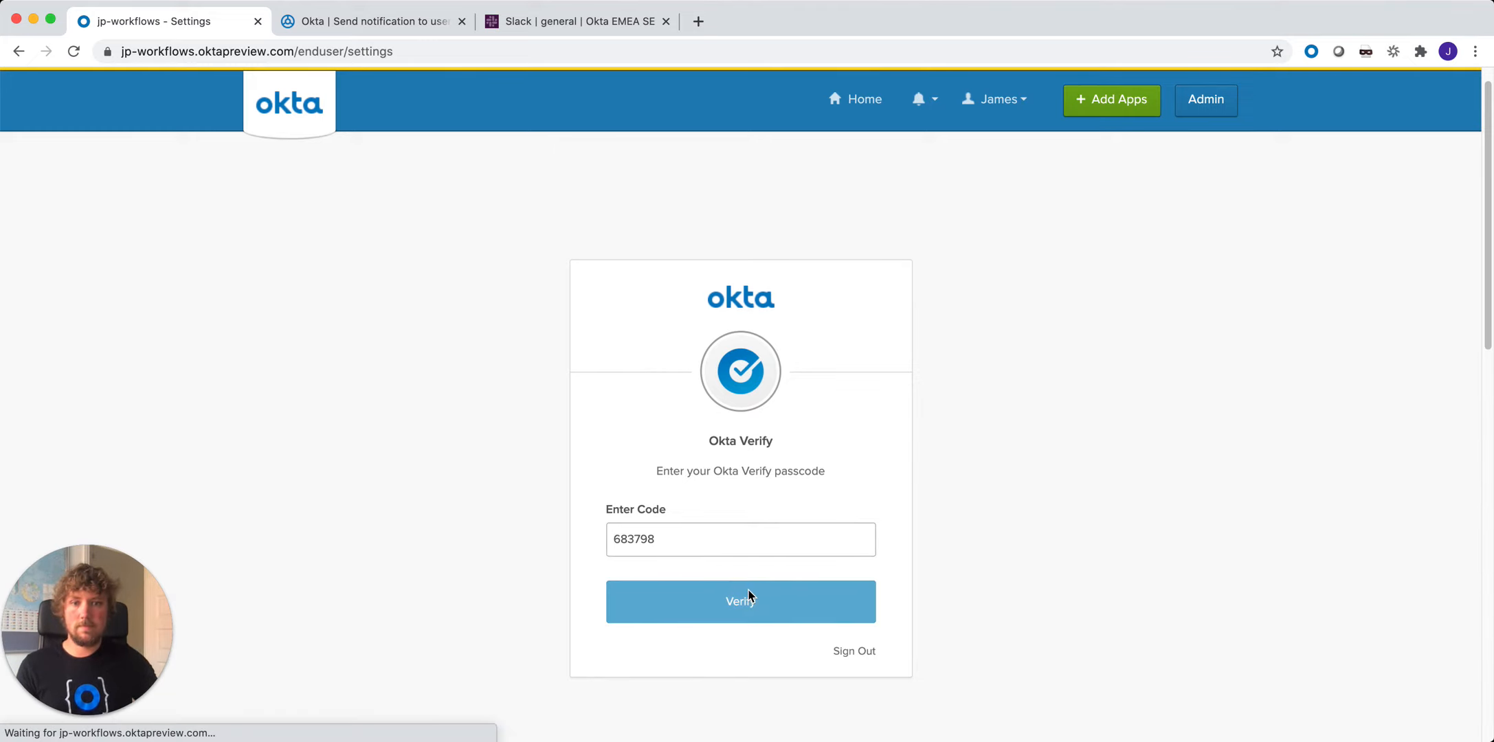
{"action": "left_click", "coordinate": [741, 601]}
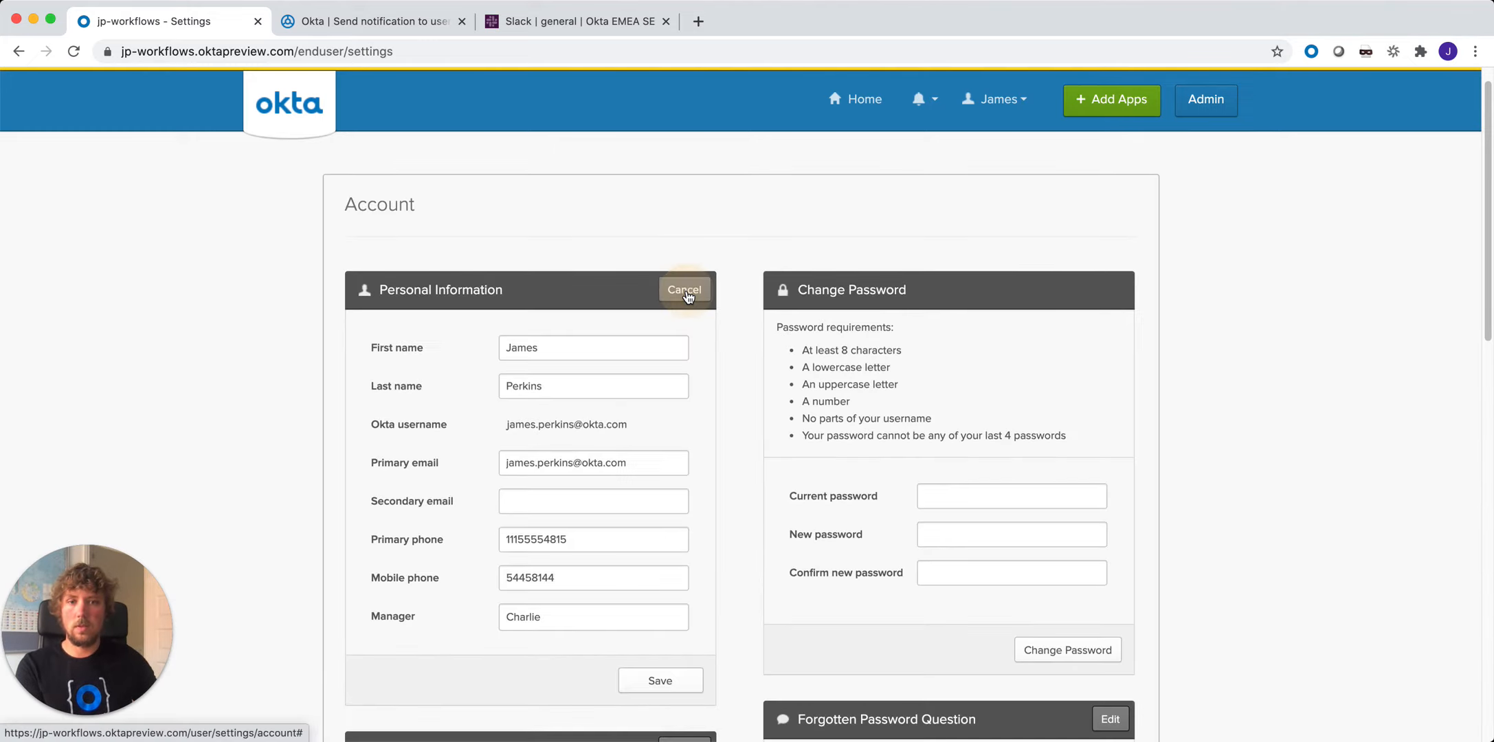
{"action": "mouse_move", "coordinate": [474, 560]}
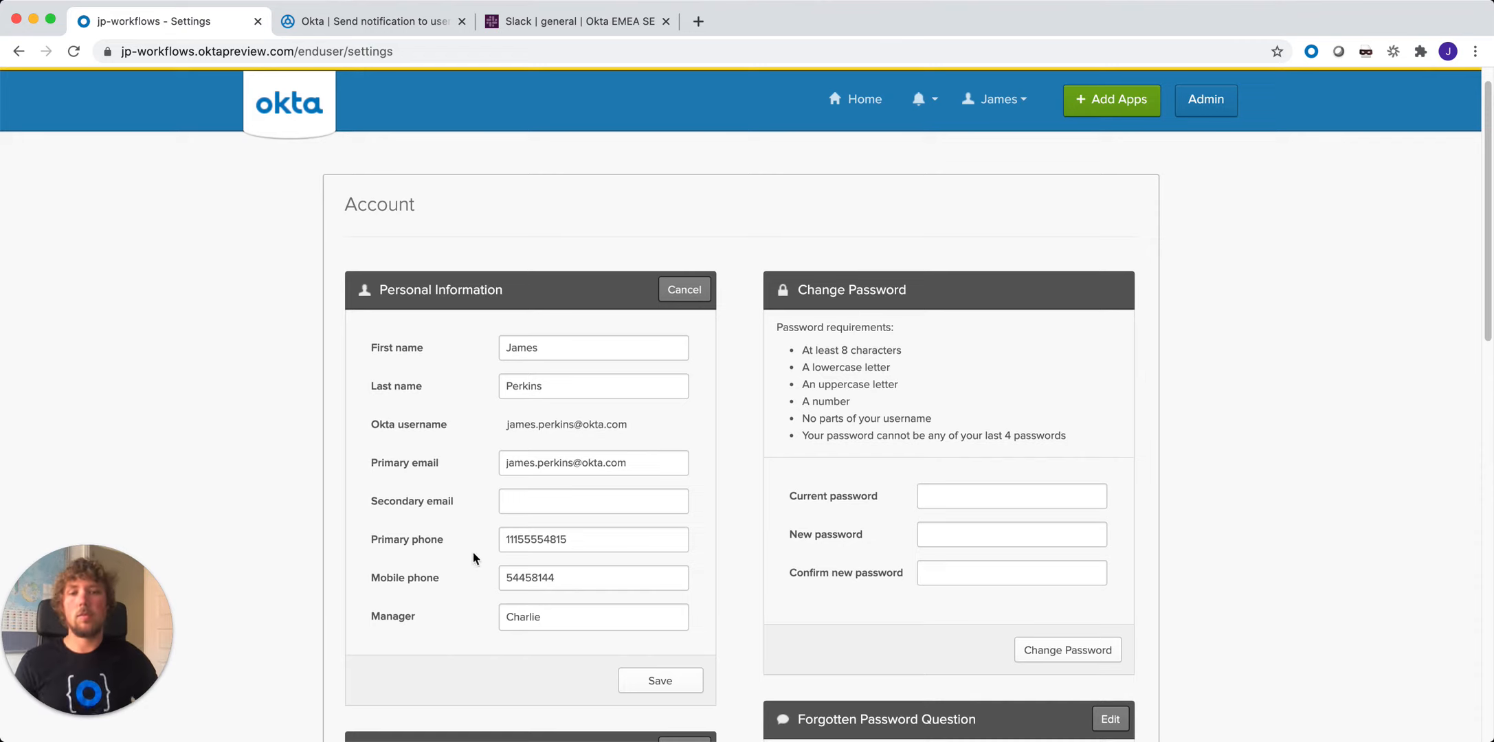
{"action": "mouse_move", "coordinate": [453, 563]}
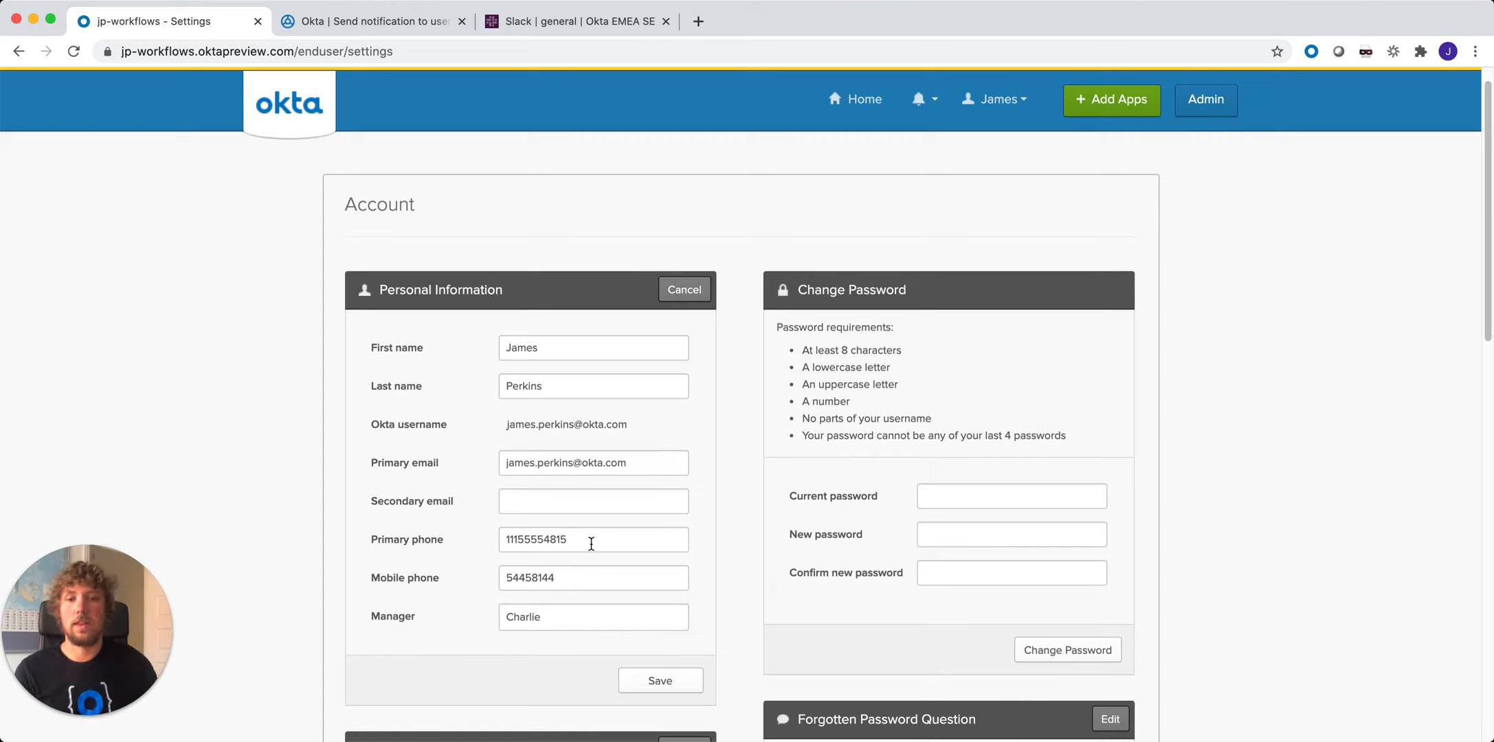
{"action": "triple_click", "coordinate": [593, 540]}
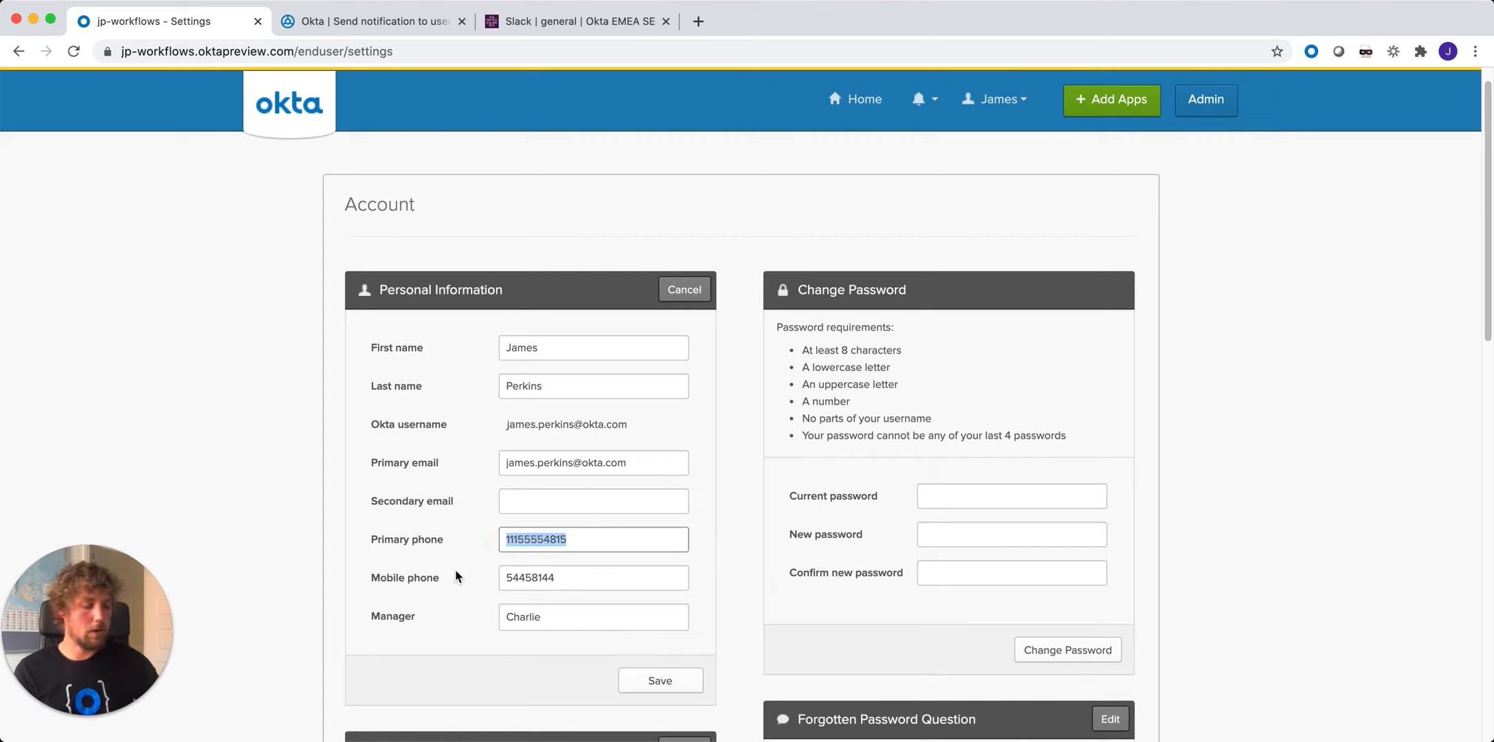
{"action": "type", "text": "5551118424"}
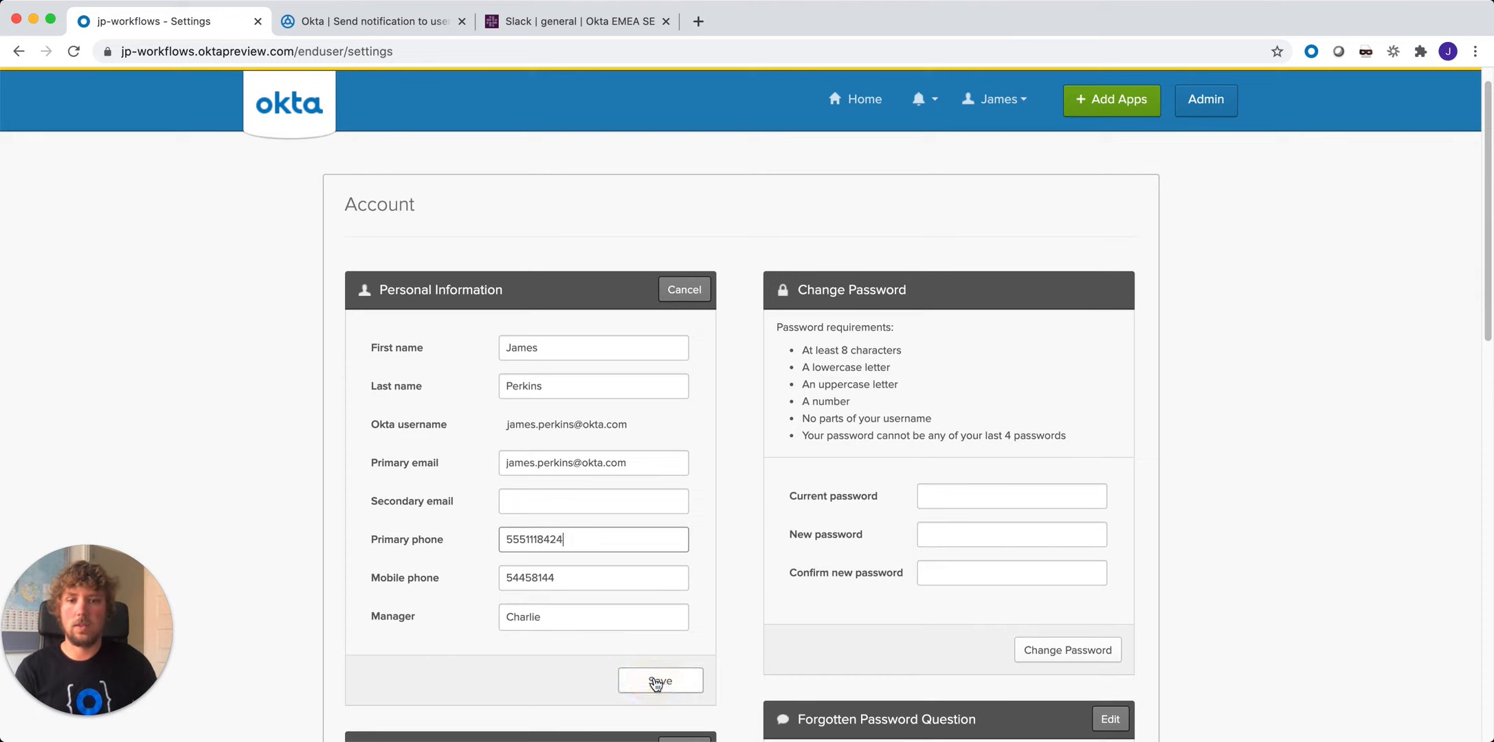
{"action": "left_click", "coordinate": [660, 681]}
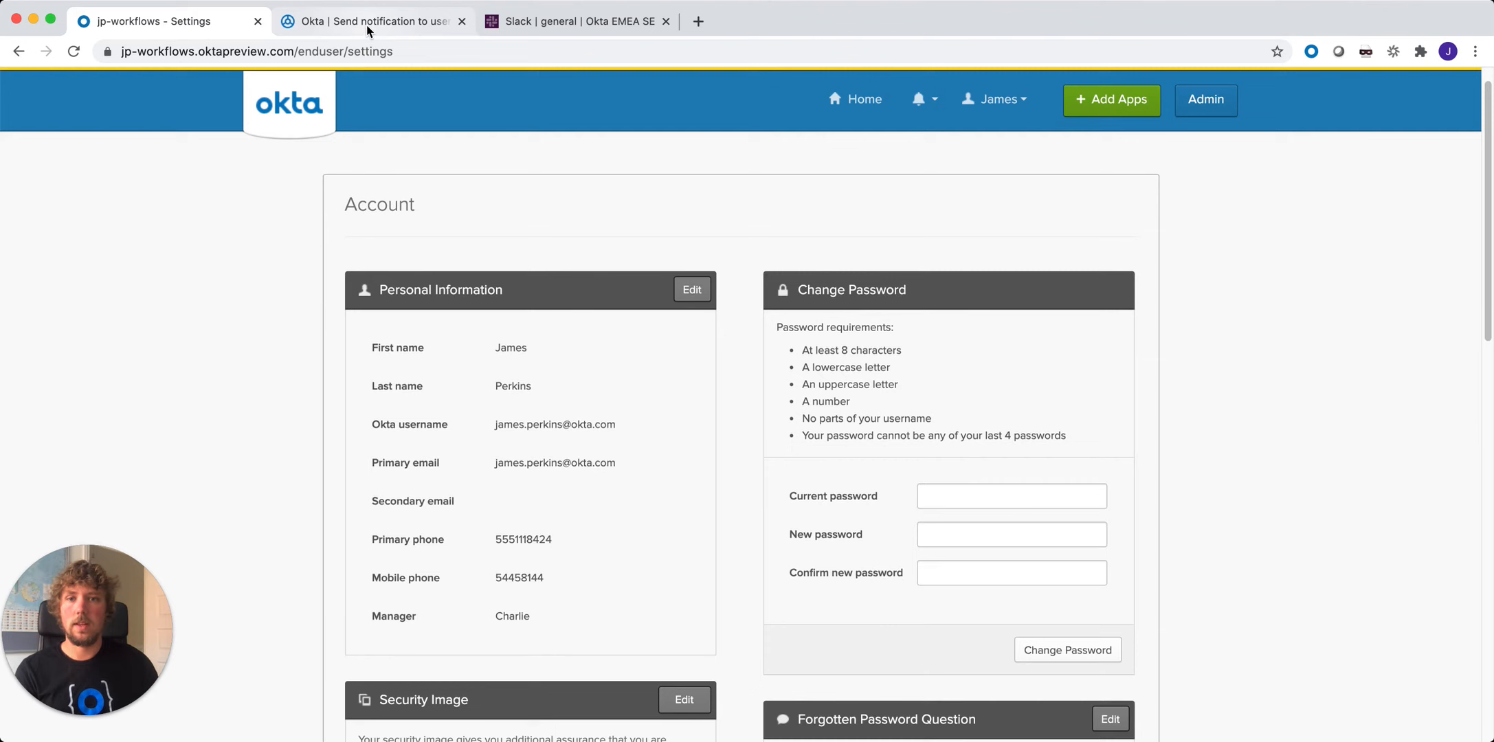
{"action": "left_click", "coordinate": [372, 21]}
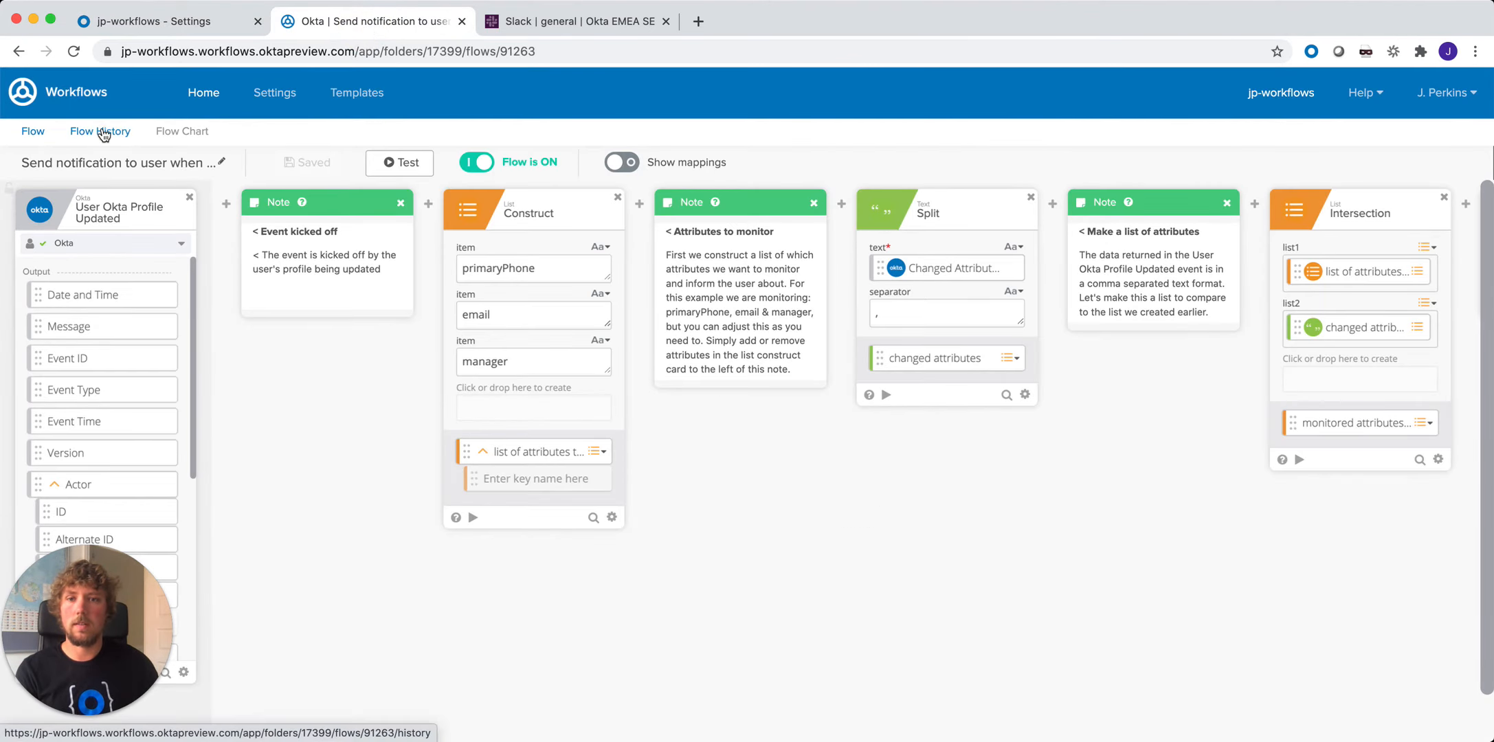
Open the 5:08 PM successful run's details, scroll through its cards, then switch to Slack.
{"action": "left_click", "coordinate": [99, 132]}
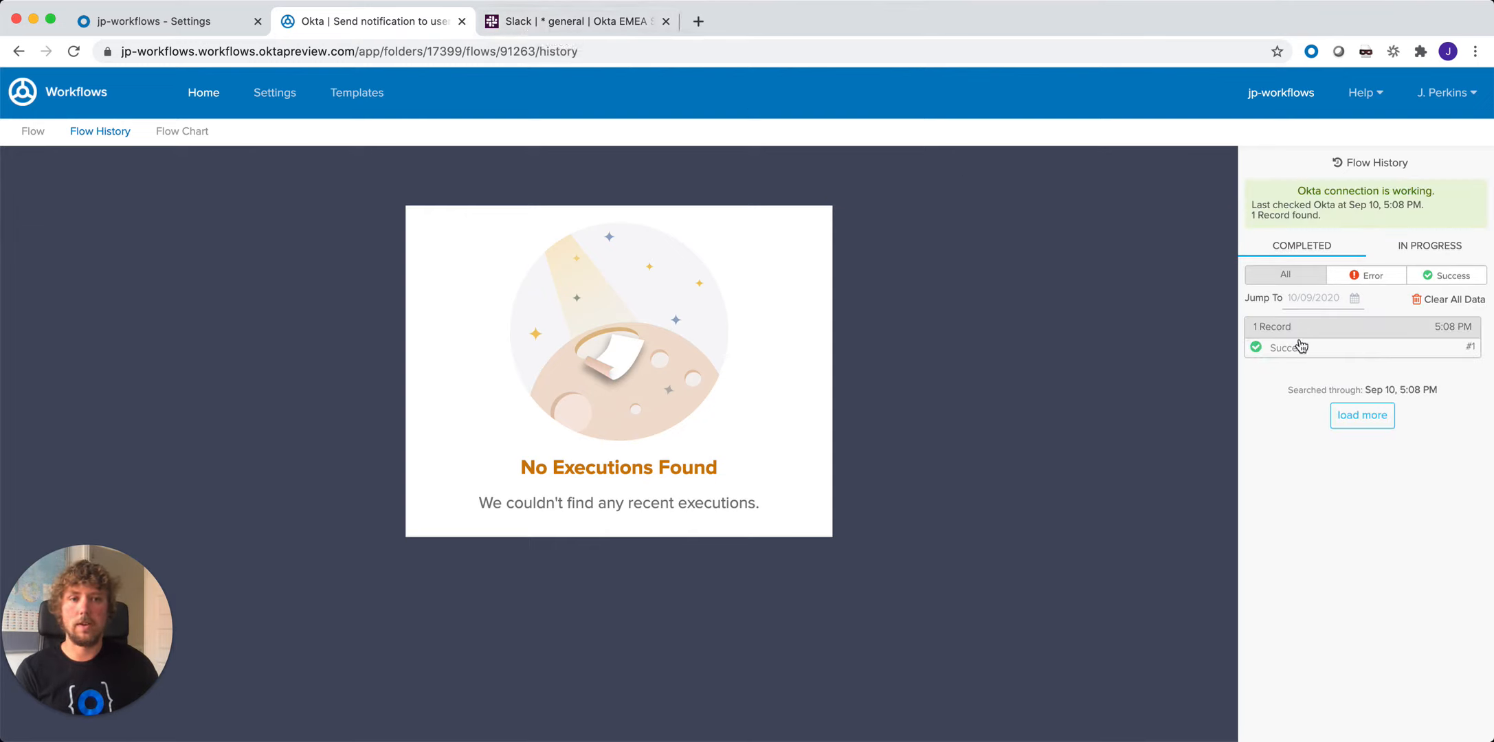
{"action": "left_click", "coordinate": [1296, 348]}
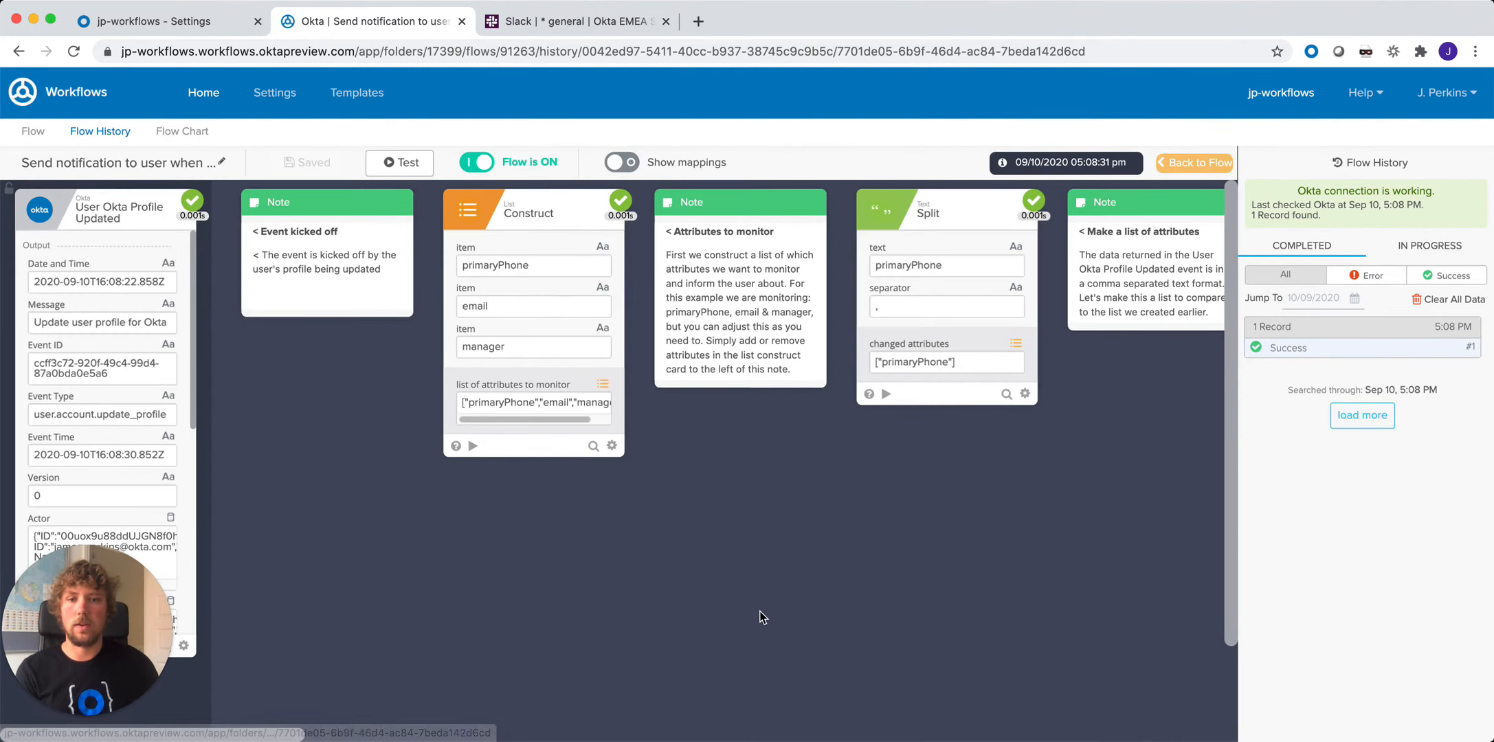
{"action": "scroll", "scroll_direction": "right", "scroll_amount": 3}
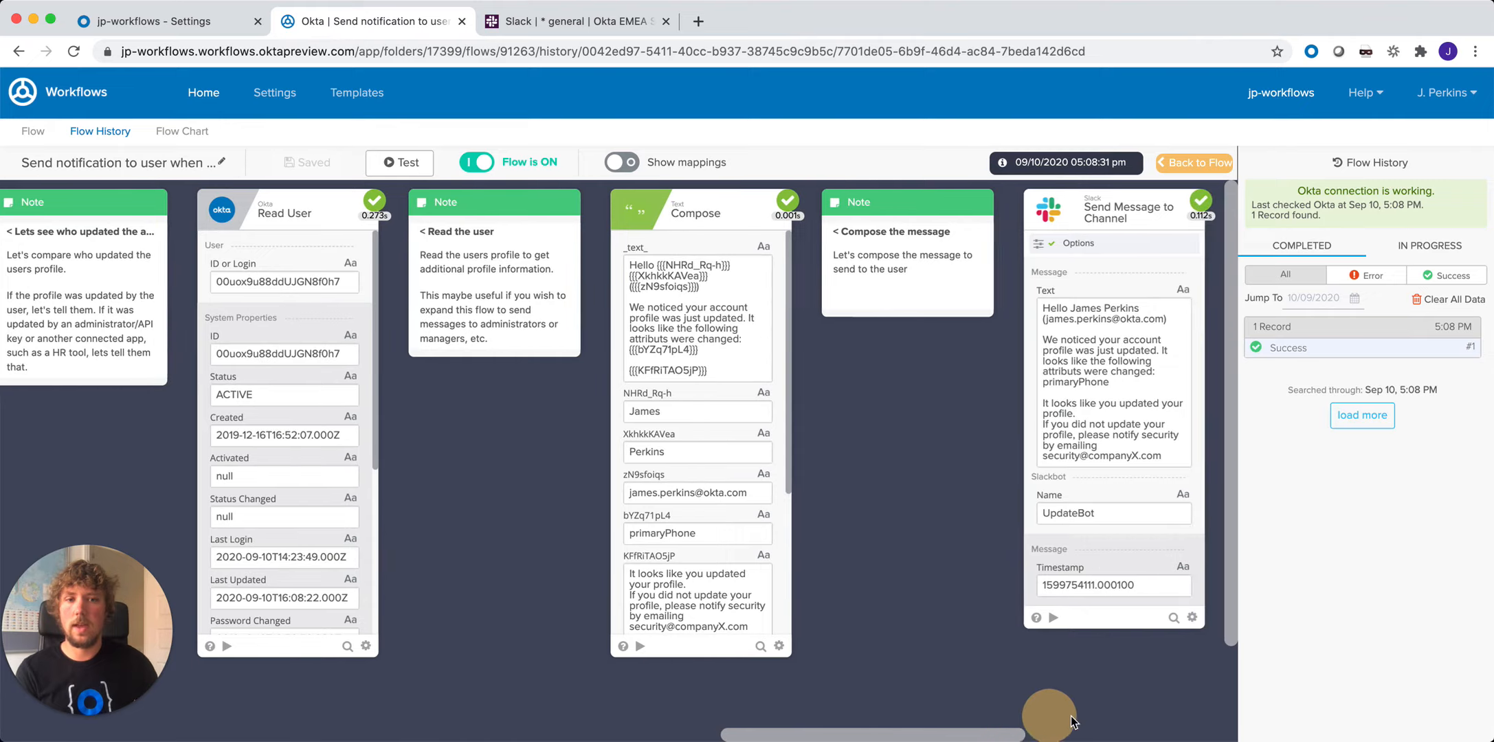
{"action": "left_click", "coordinate": [575, 21]}
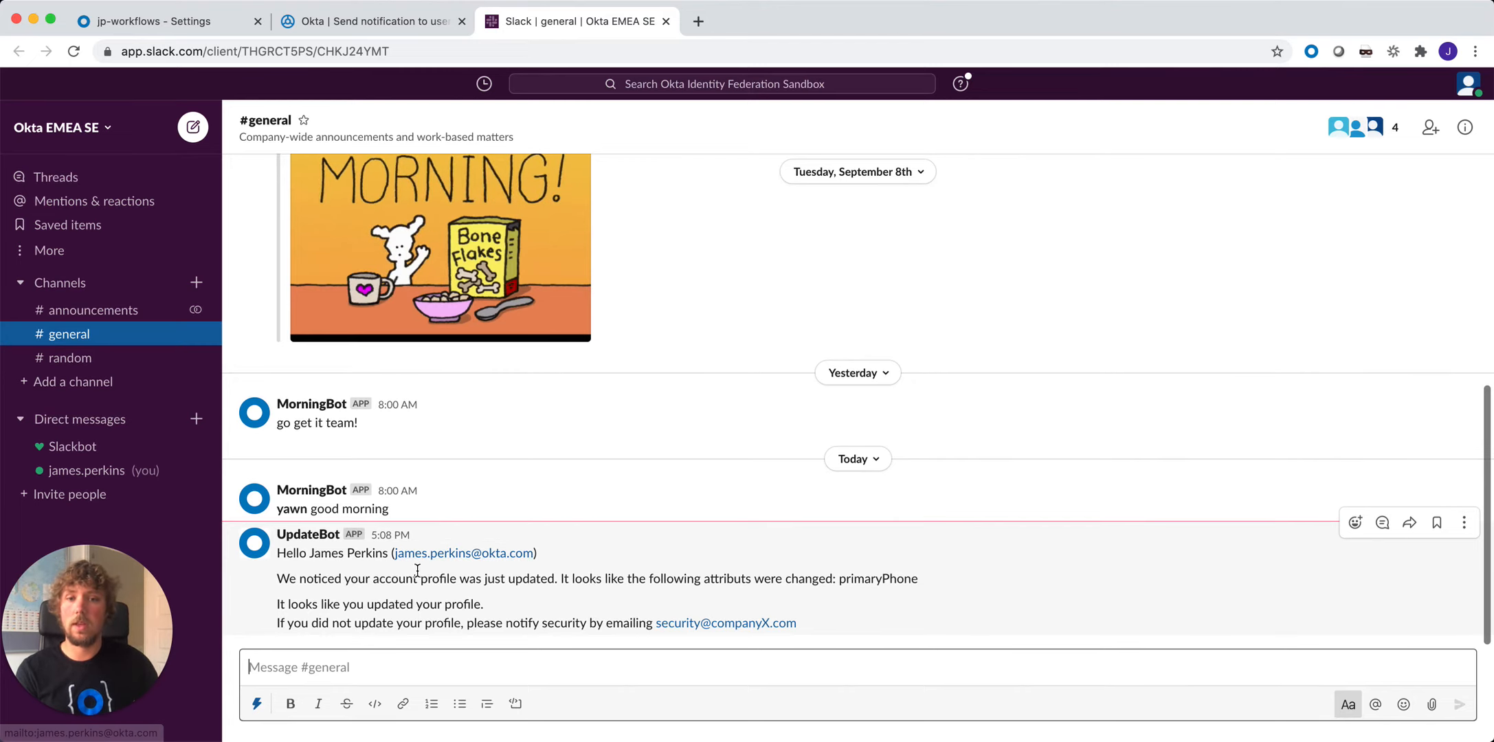
{"action": "mouse_move", "coordinate": [838, 579]}
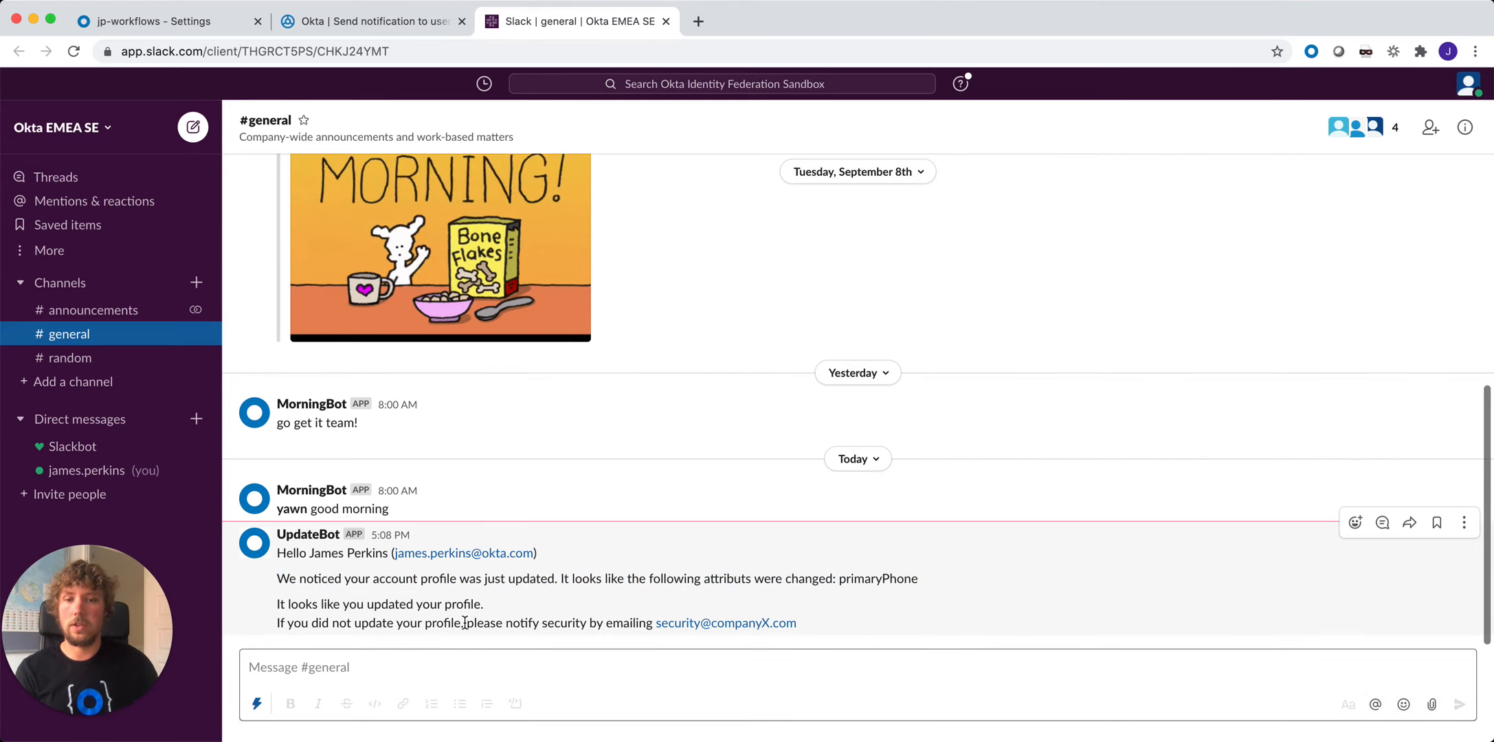
Read UpdateBot's primaryPhone-changed message in #general, then return to Okta account settings.
{"action": "left_click", "coordinate": [143, 21]}
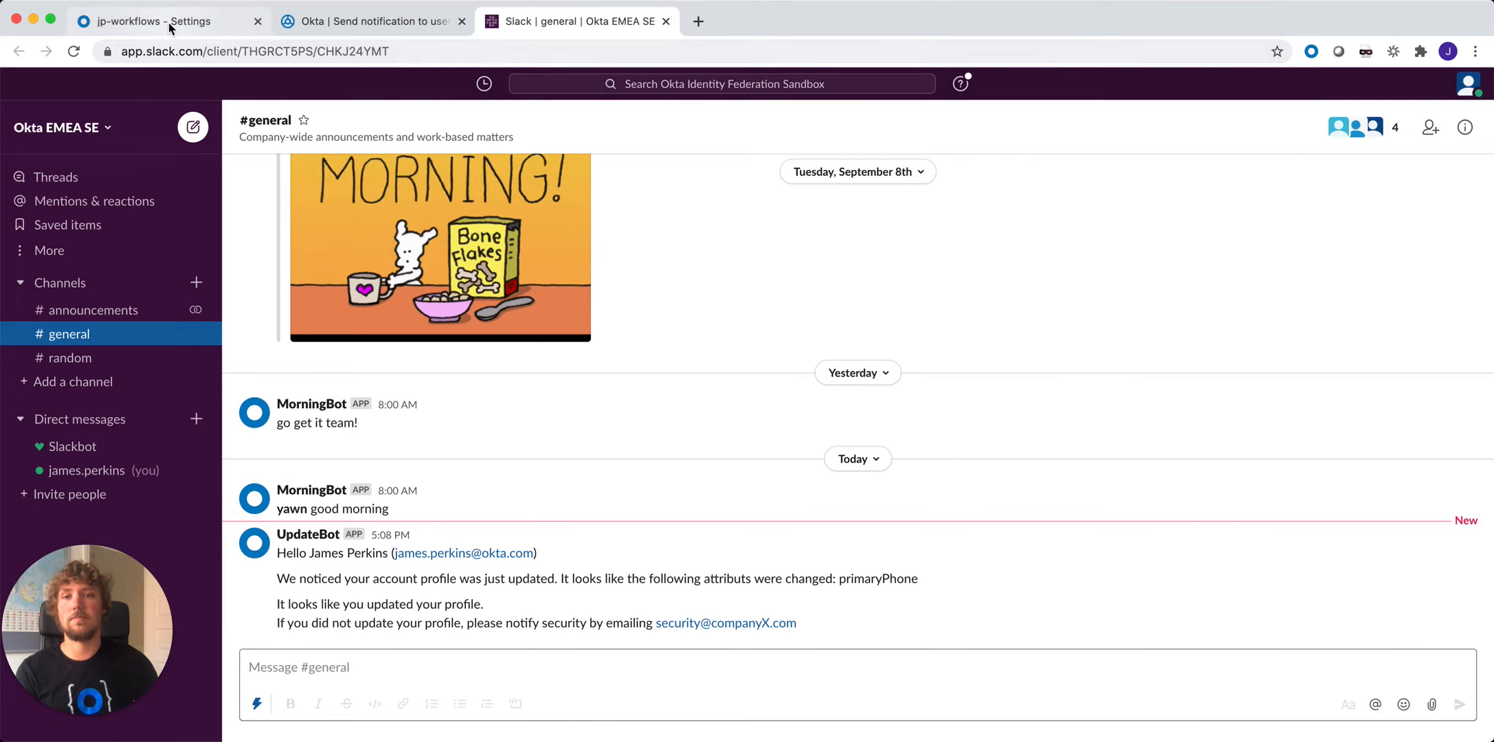
{"action": "left_click", "coordinate": [158, 21]}
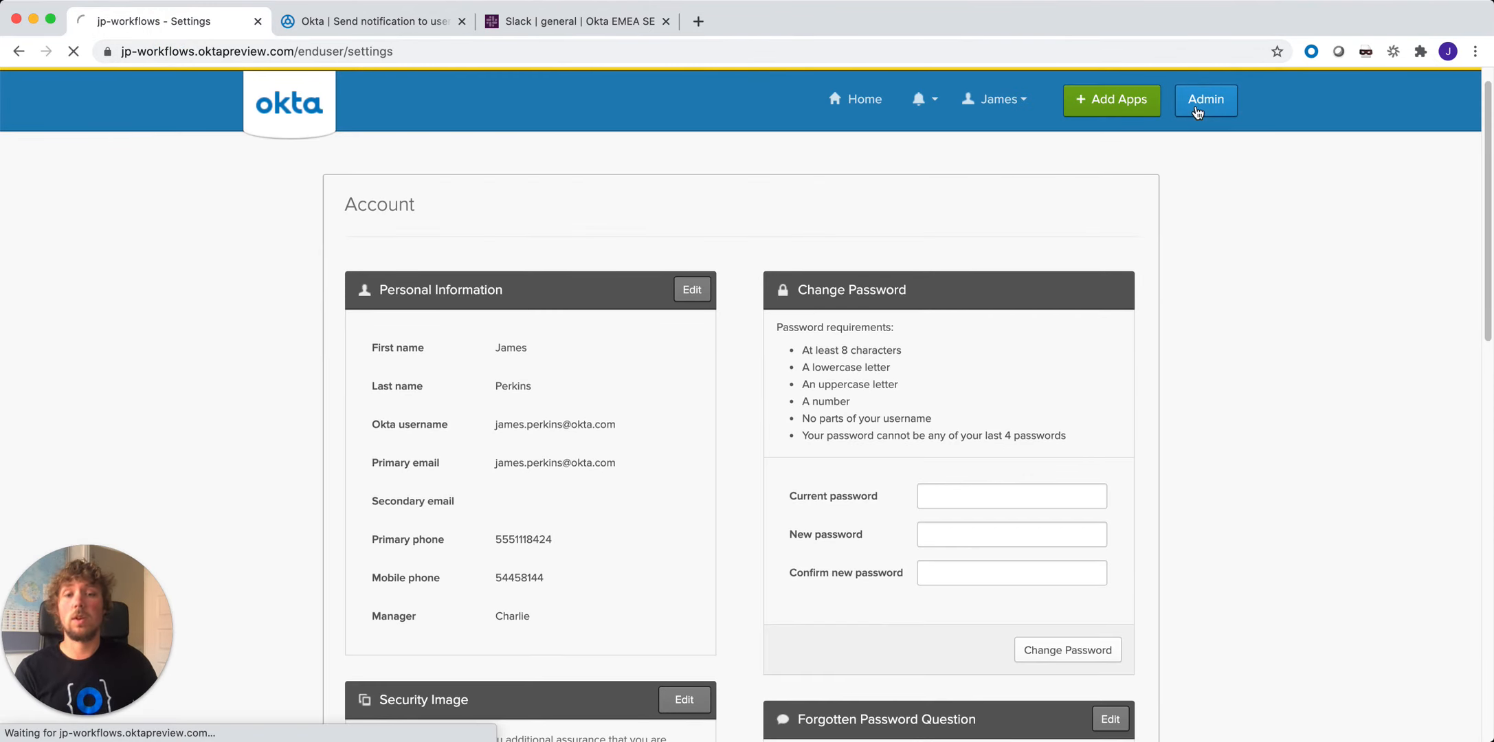
In the Admin Console, search People for 'luke' and open Luke Skywalker's record.
{"action": "left_click", "coordinate": [1205, 99]}
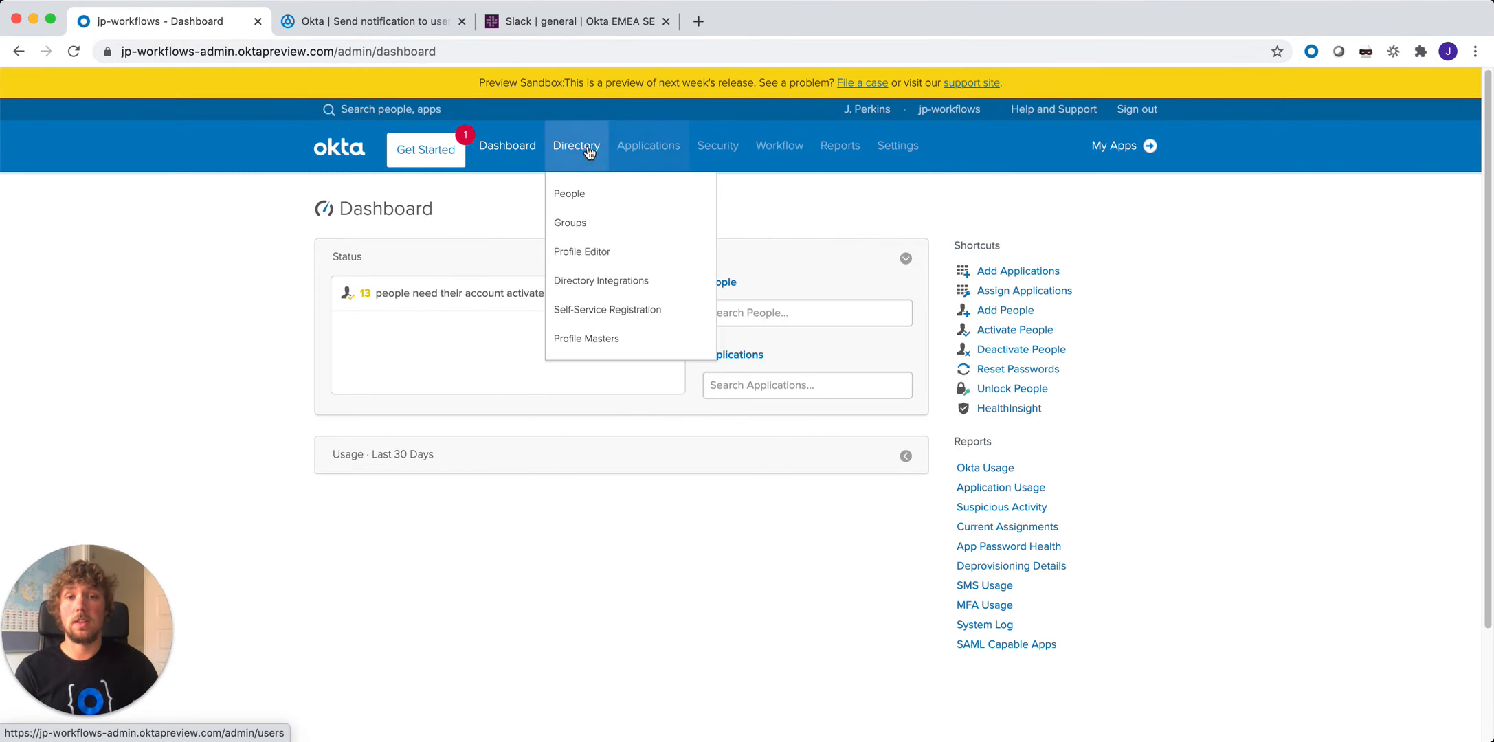
{"action": "left_click", "coordinate": [570, 194]}
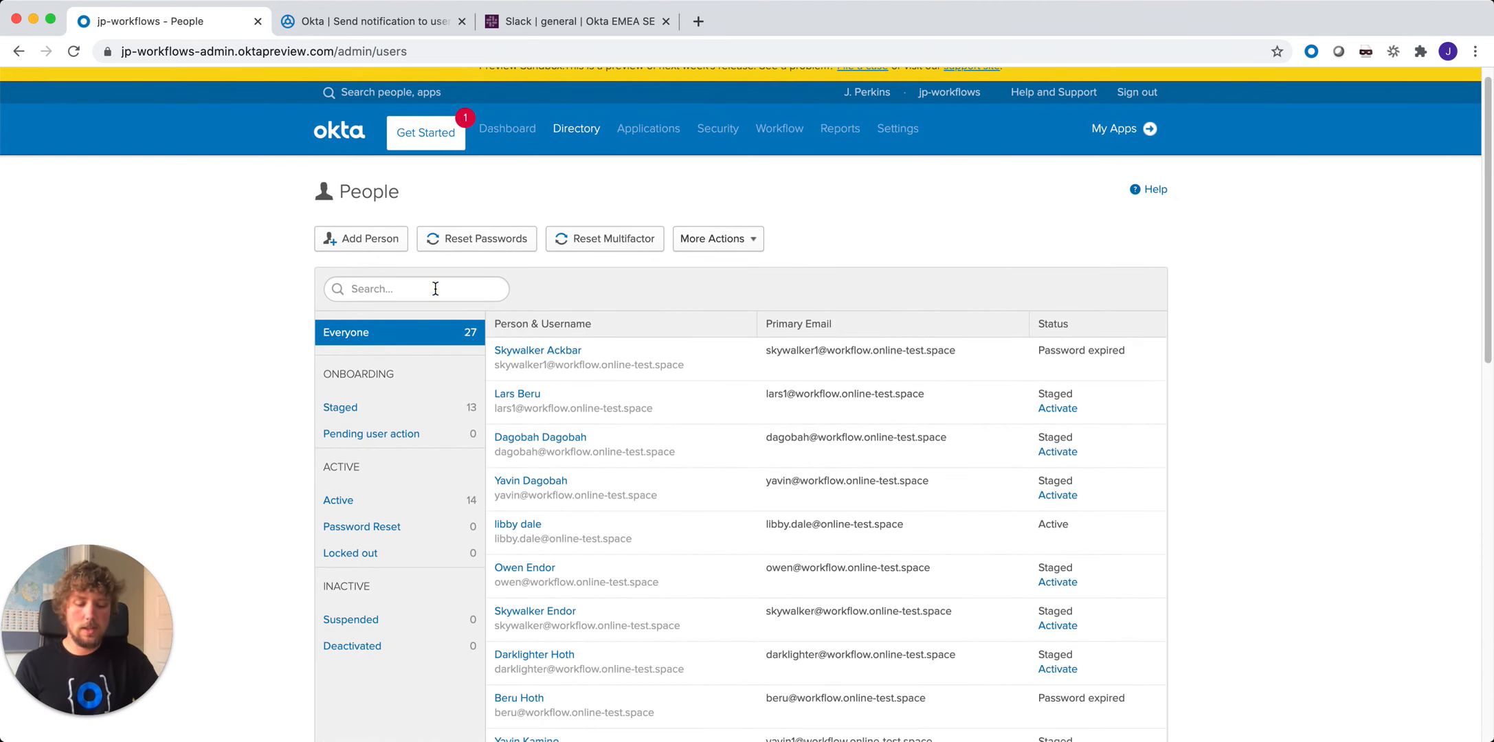
{"action": "type", "text": "luke"}
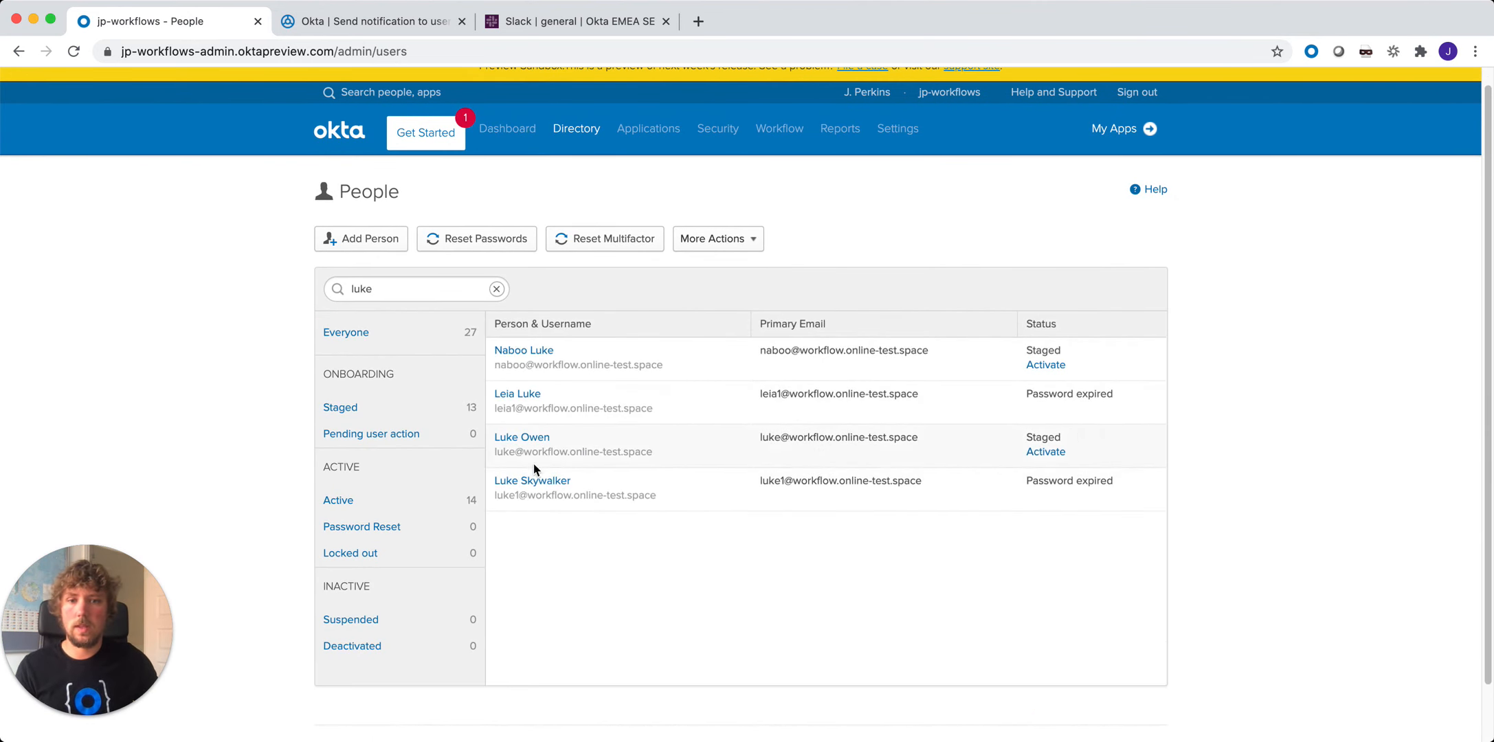
{"action": "left_click", "coordinate": [532, 481]}
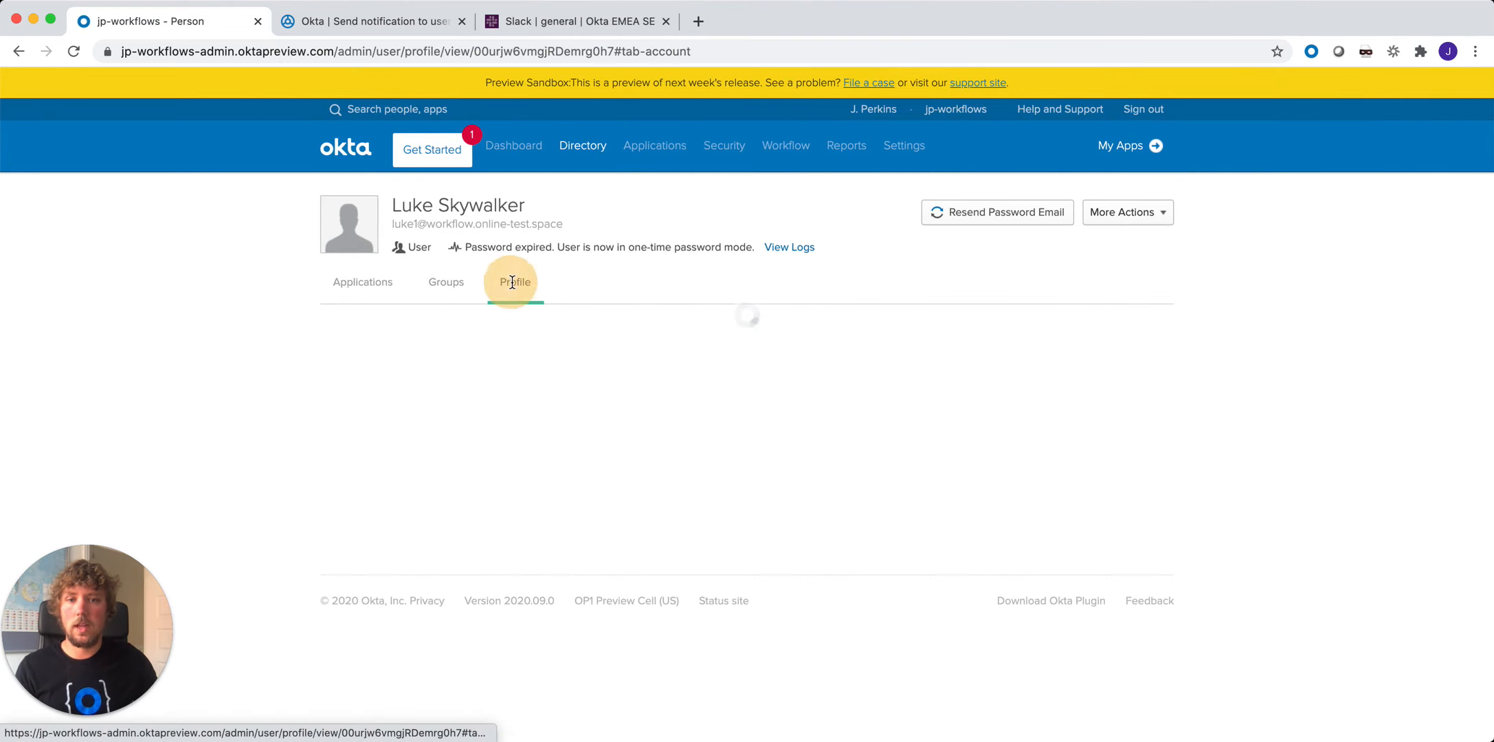
{"action": "left_click", "coordinate": [515, 282]}
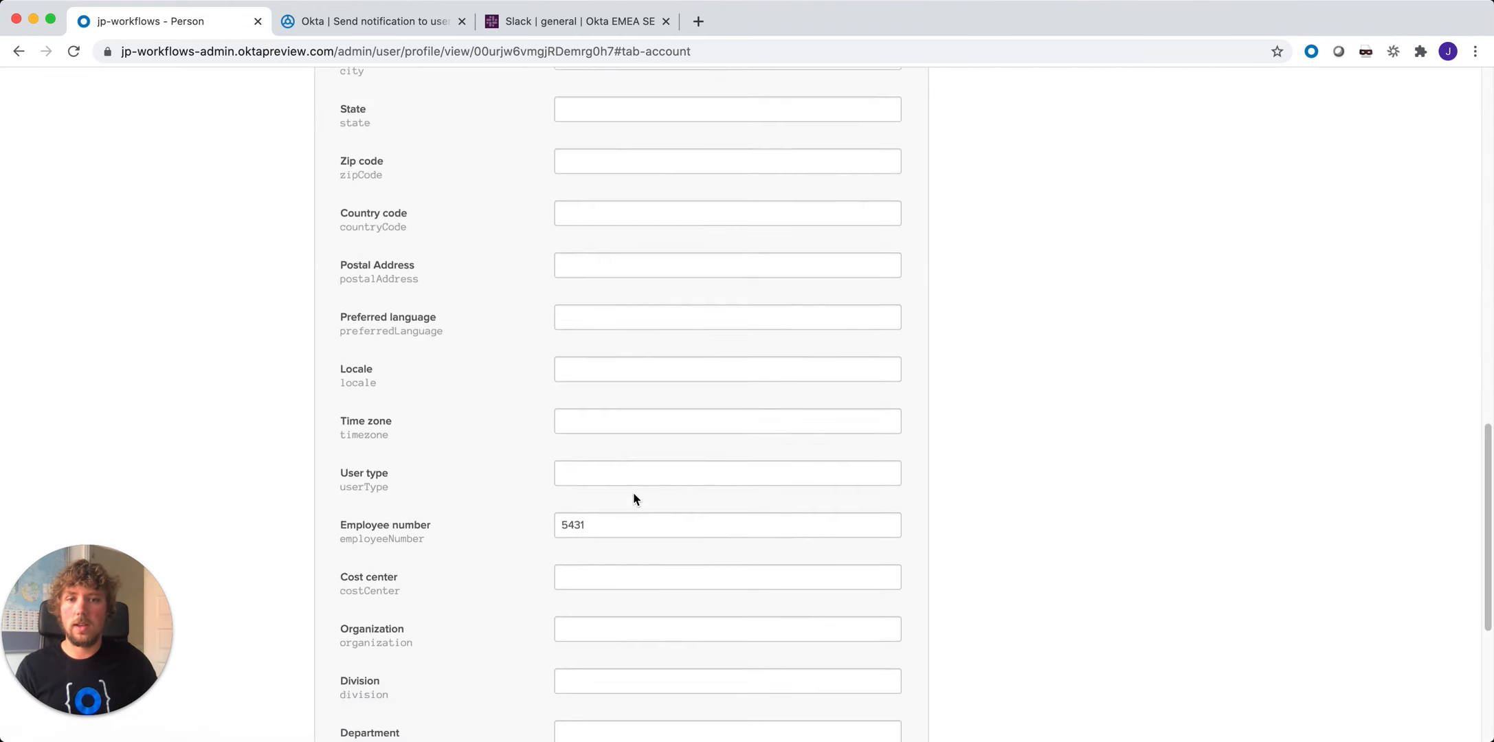
{"action": "scroll", "scroll_direction": "down", "scroll_amount": 3}
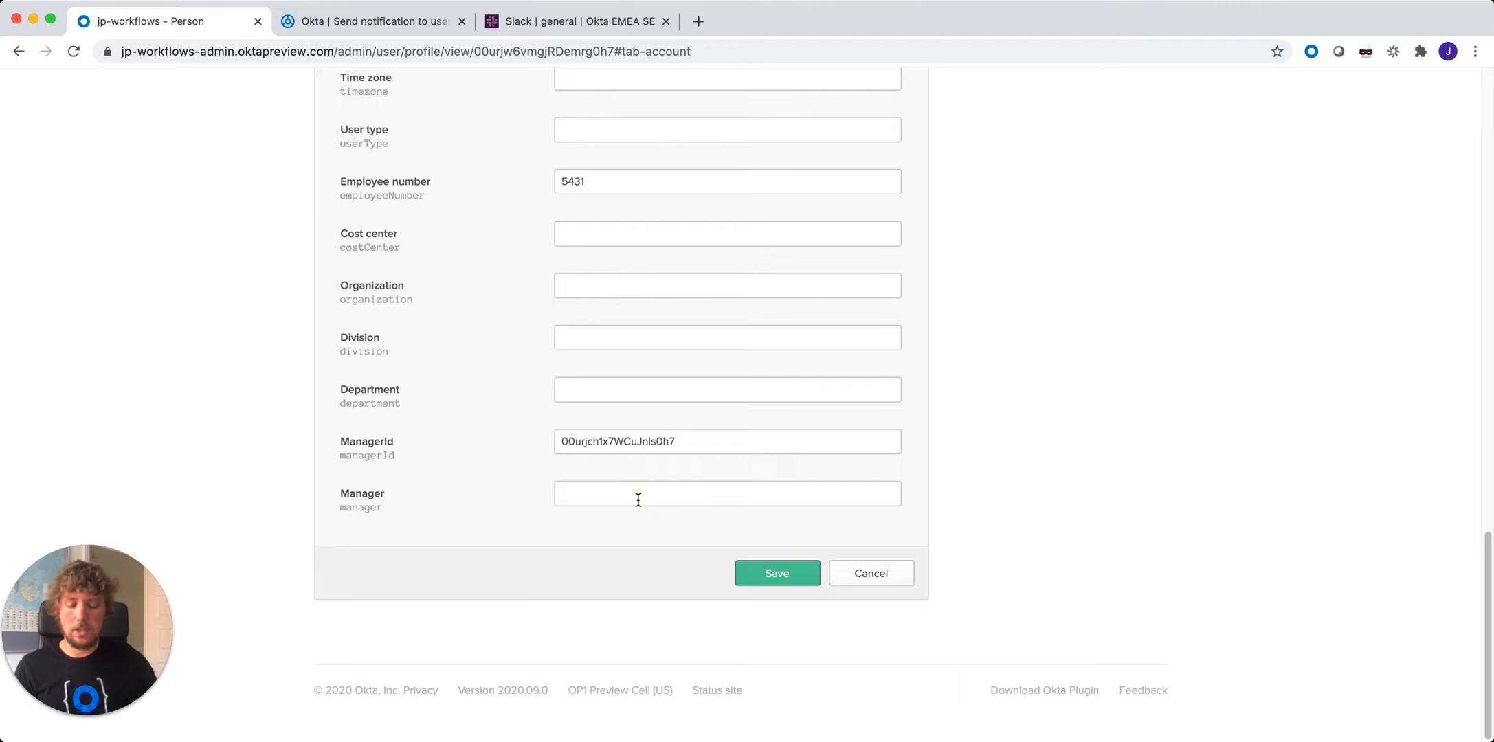
{"action": "type", "text": "Danie"}
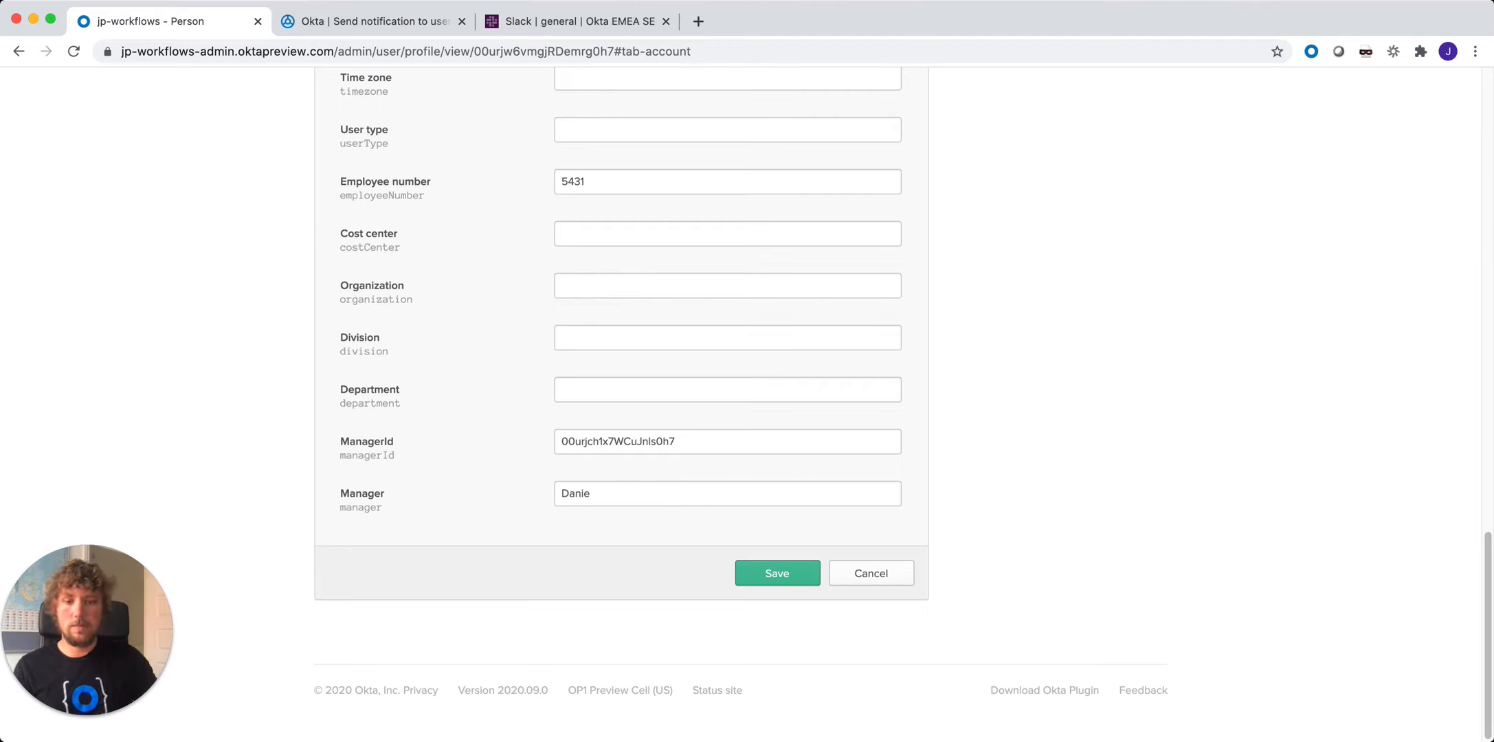
{"action": "left_click", "coordinate": [776, 572]}
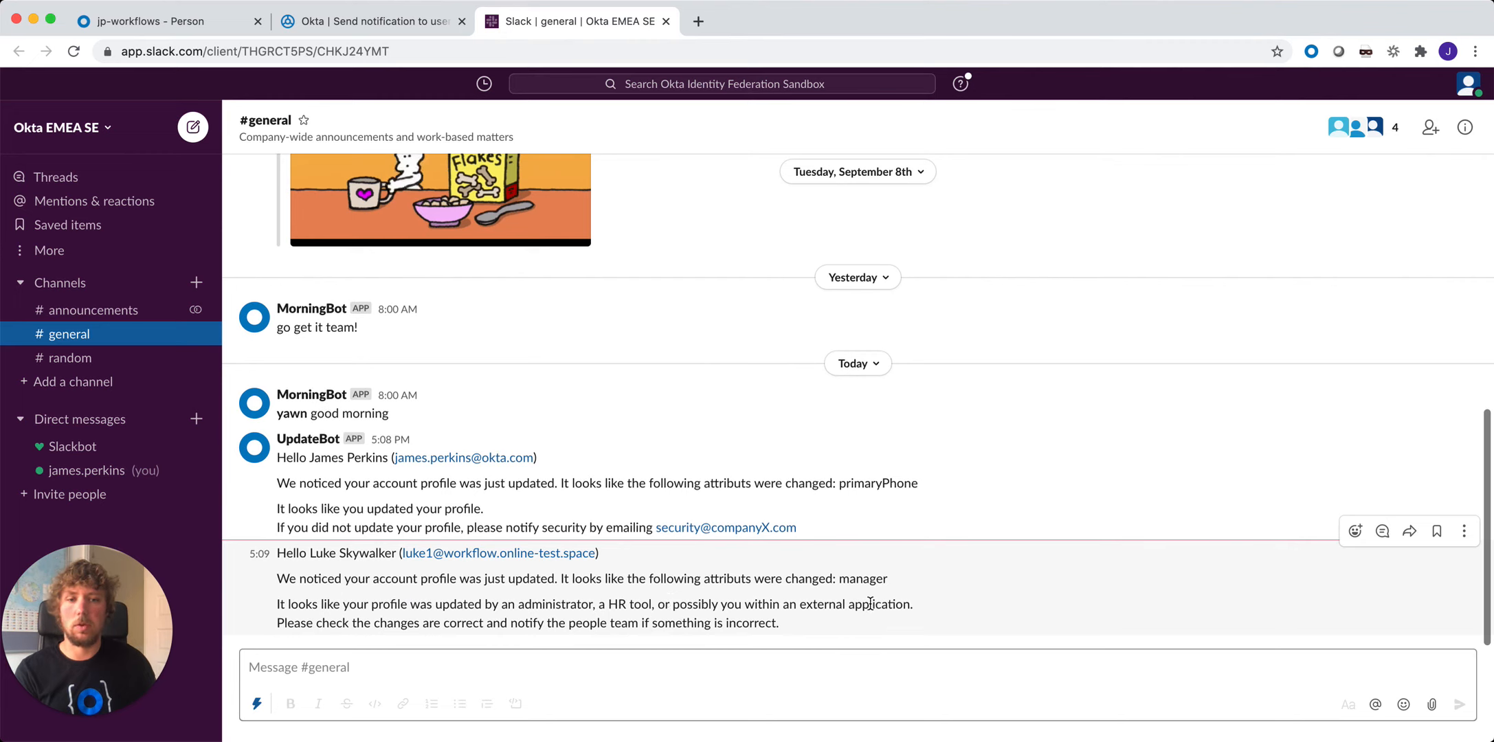
{"action": "mouse_move", "coordinate": [779, 557]}
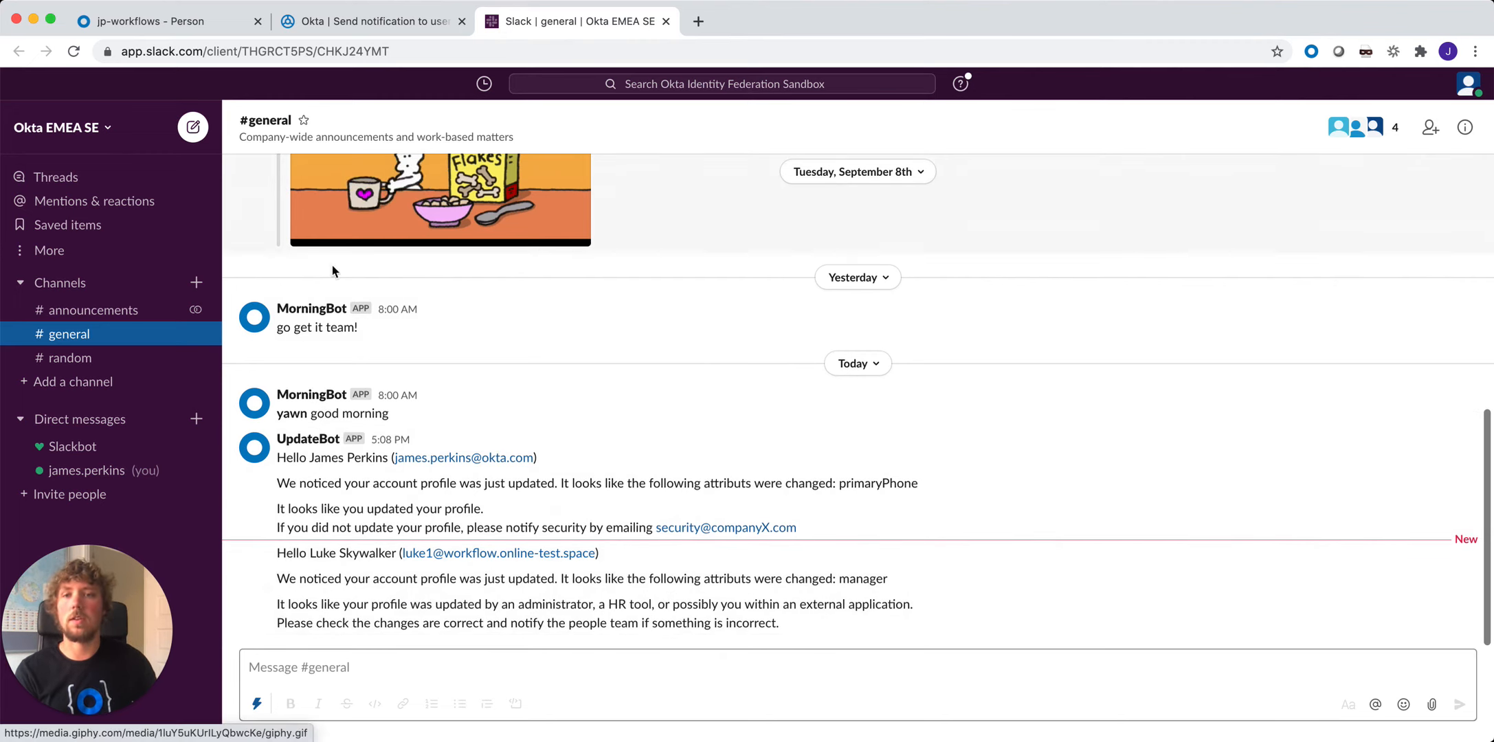
Read the manager-change message in Slack and return to Luke Skywalker's Okta profile tab.
{"action": "left_click", "coordinate": [143, 22]}
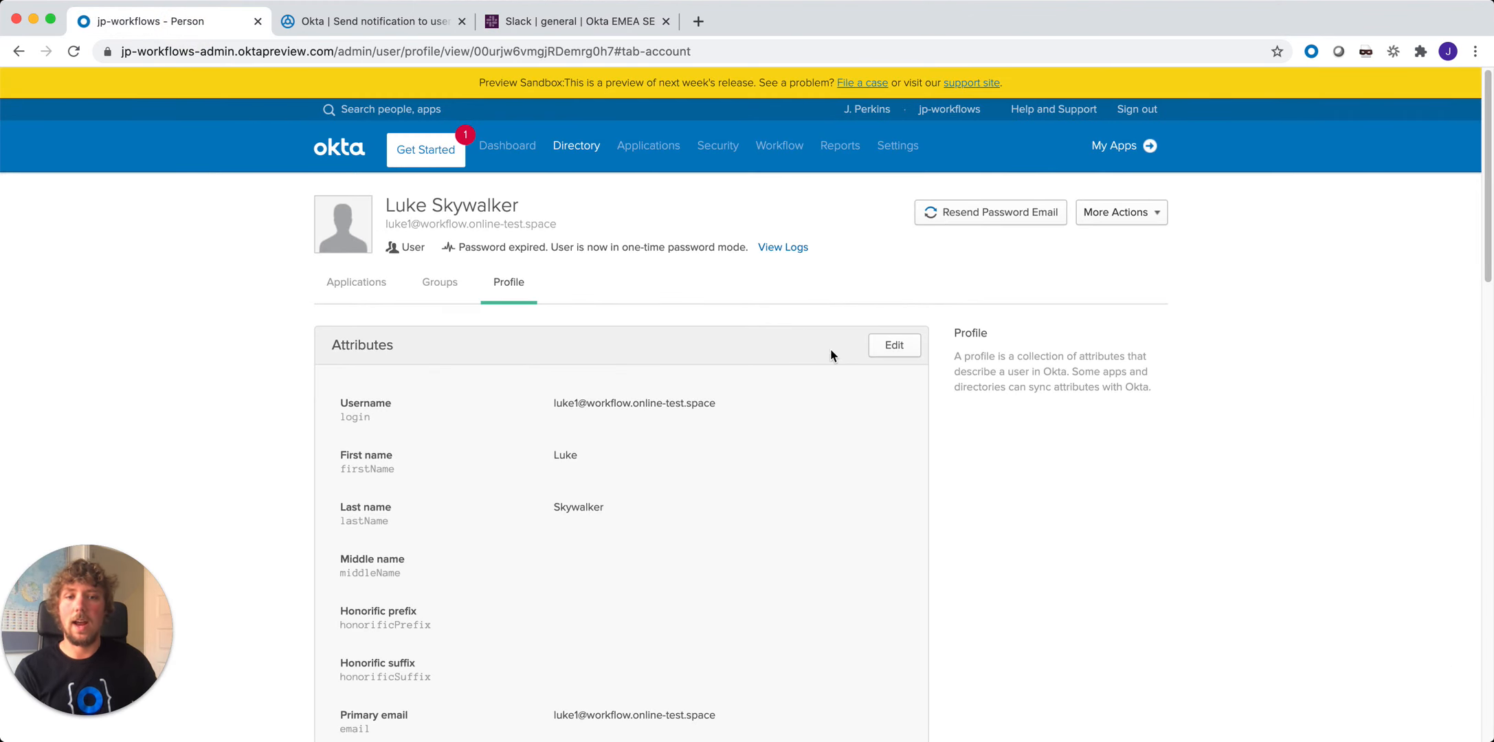
Set Luke Skywalker's Title to Mr, save the profile, and return to the Workflows flow.
{"action": "left_click", "coordinate": [893, 345]}
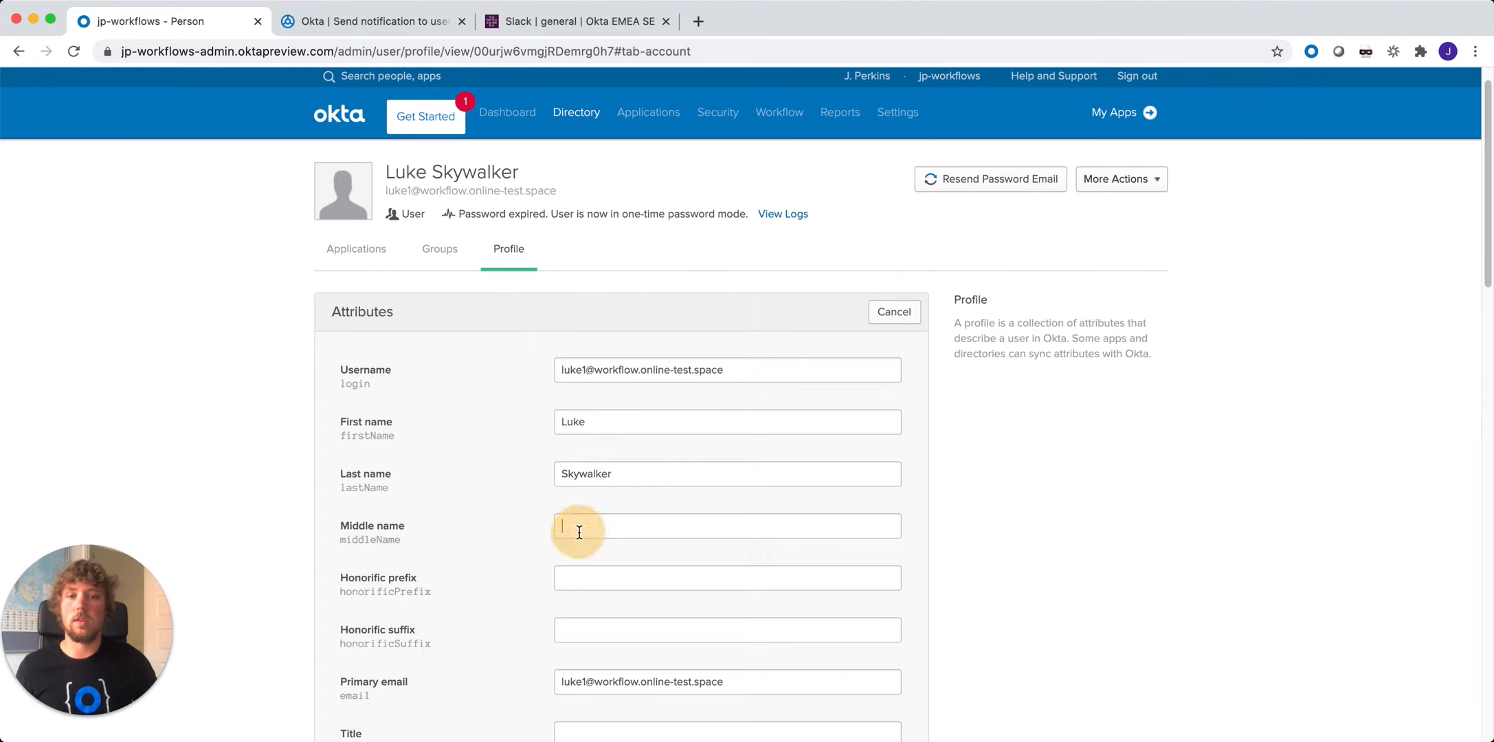
{"action": "scroll", "scroll_direction": "down", "scroll_amount": 3}
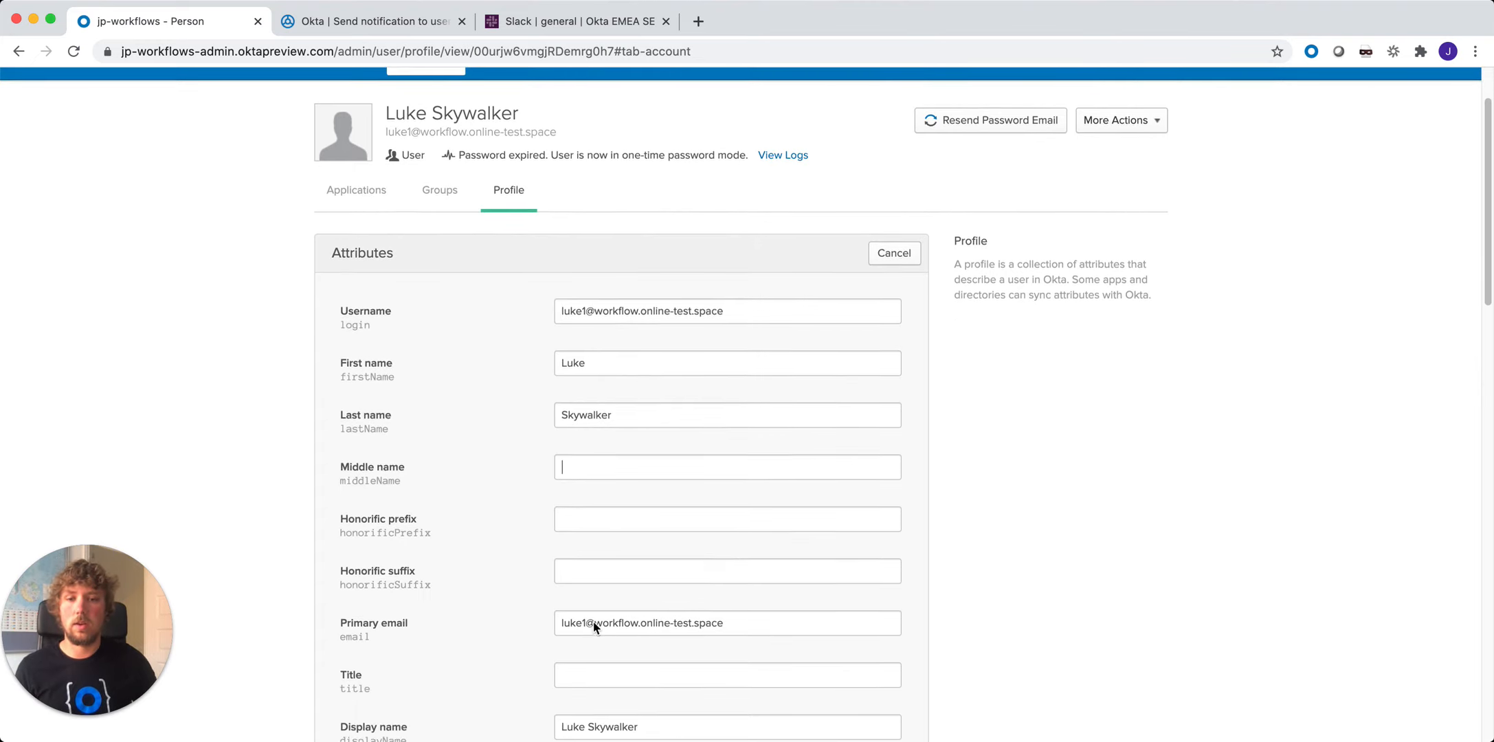
{"action": "type", "text": "Mr"}
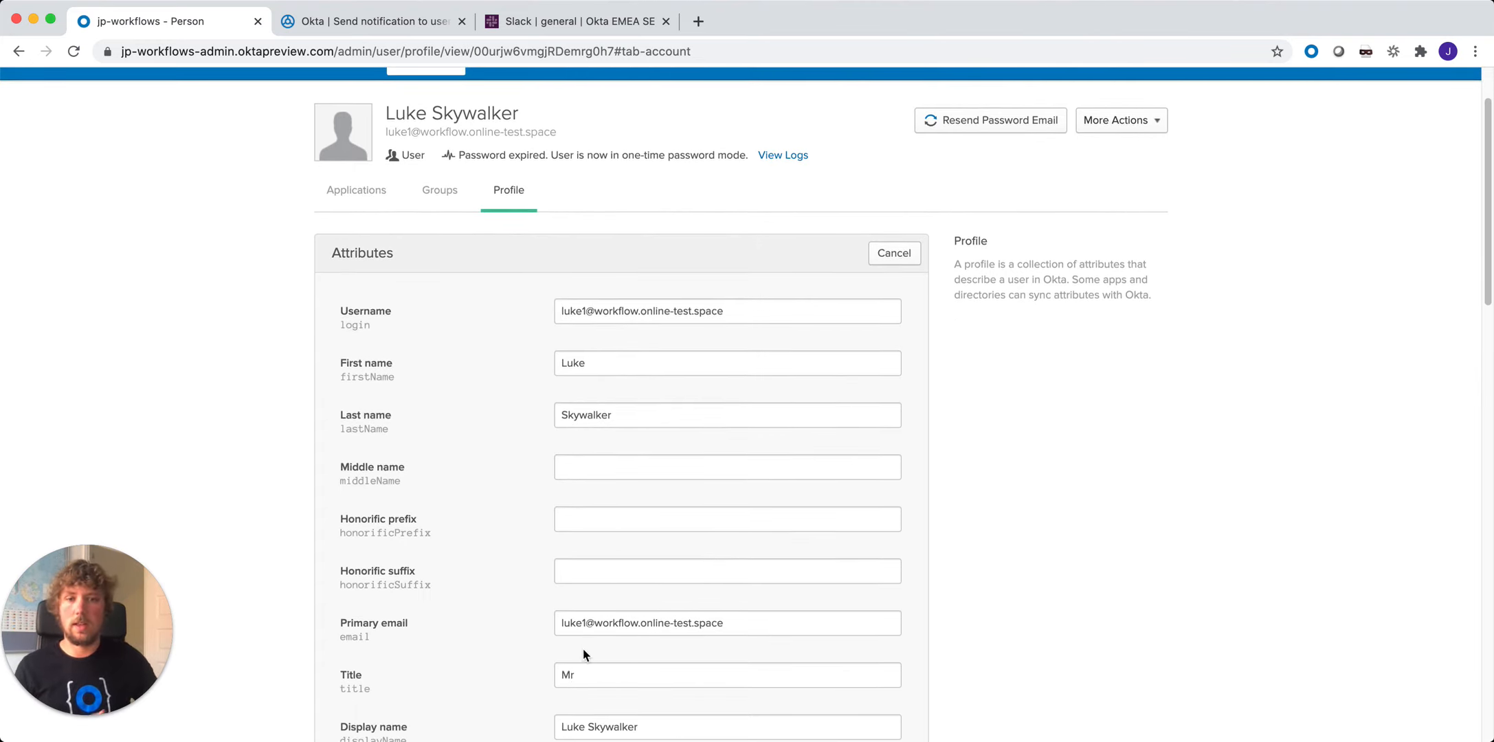
{"action": "scroll", "scroll_direction": "down", "scroll_amount": 3}
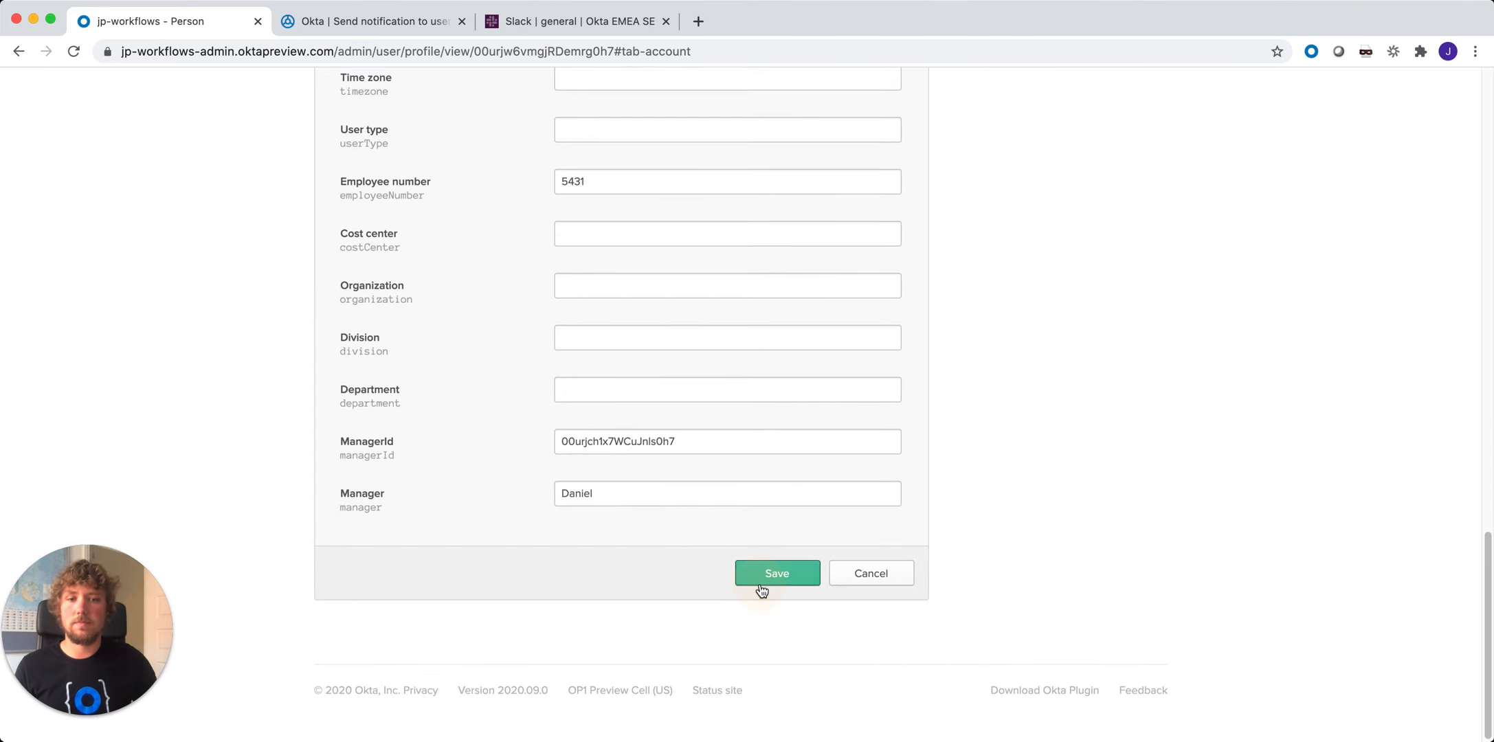
{"action": "left_click", "coordinate": [777, 573]}
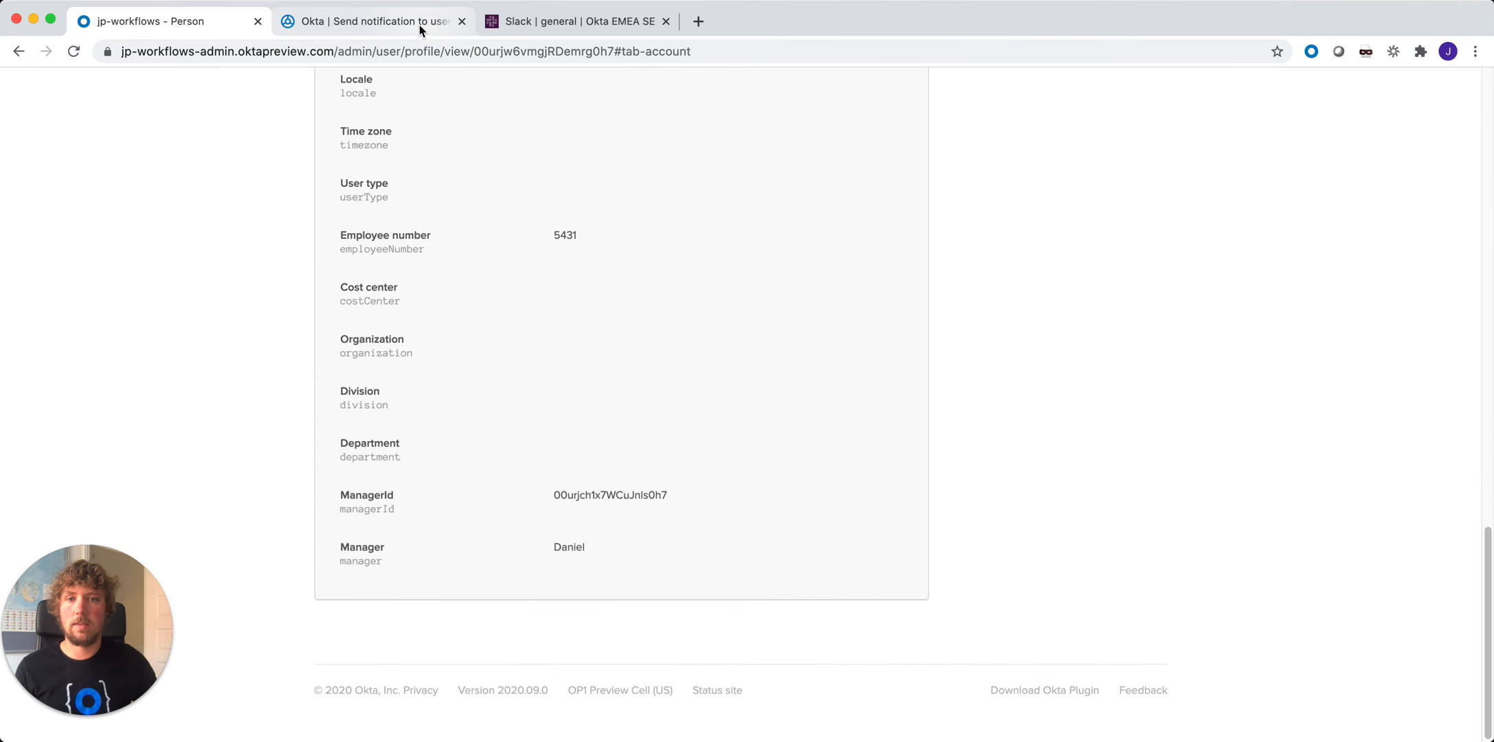
{"action": "left_click", "coordinate": [372, 21]}
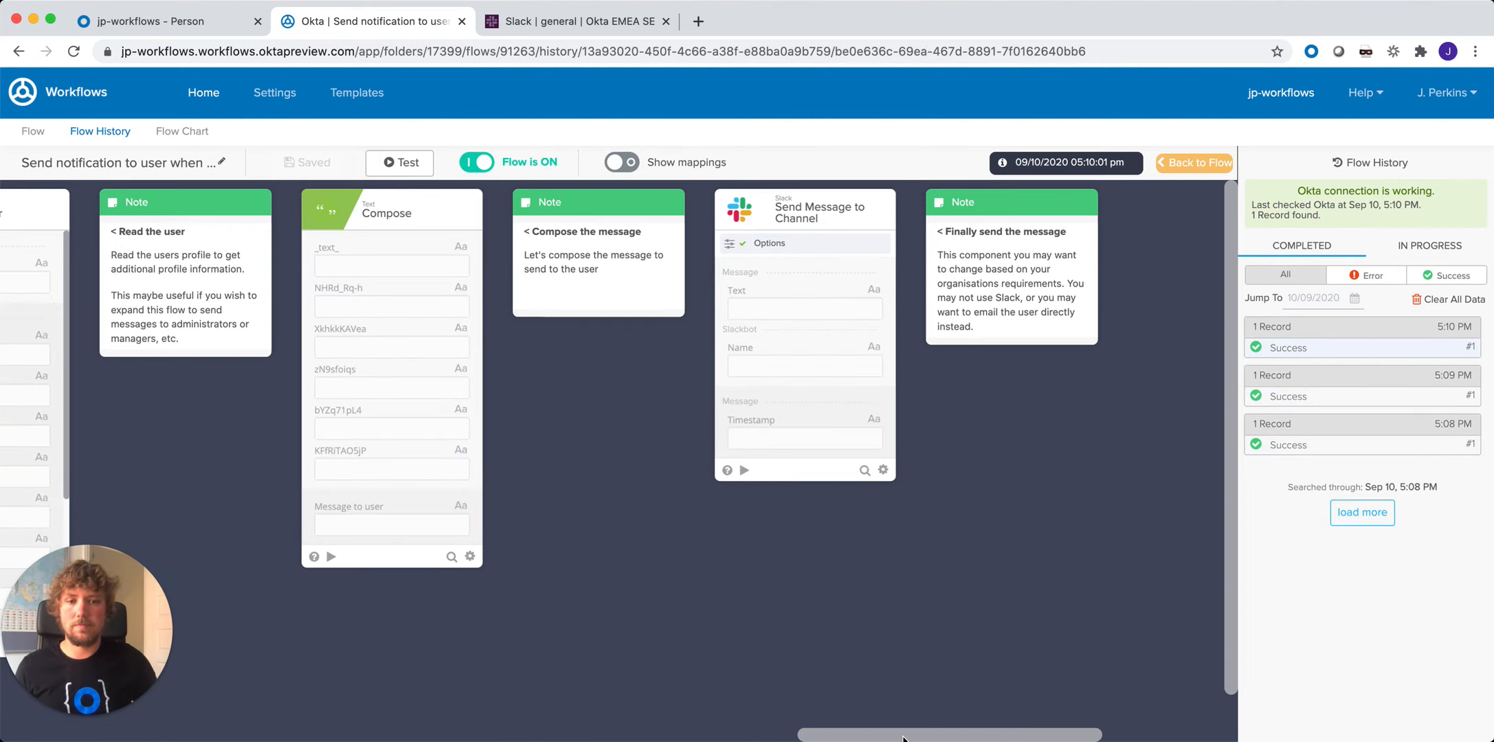
Scroll the 5:10 PM run's canvas to the Continue If and If/Else cards.
{"action": "scroll", "scroll_direction": "right", "scroll_amount": 3}
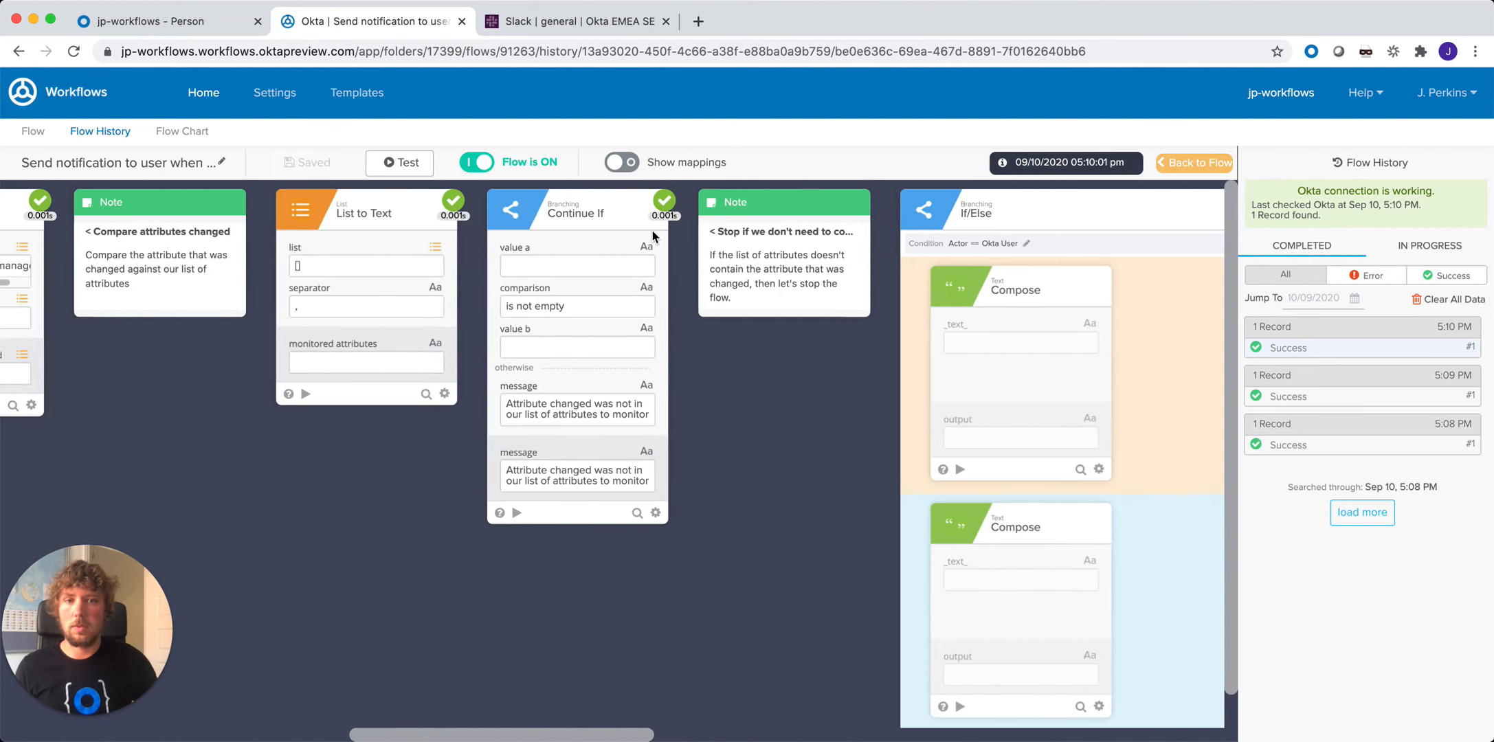
{"action": "scroll", "scroll_direction": "right", "scroll_amount": 3}
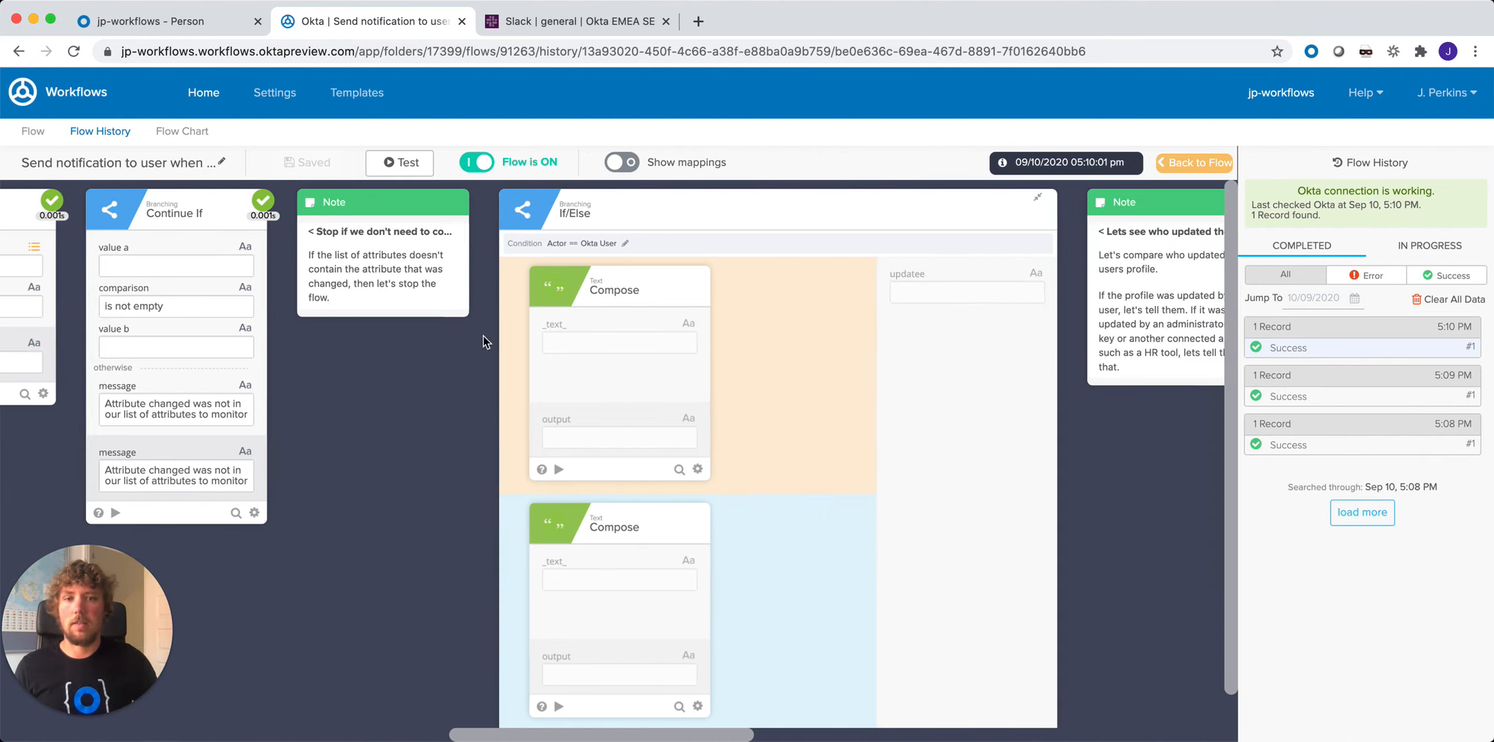
{"action": "mouse_move", "coordinate": [181, 578]}
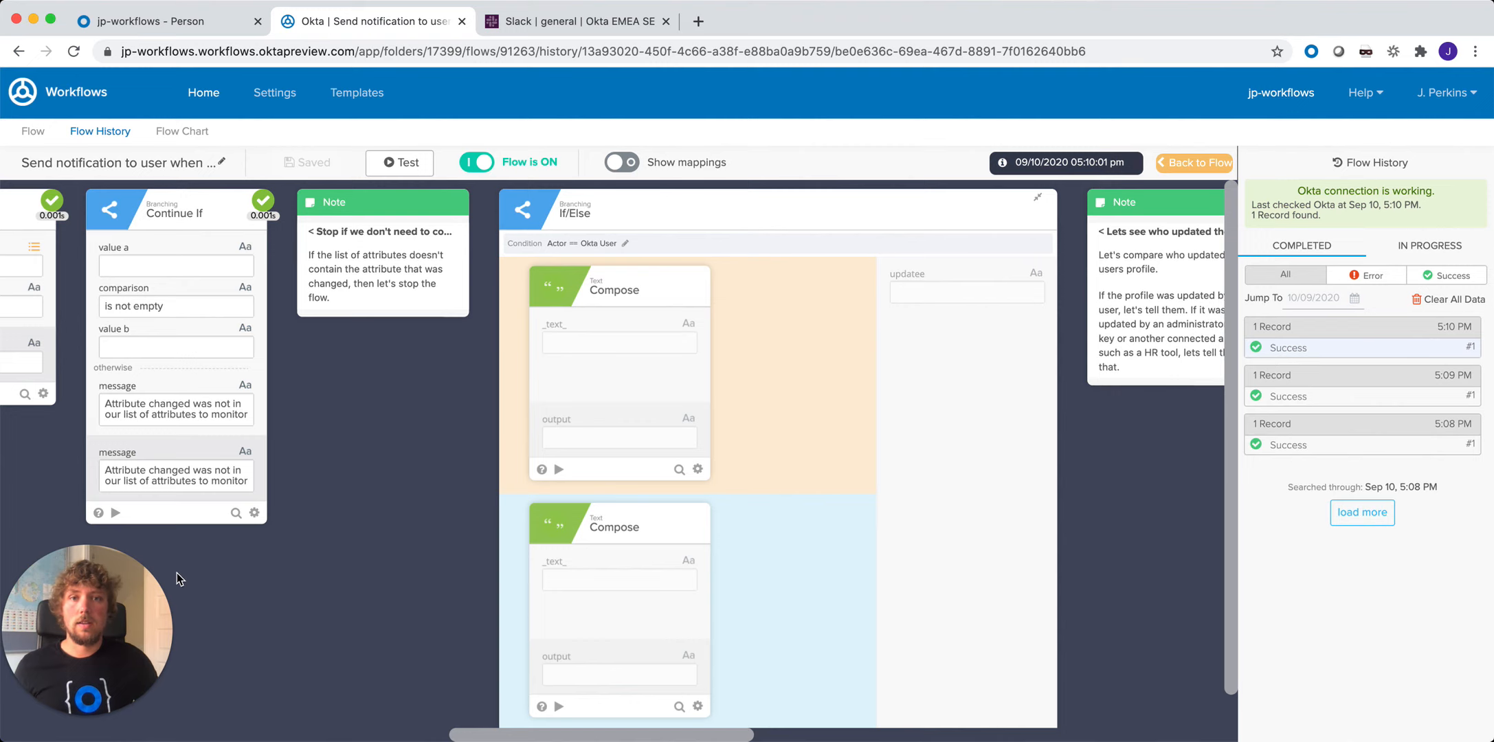